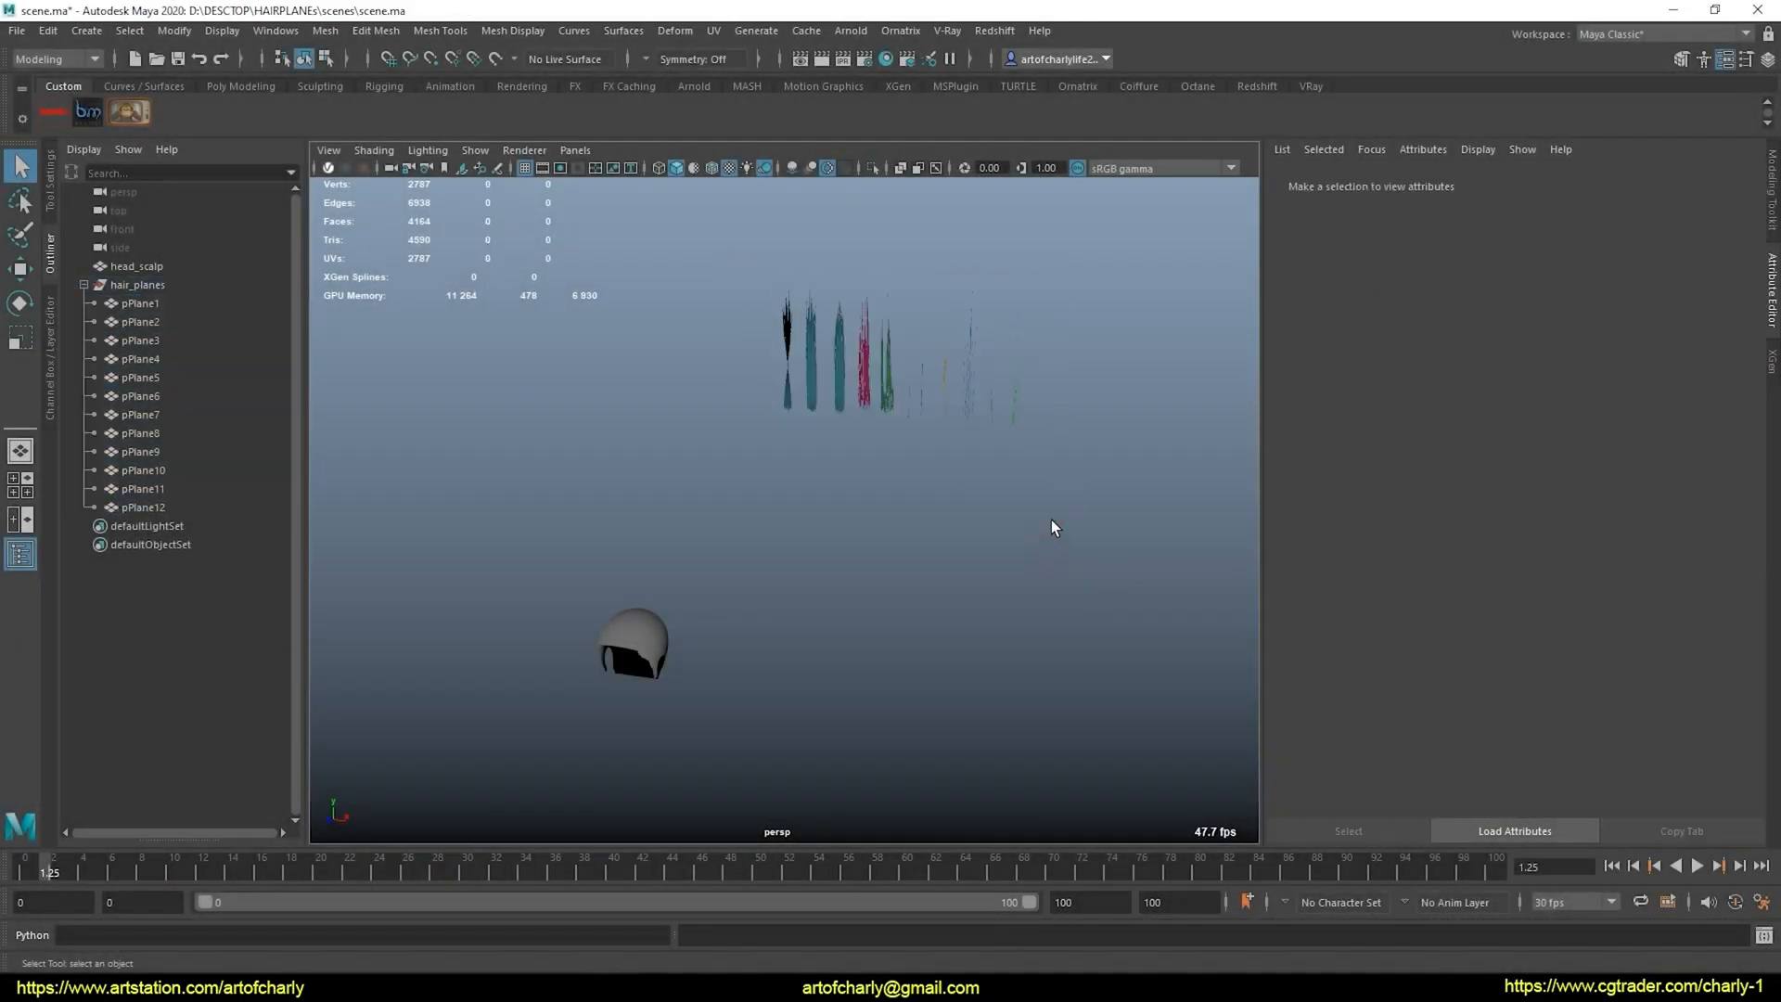
Bring up the project's sourceimages/TEX folder of Rebecca HairBoard texture maps
{"action": "left_click", "coordinate": [139, 286]}
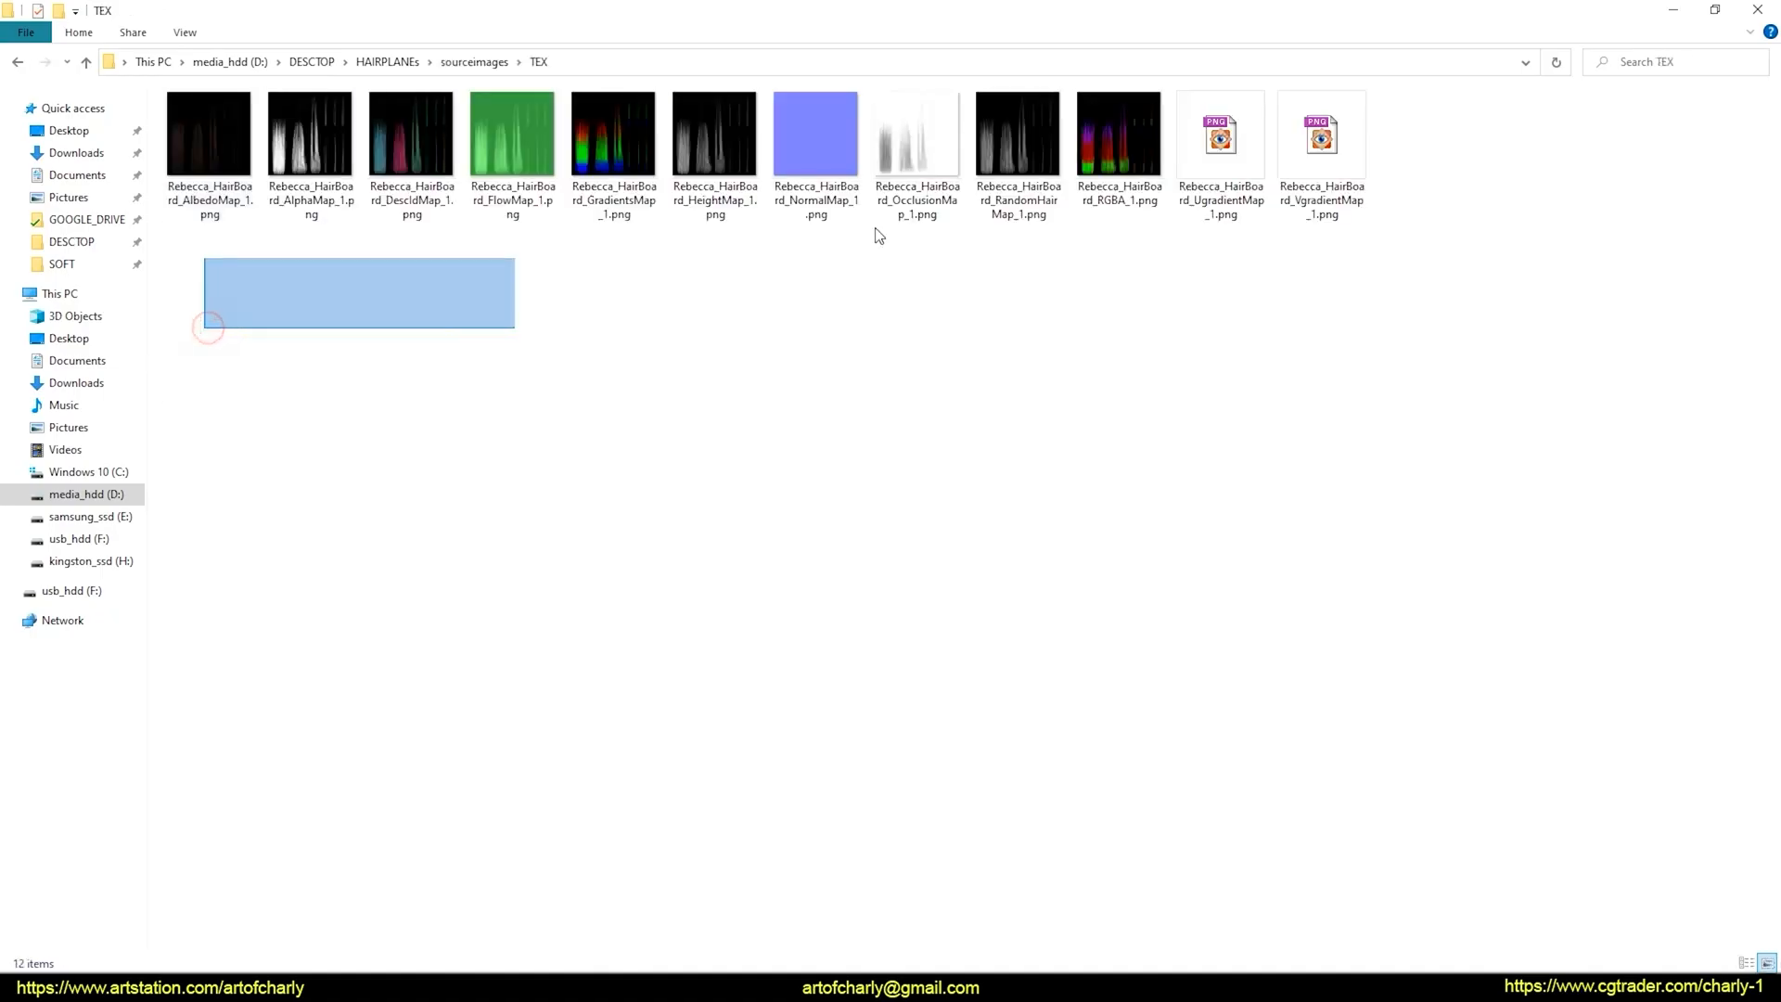
View the hair board maps in sequence: ID, flow, random hair and RGBA textures
{"action": "double_click", "coordinate": [412, 134]}
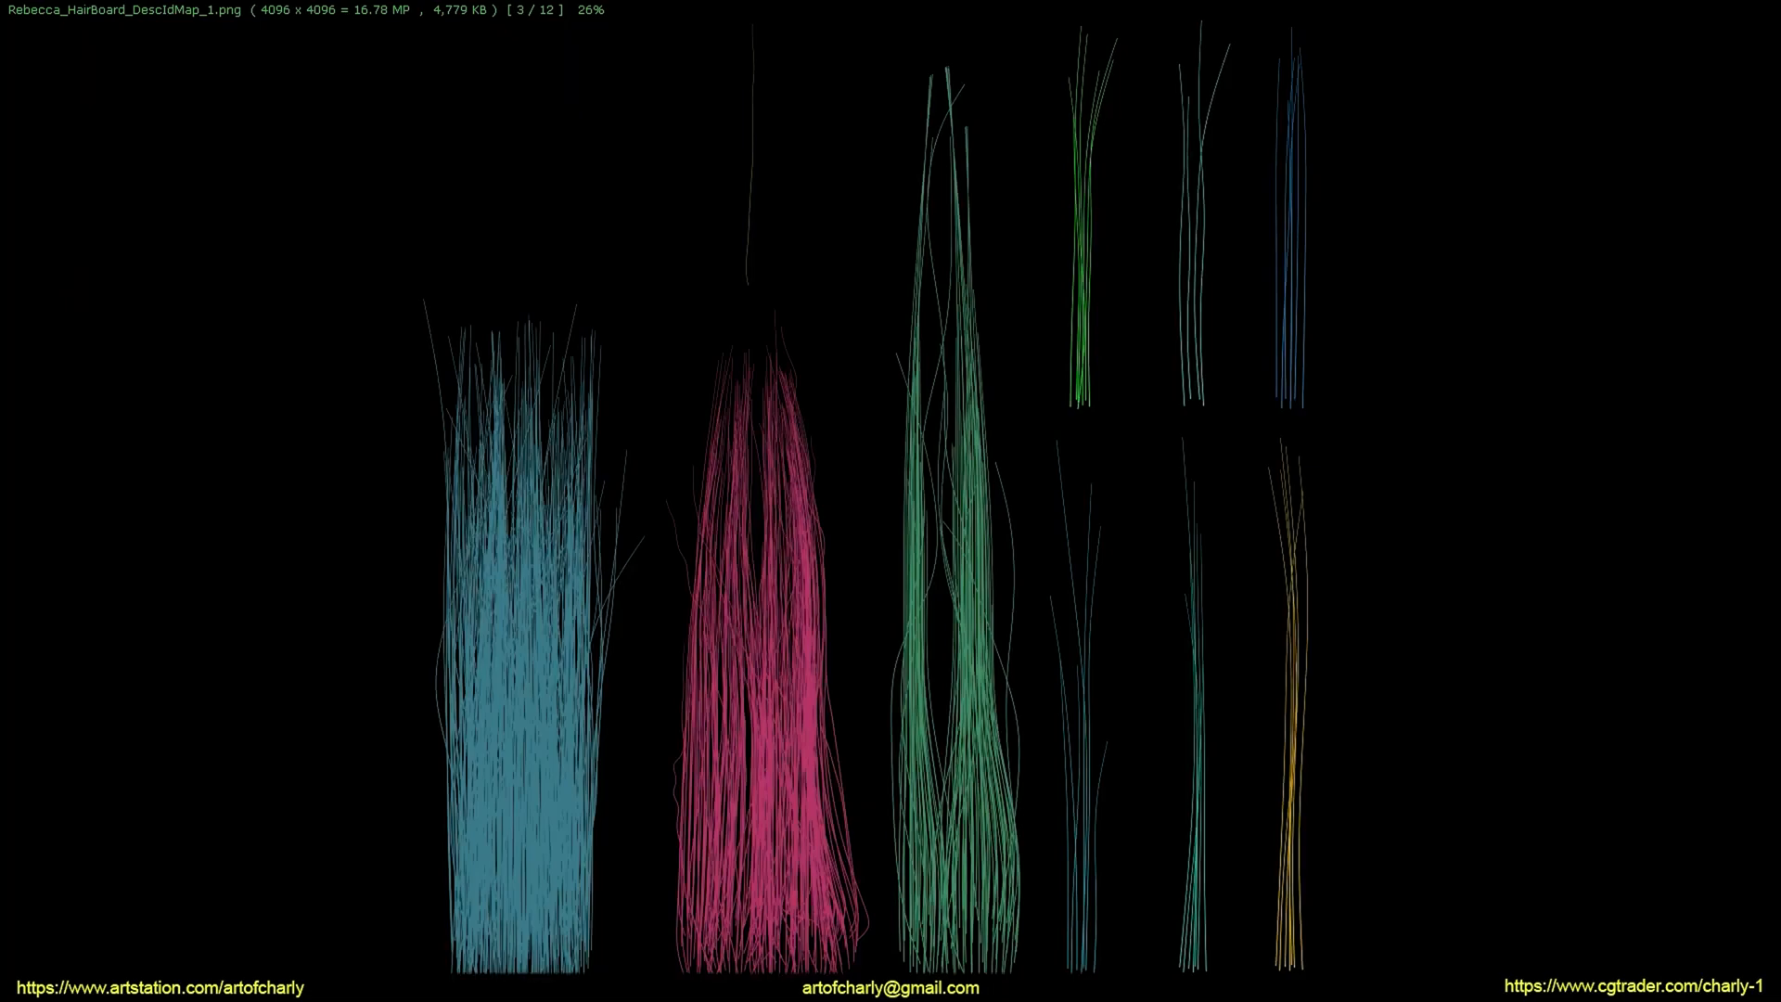
{"action": "key", "text": "Right"}
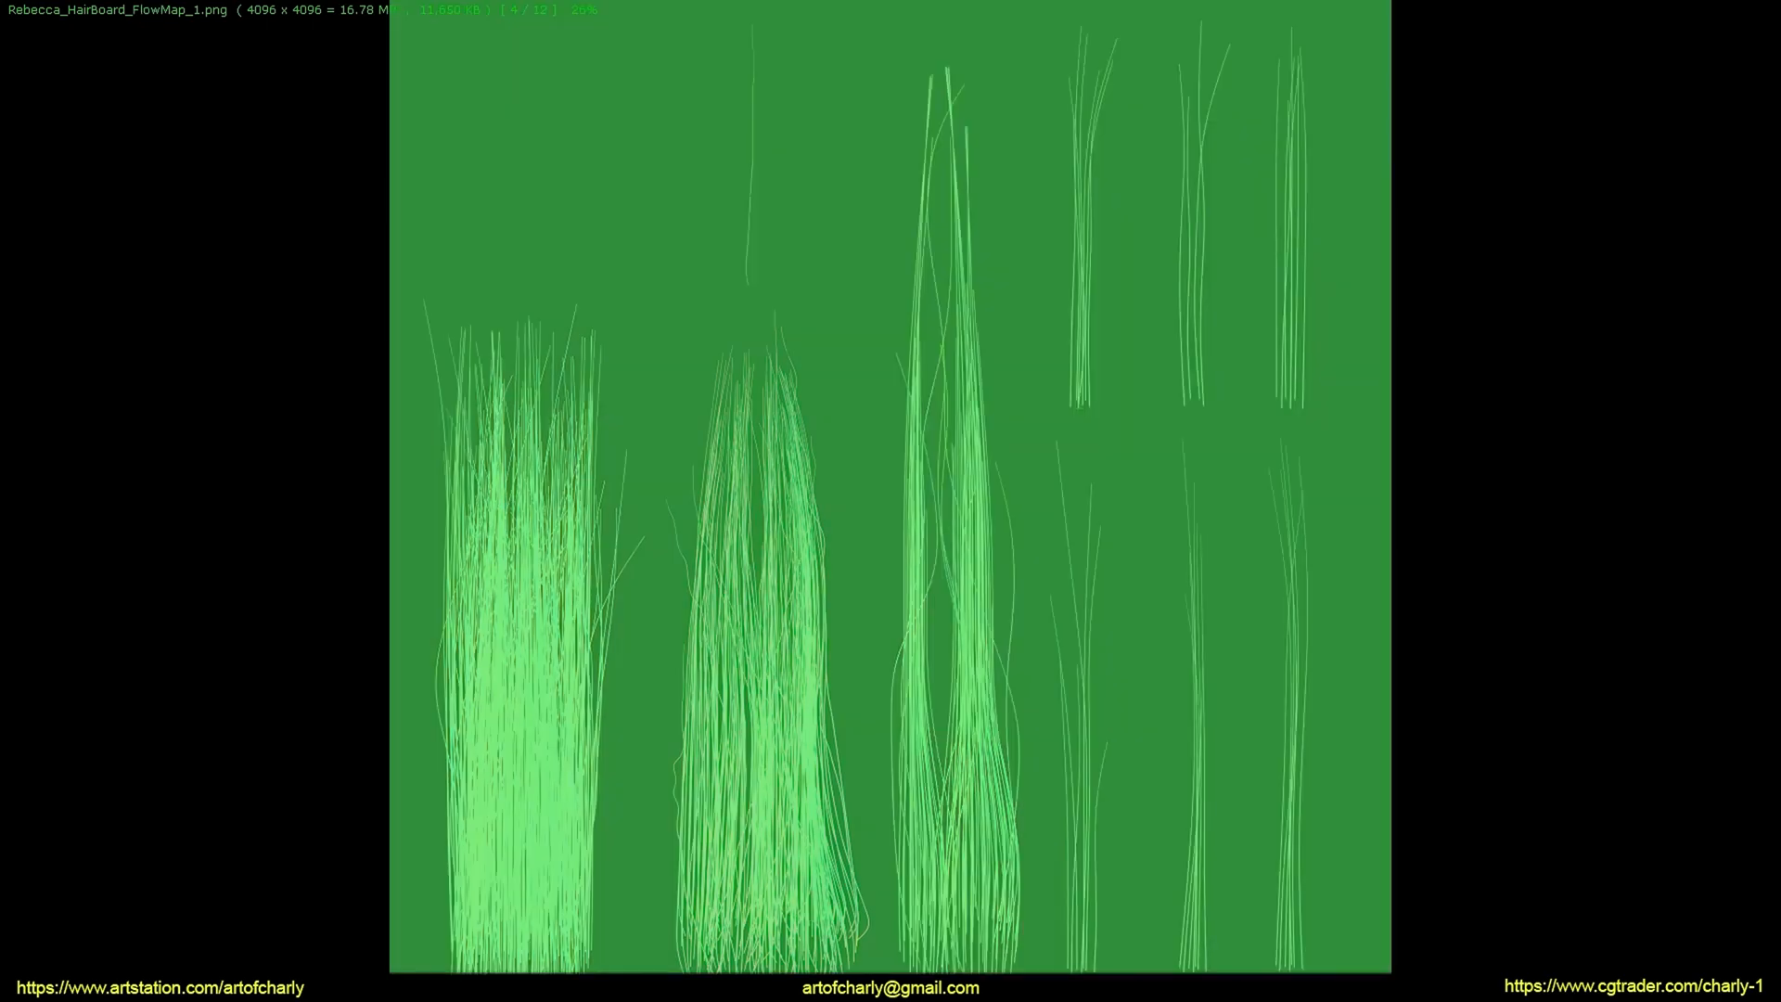
{"action": "key", "text": "Right"}
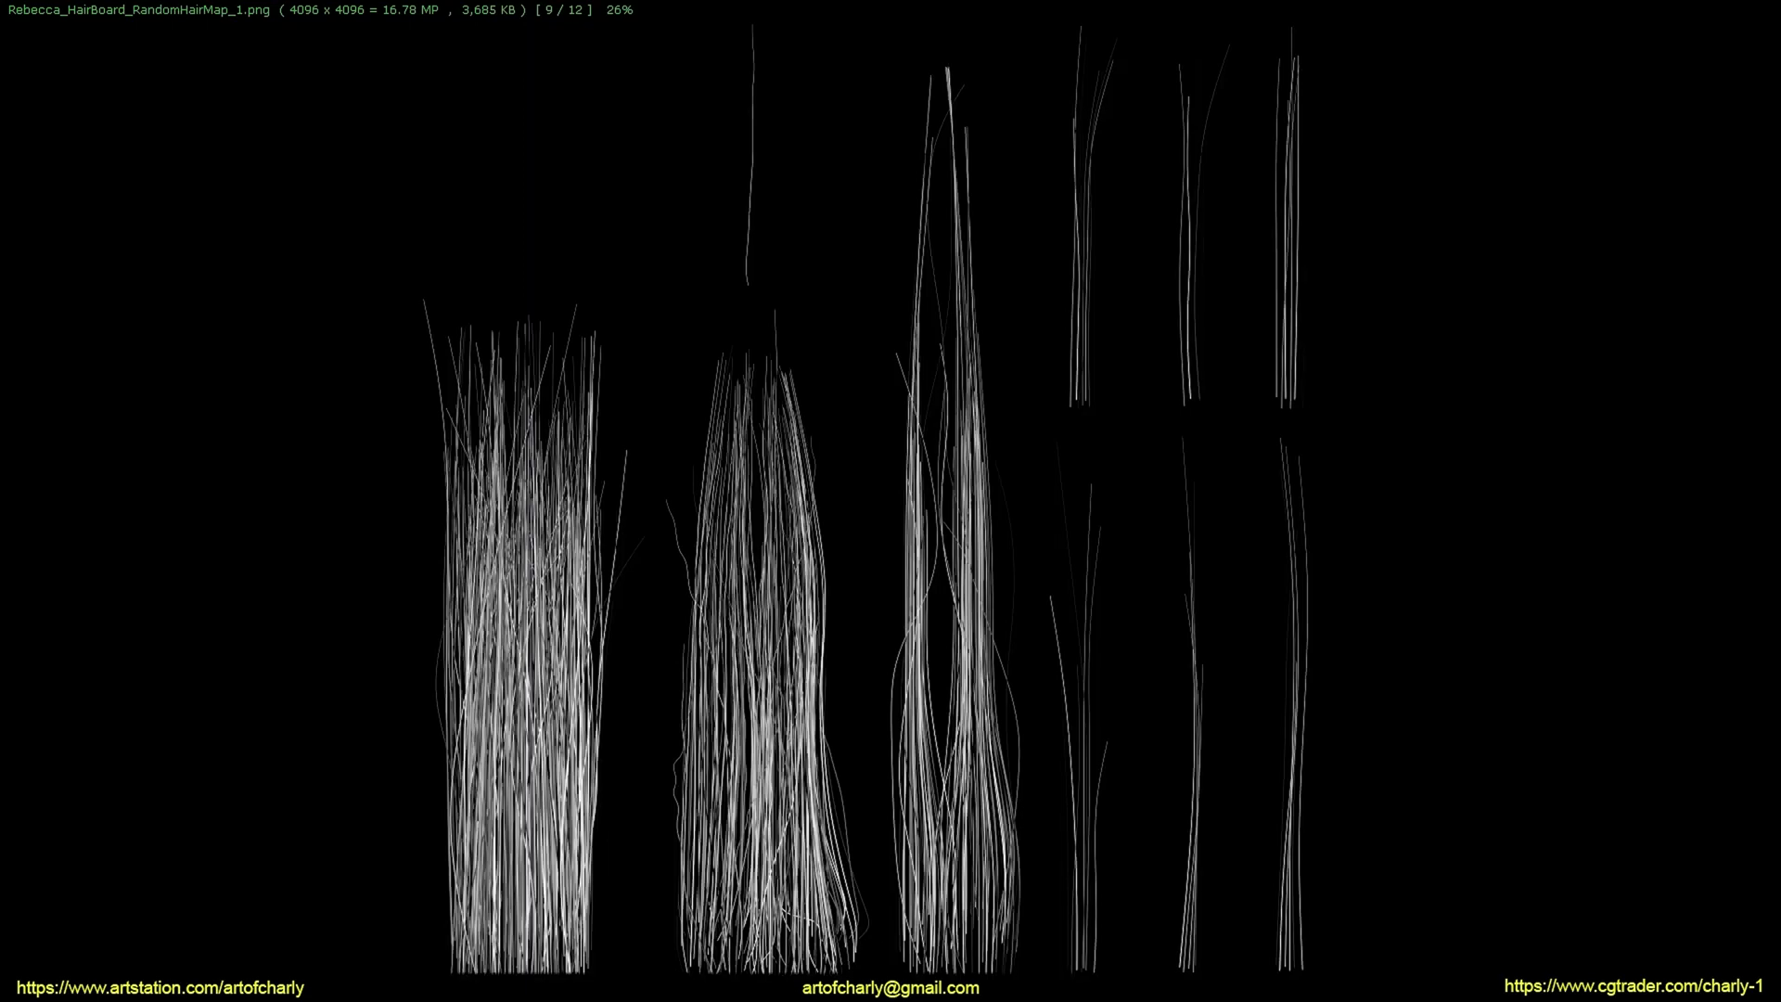
{"action": "key", "text": "Right"}
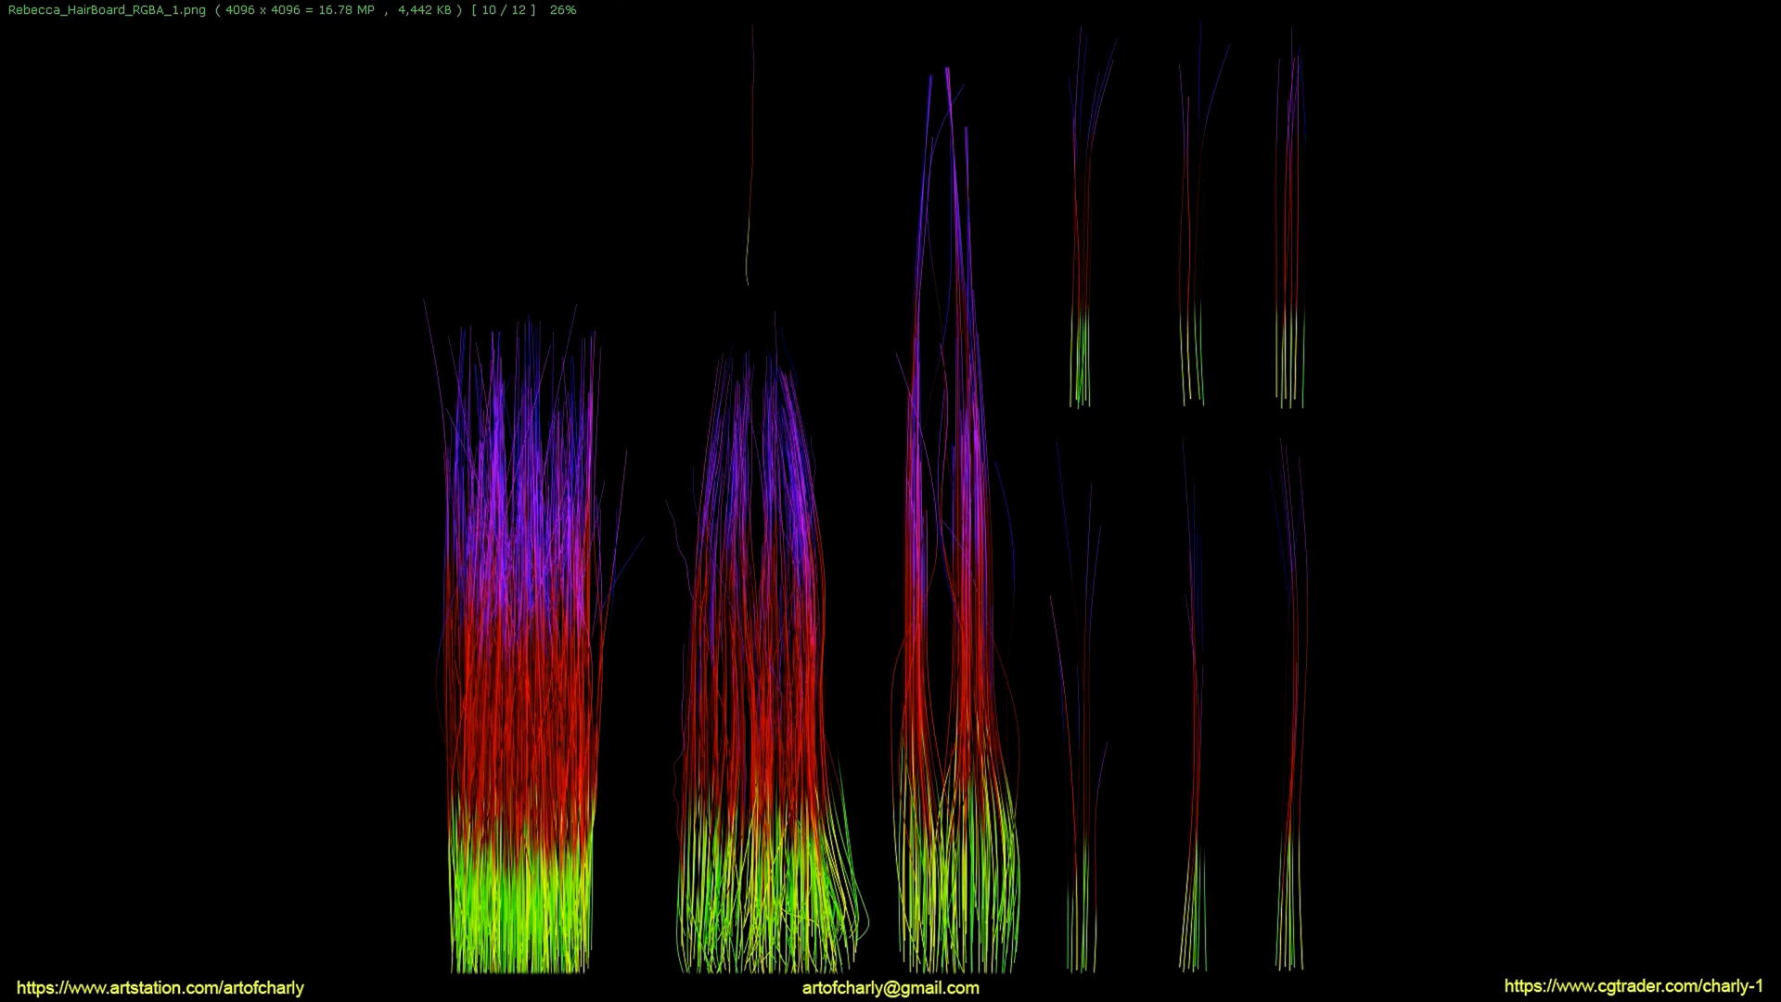
{"action": "key", "text": "Right"}
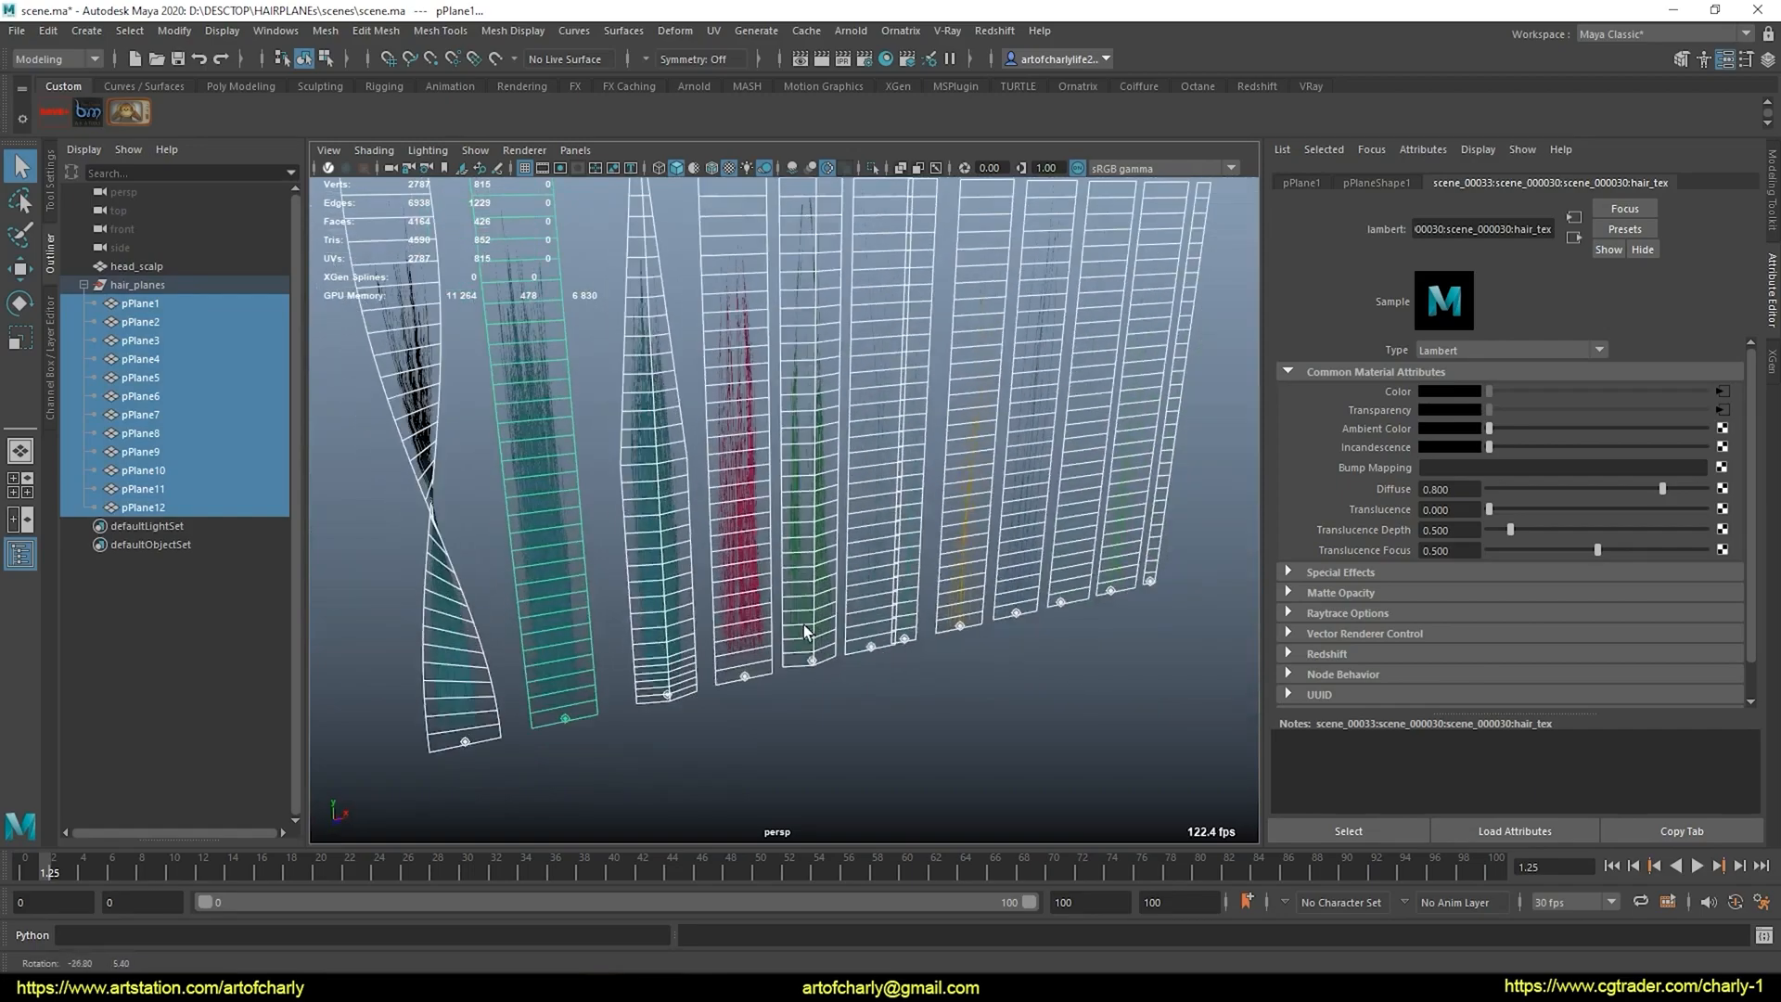
Orbit closer around the twelve hair card planes carrying hair_tex
{"action": "left_click_drag", "start_coordinate": [804, 631], "coordinate": [623, 519]}
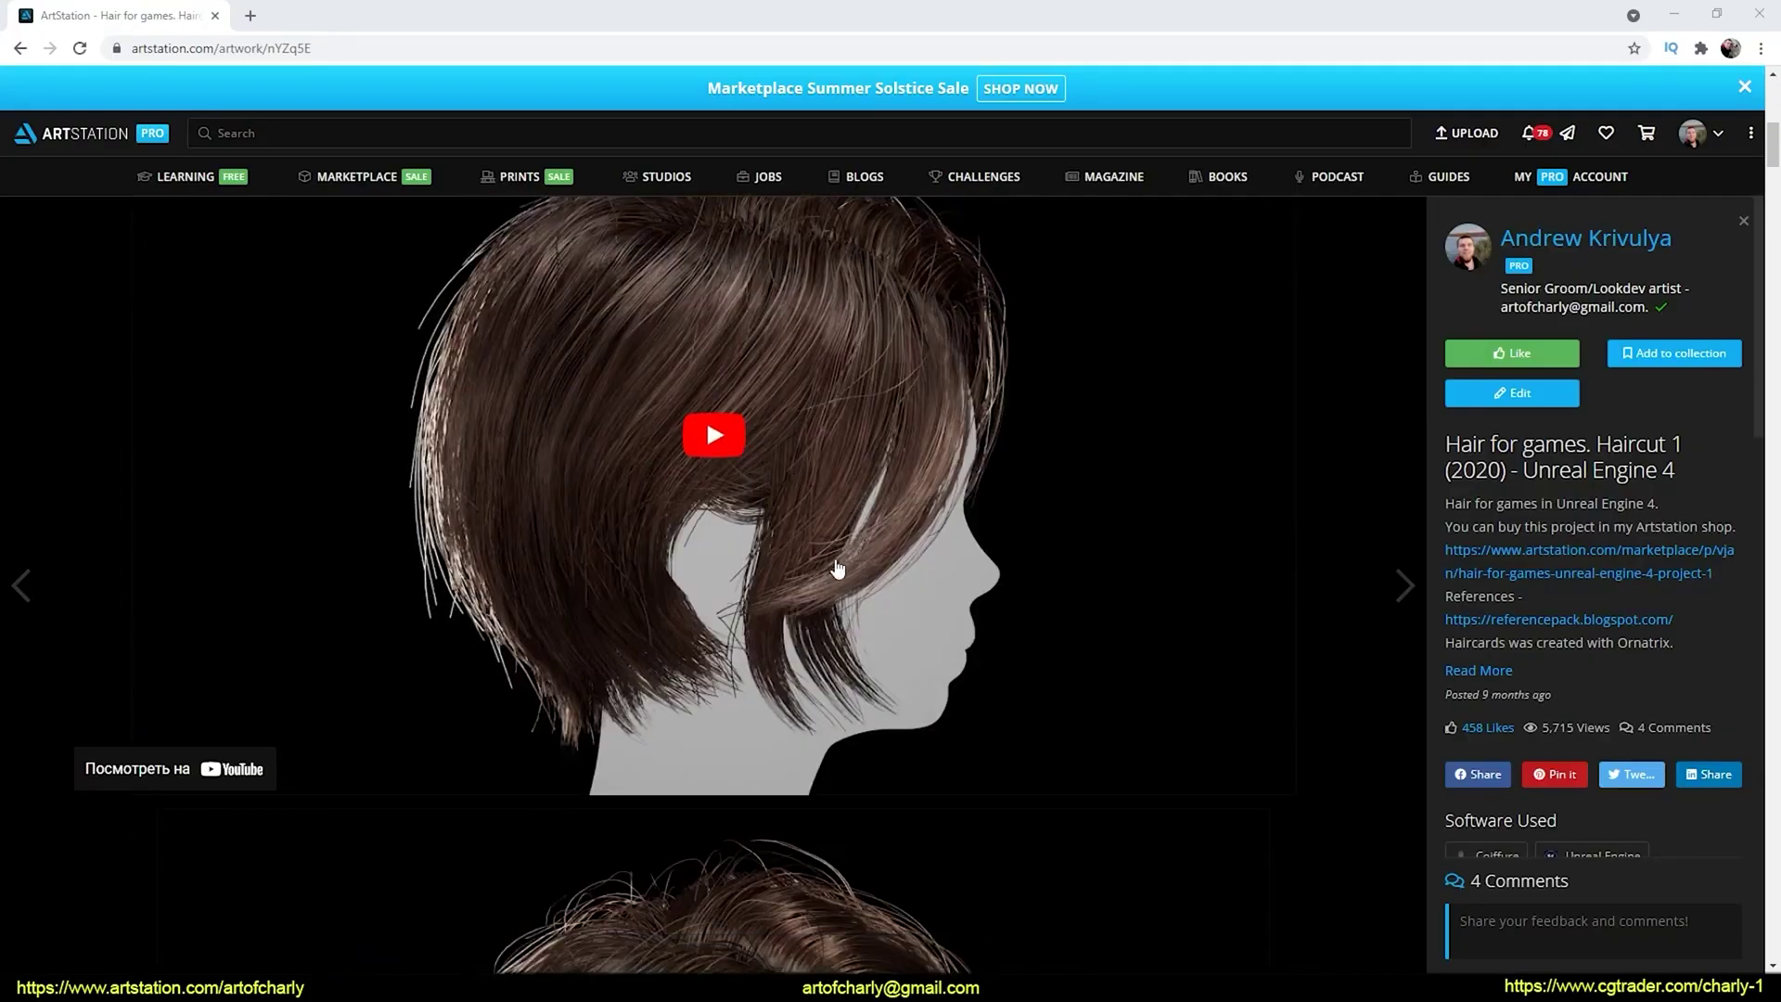
Scroll the ArtStation Haircut 1 page down to the front-view render
{"action": "scroll", "scroll_direction": "down", "scroll_amount": 3}
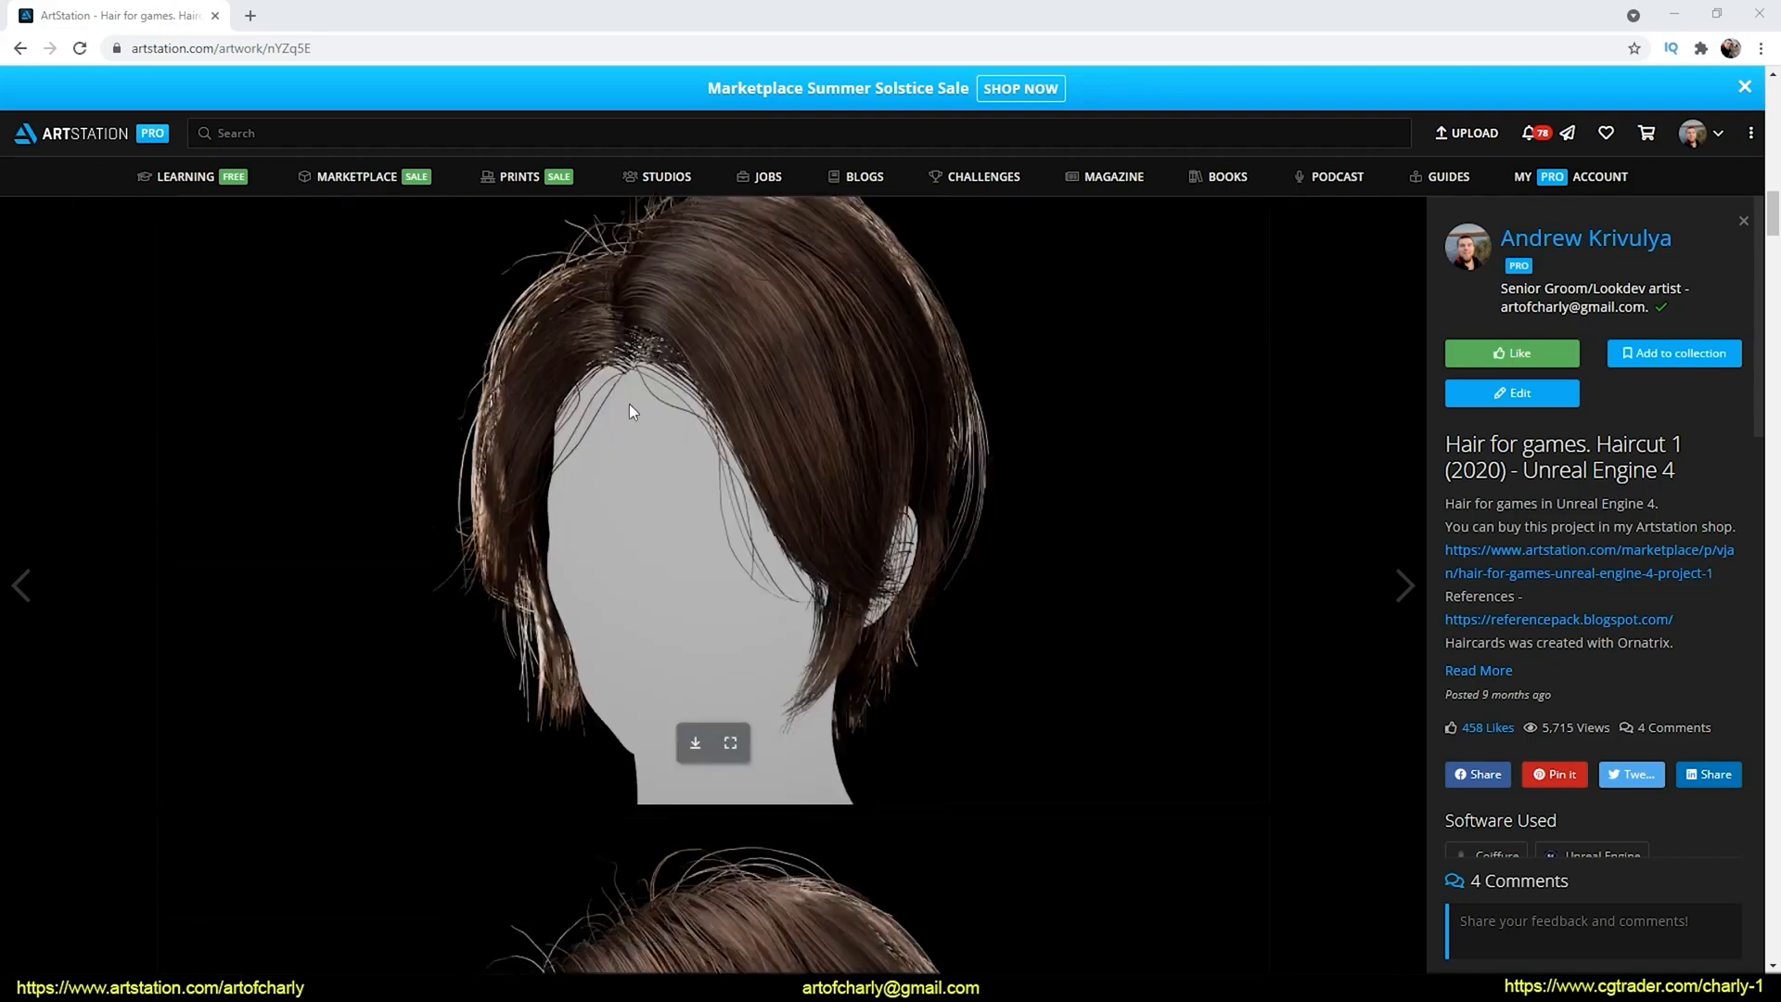
{"action": "mouse_move", "coordinate": [768, 447]}
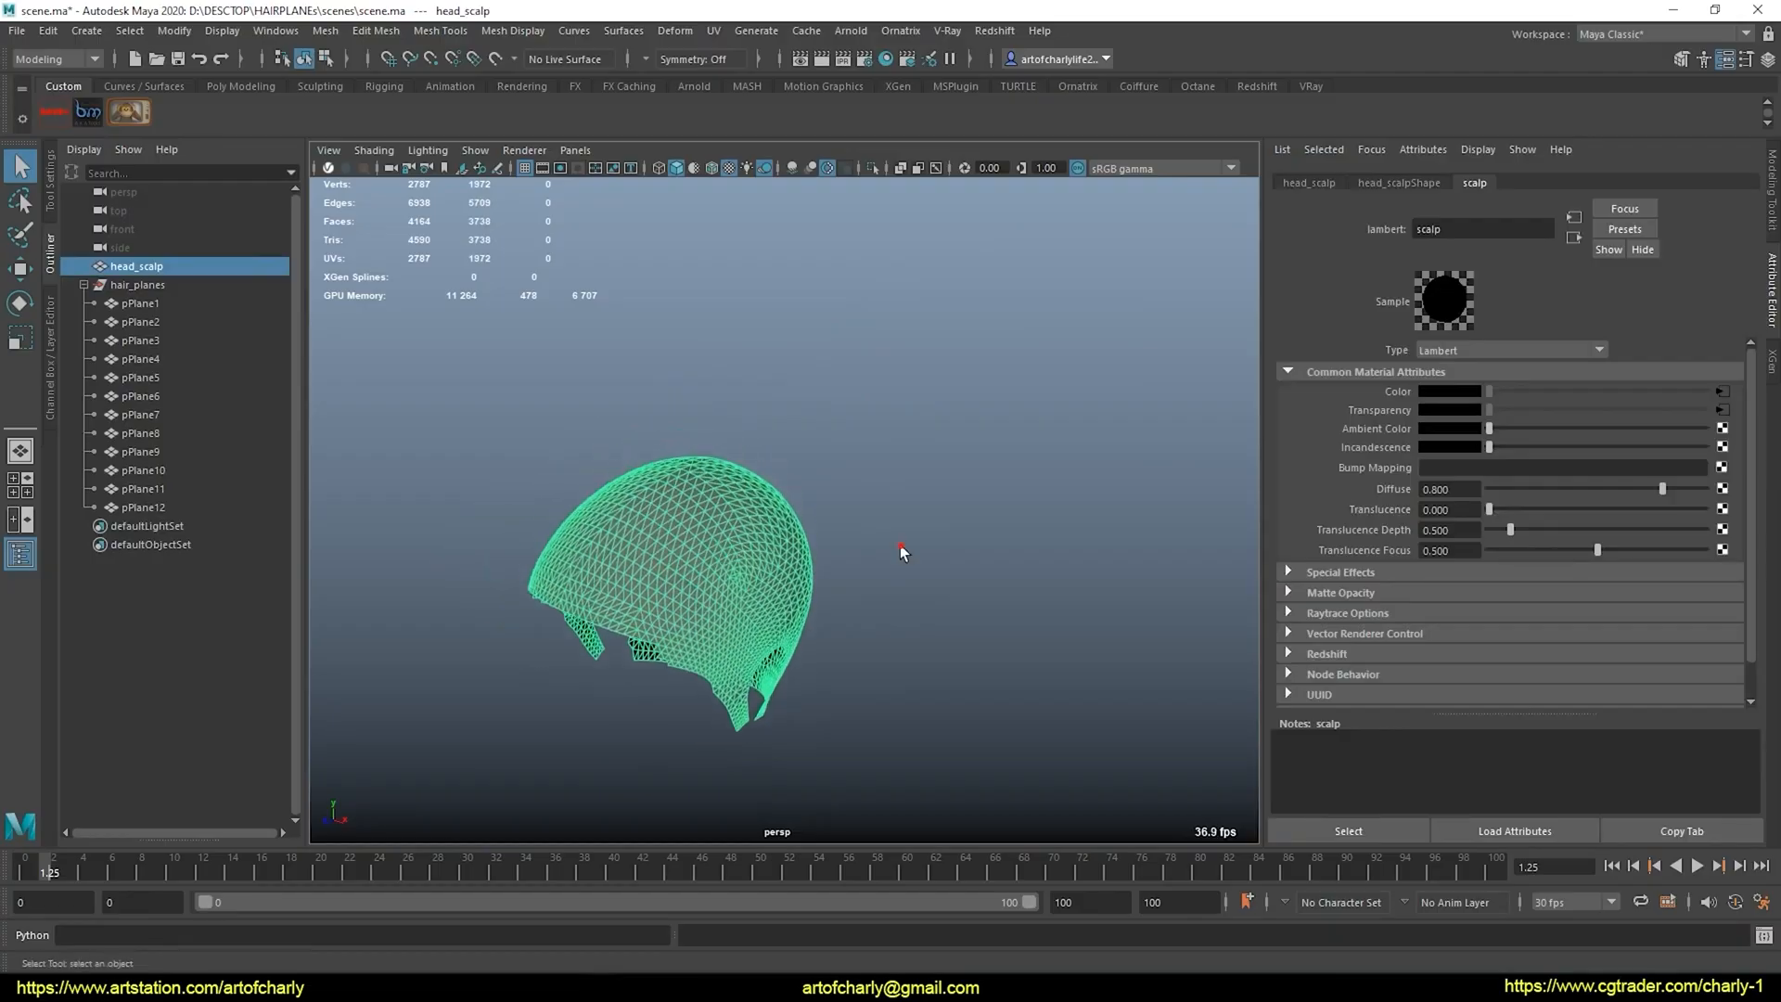
Create an Ornatrix groom on head_scalp and strip extra operators from its stack
{"action": "left_click_drag", "start_coordinate": [904, 553], "coordinate": [1124, 528]}
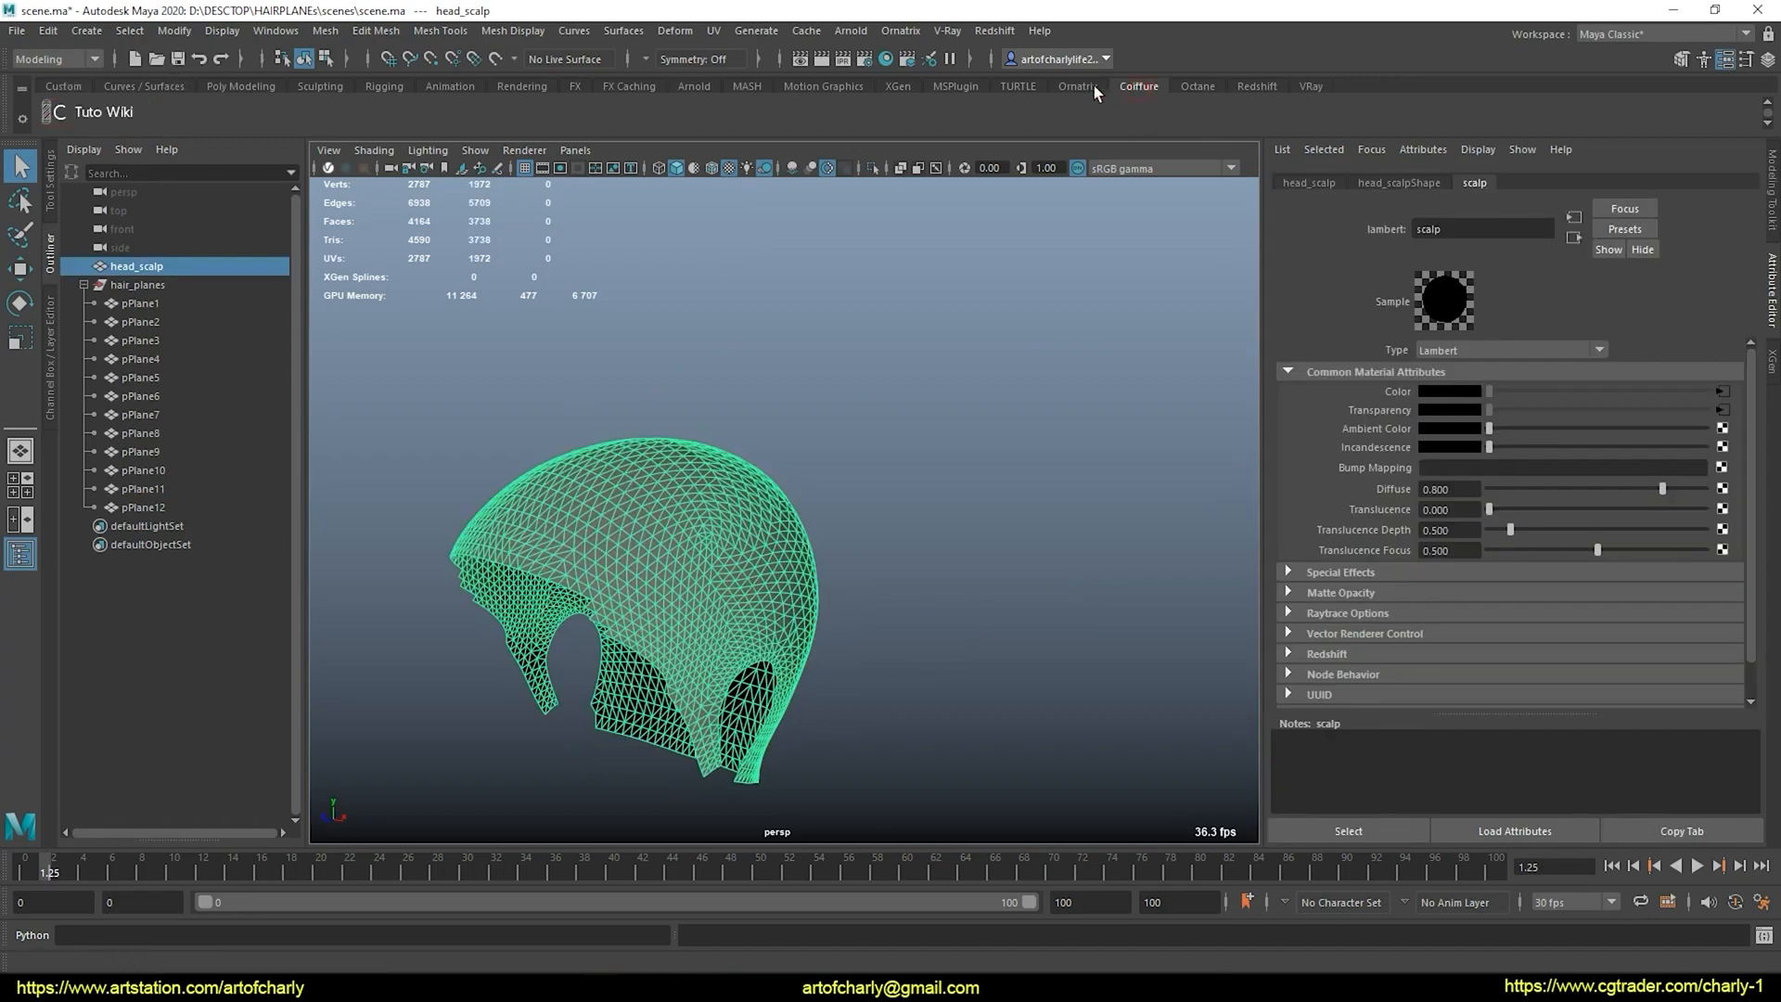
{"action": "left_click", "coordinate": [1078, 85]}
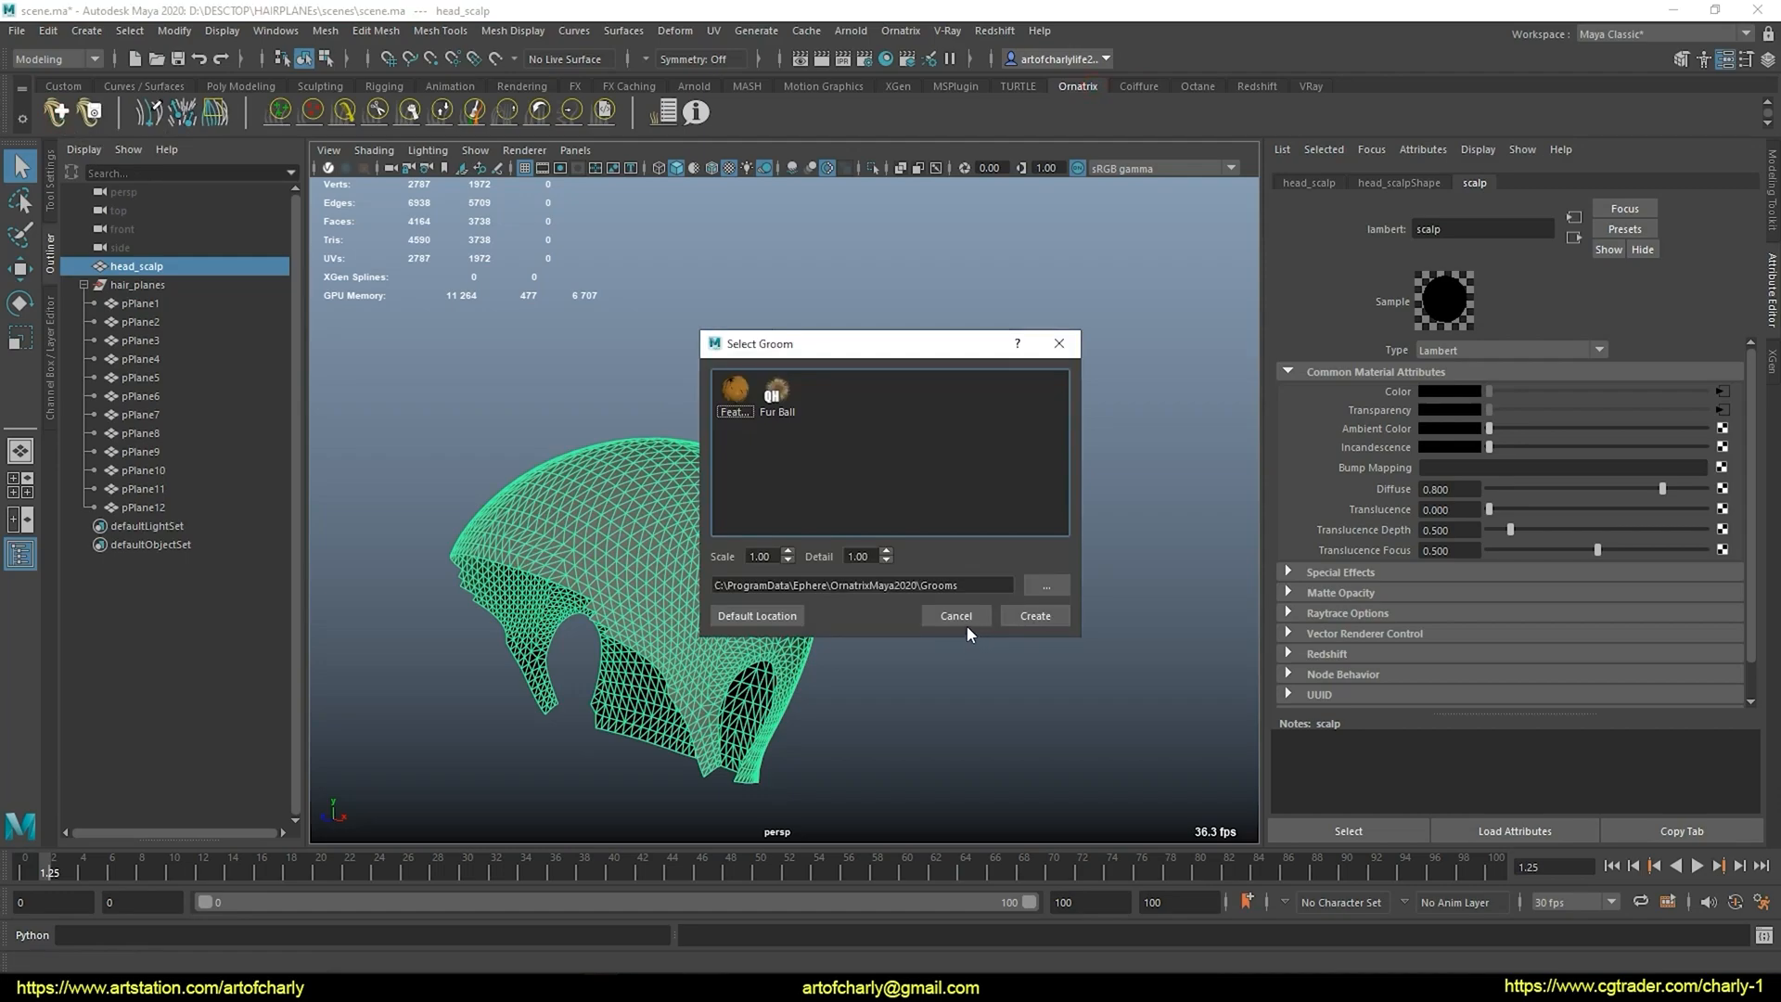
{"action": "left_click", "coordinate": [1036, 615]}
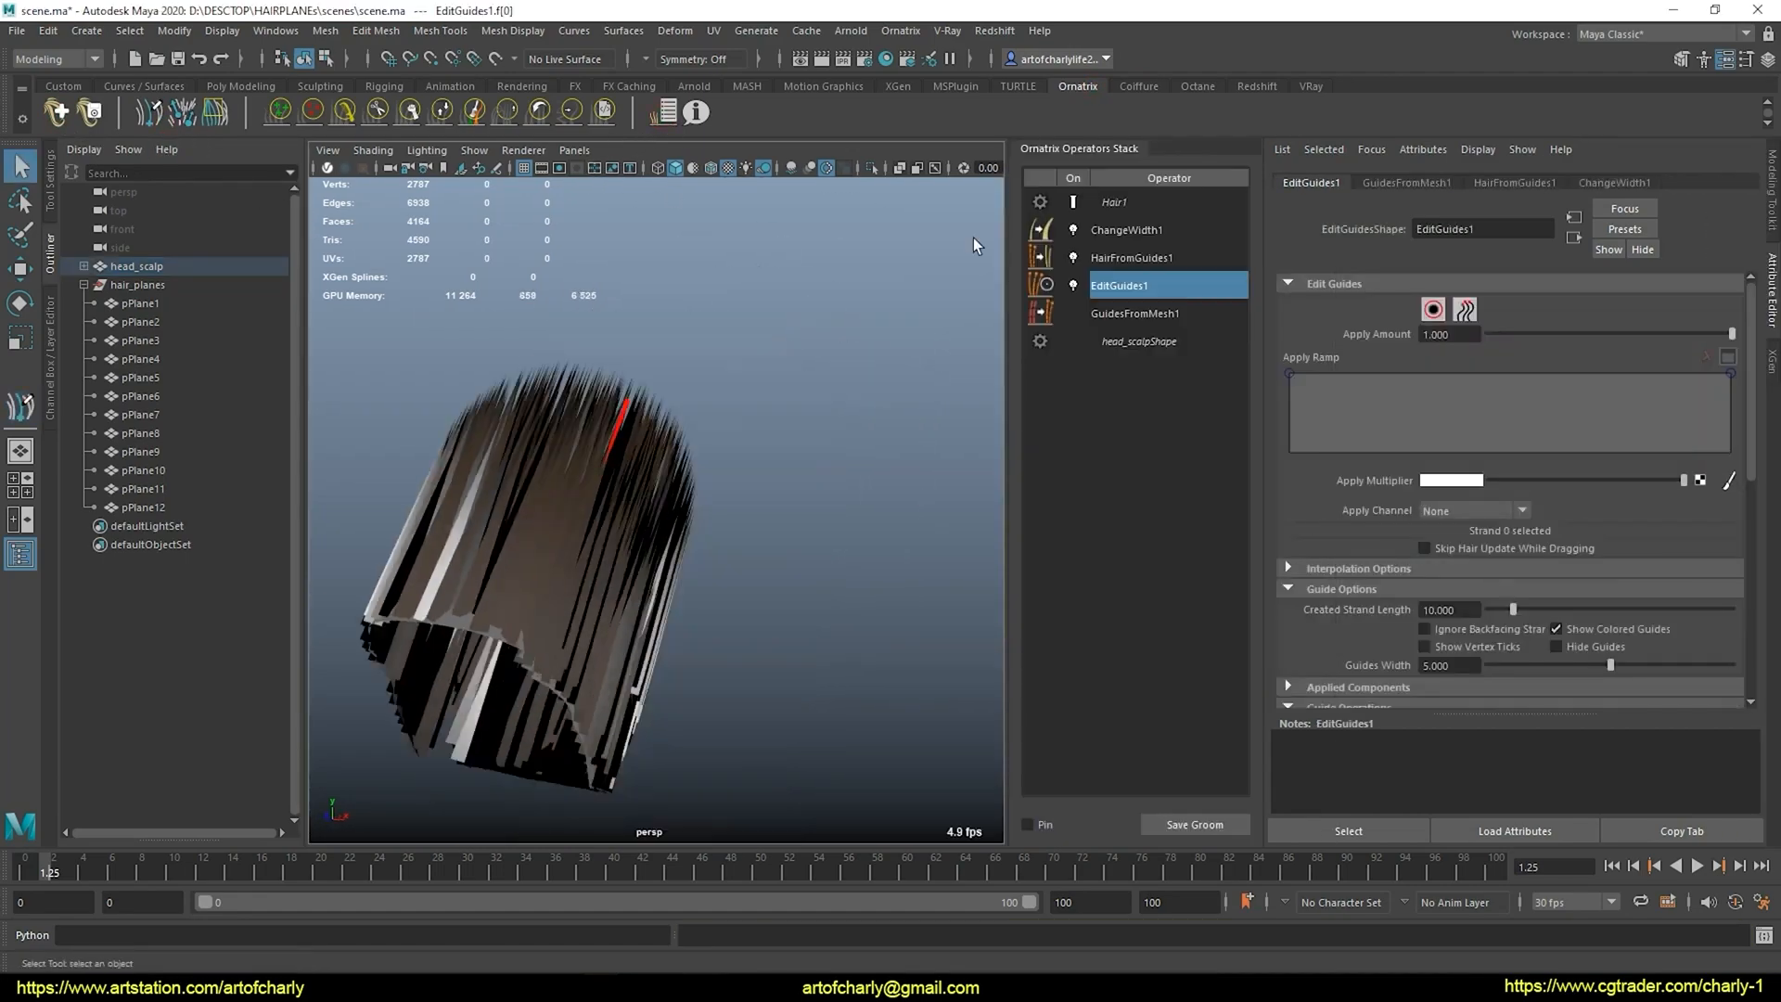
{"action": "left_click", "coordinate": [1132, 256]}
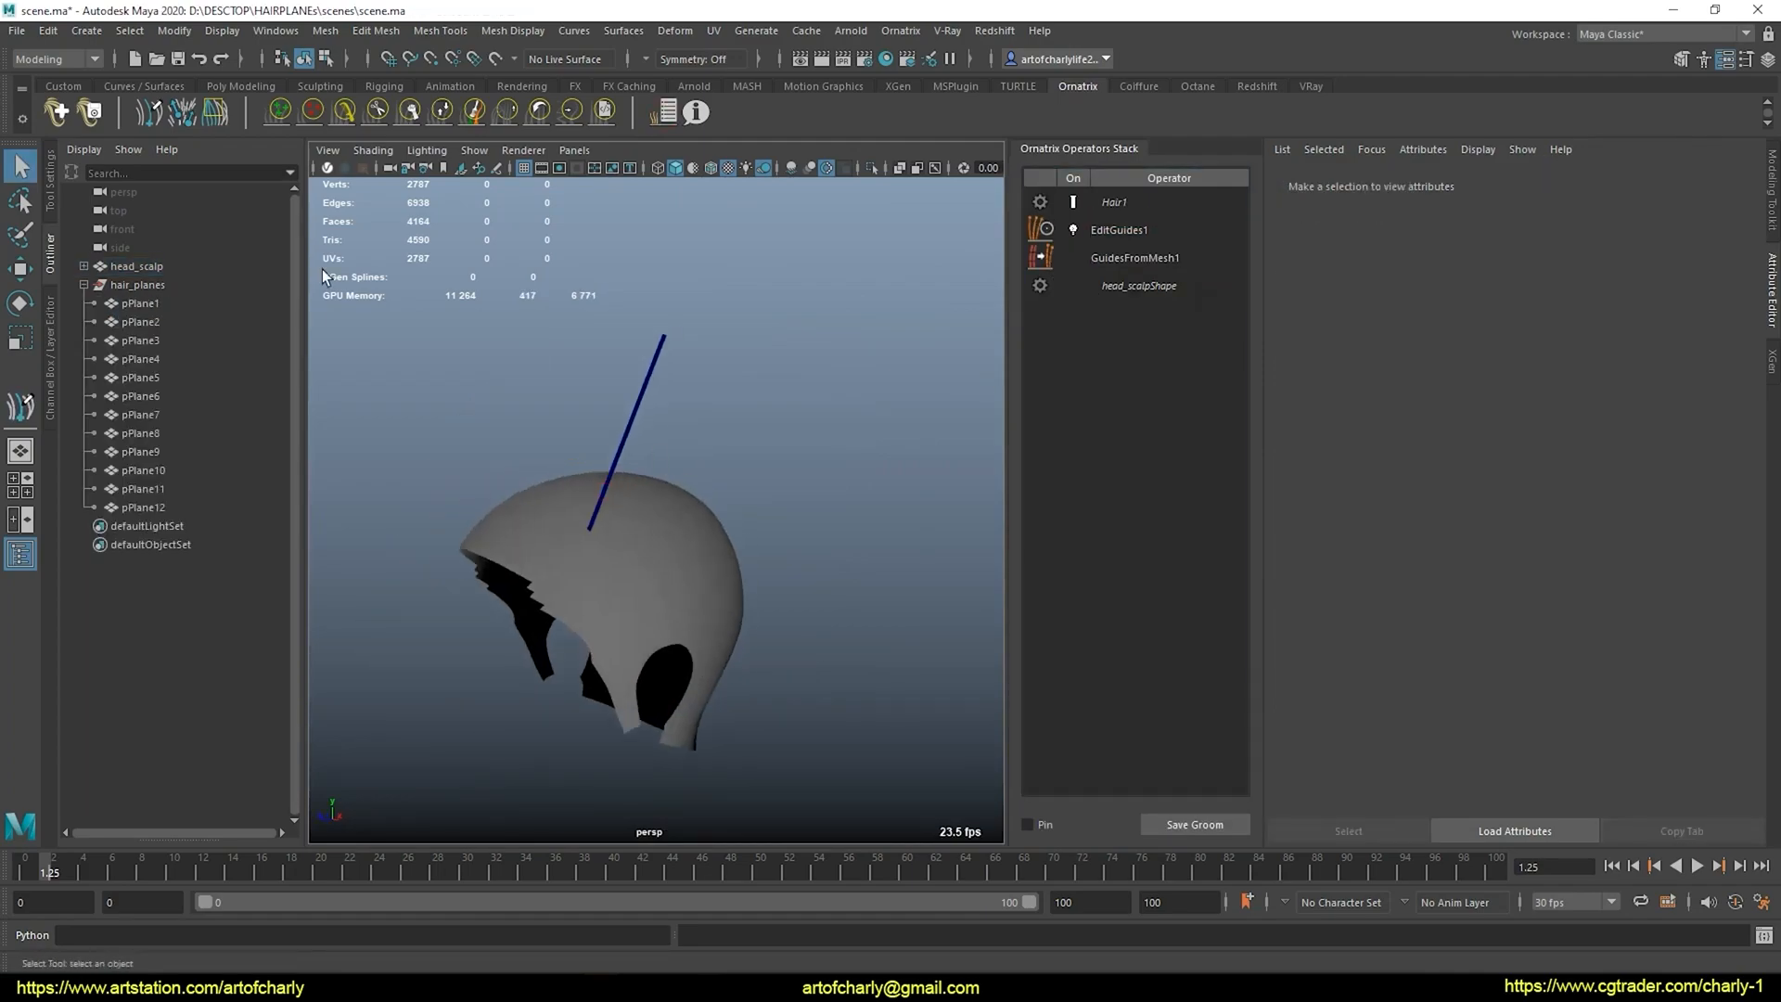
Shape curved guide strands down the side of the scalp with EditGuides1
{"action": "left_click", "coordinate": [1121, 230]}
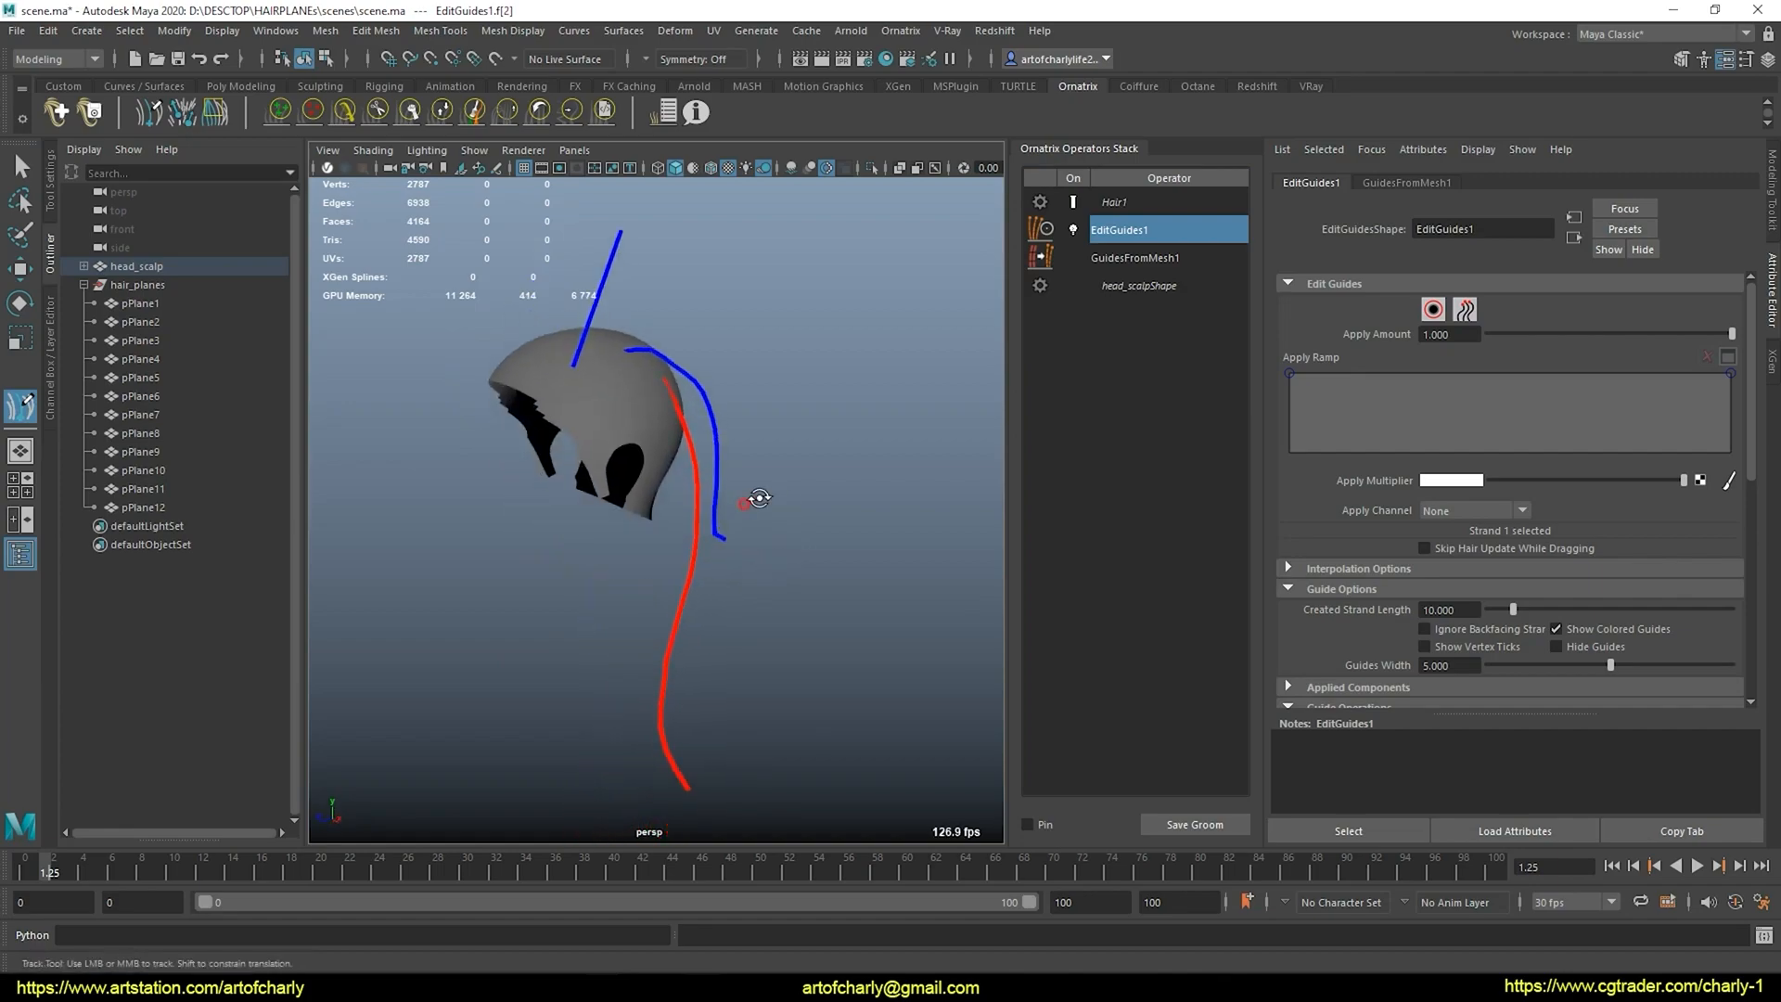
{"action": "left_click_drag", "start_coordinate": [757, 500], "coordinate": [636, 499]}
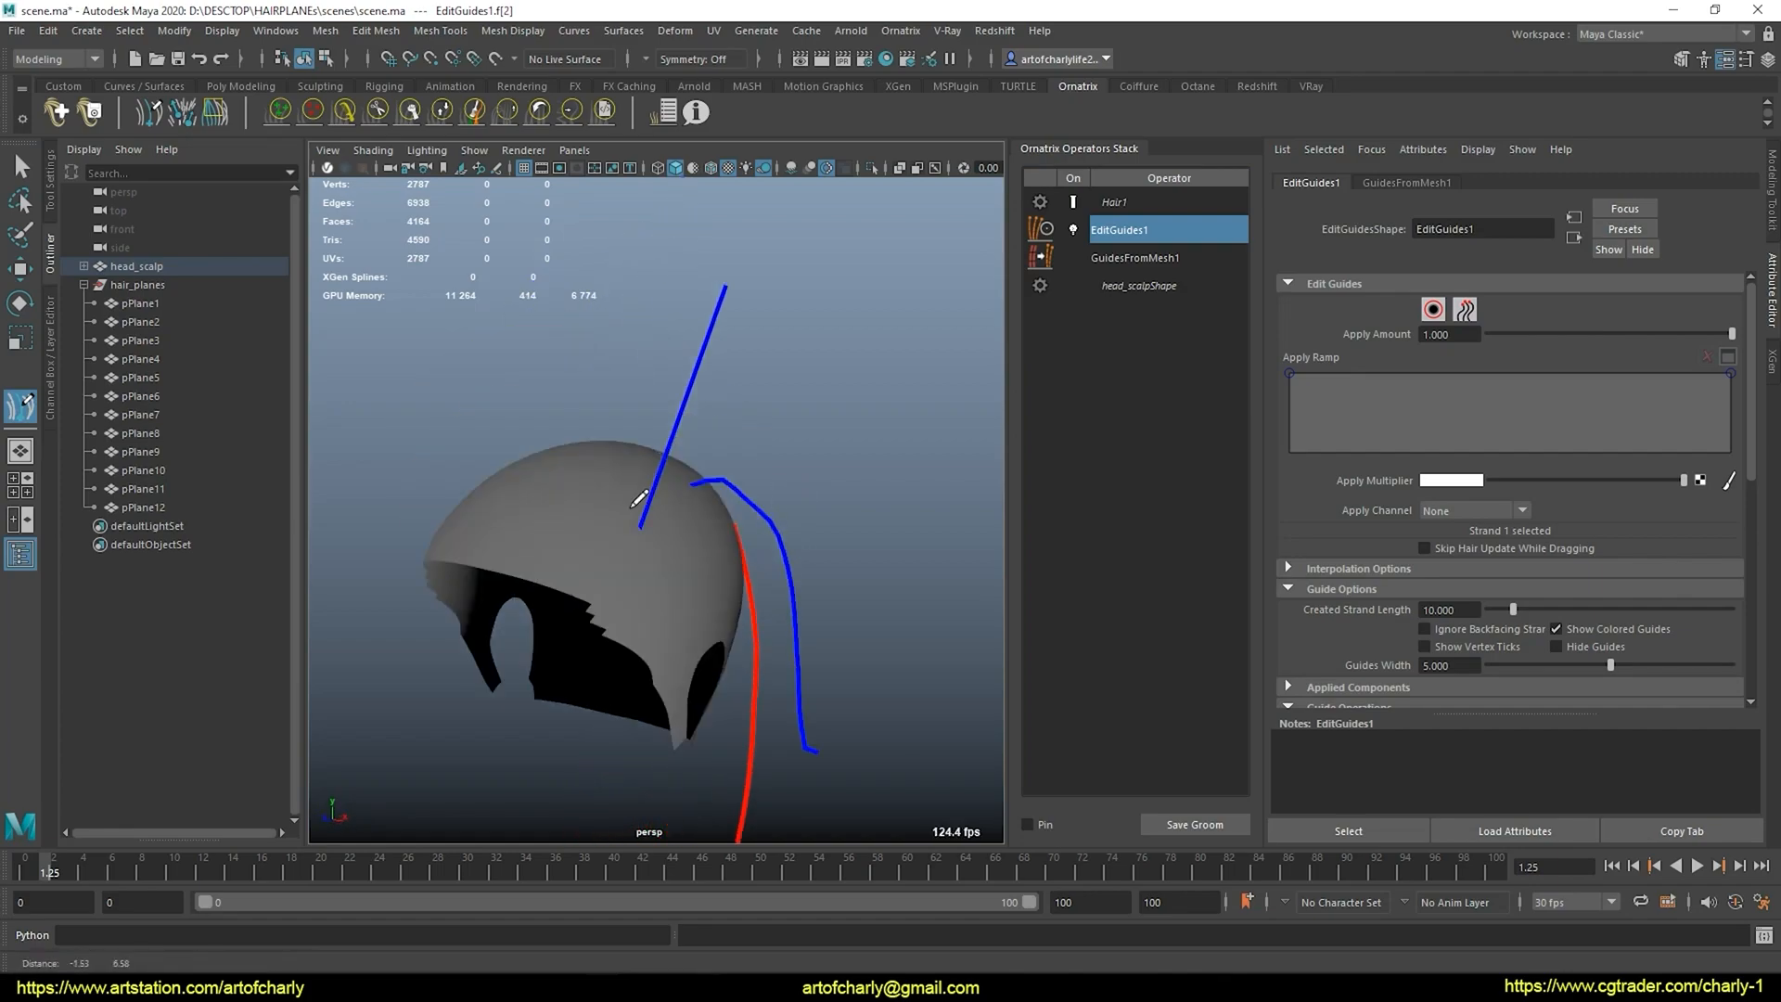
{"action": "left_click_drag", "start_coordinate": [637, 499], "coordinate": [588, 458]}
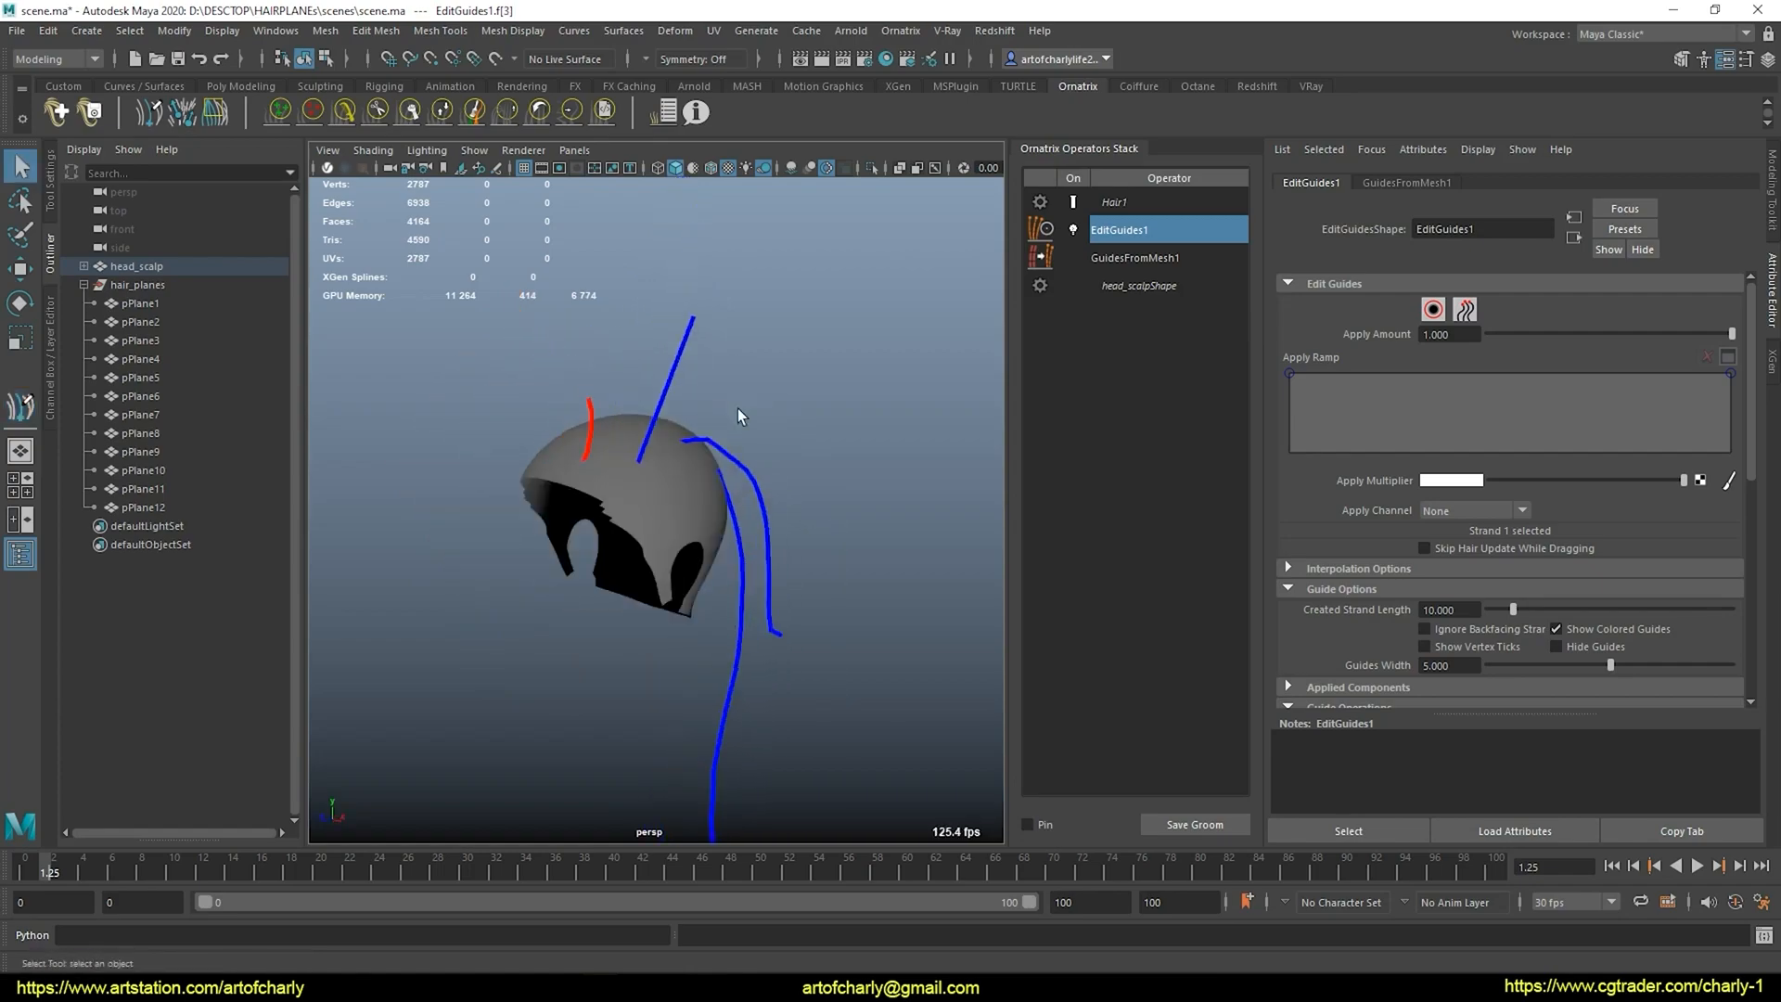
{"action": "mouse_move", "coordinate": [734, 415]}
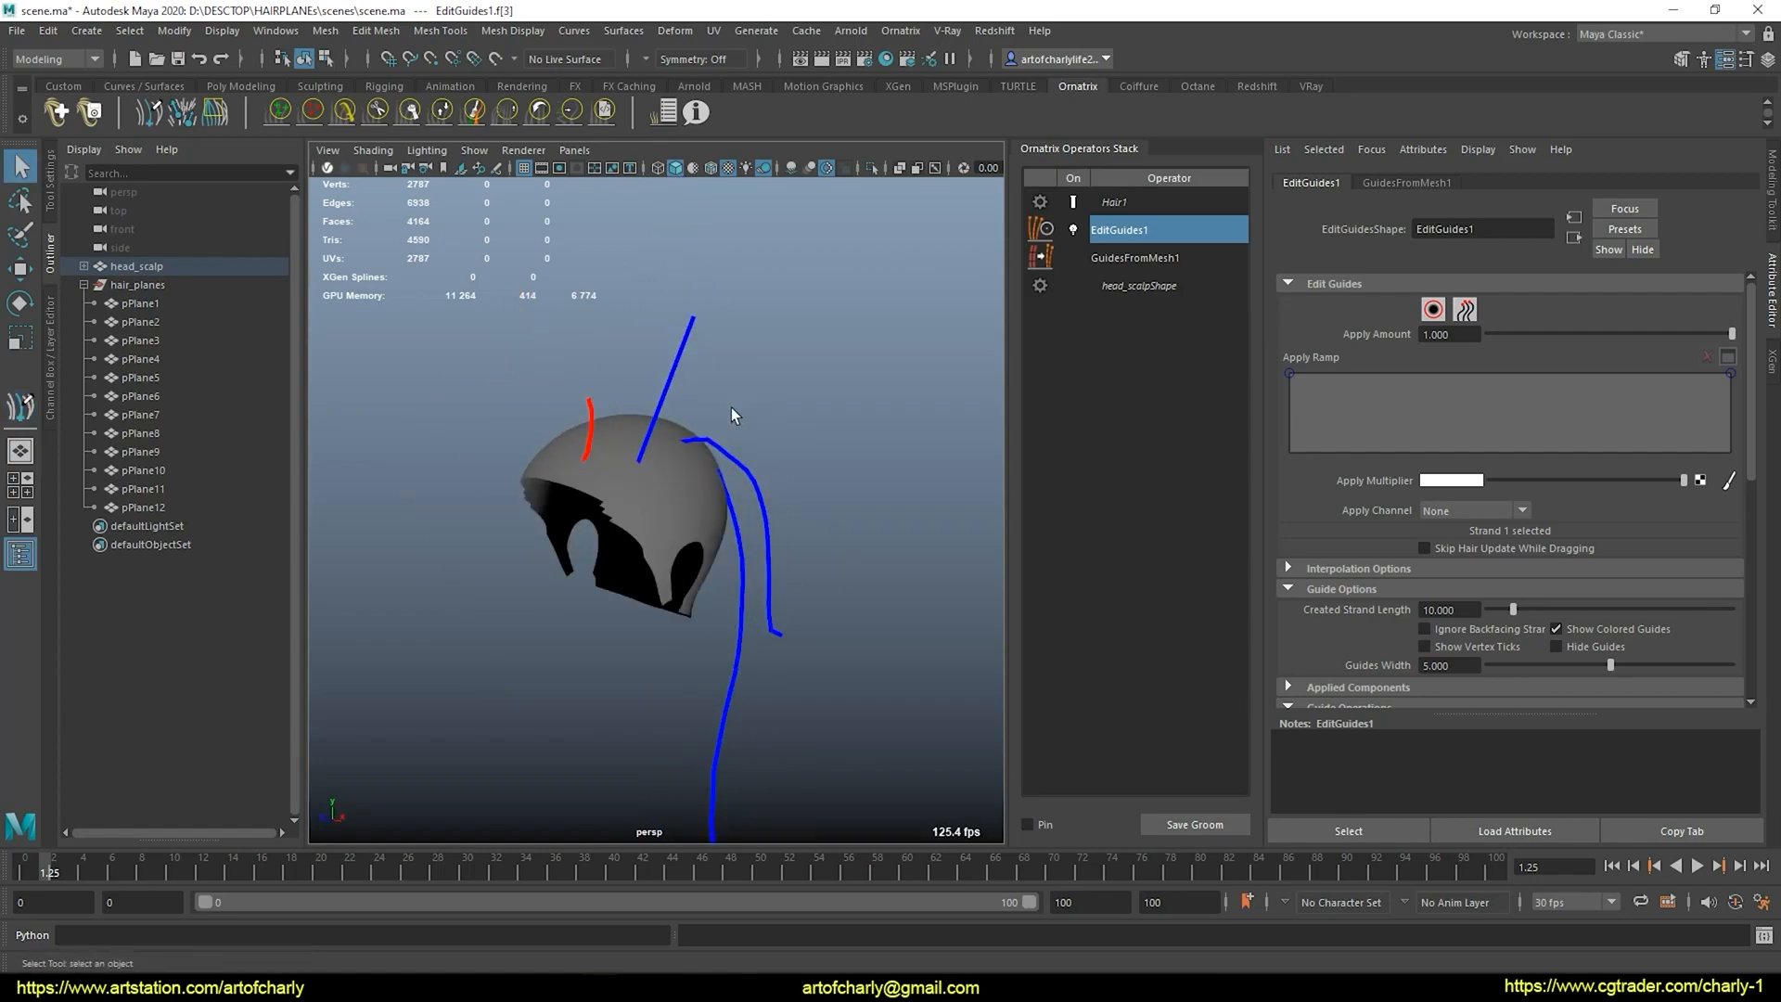
{"action": "left_click_drag", "start_coordinate": [732, 413], "coordinate": [621, 475]}
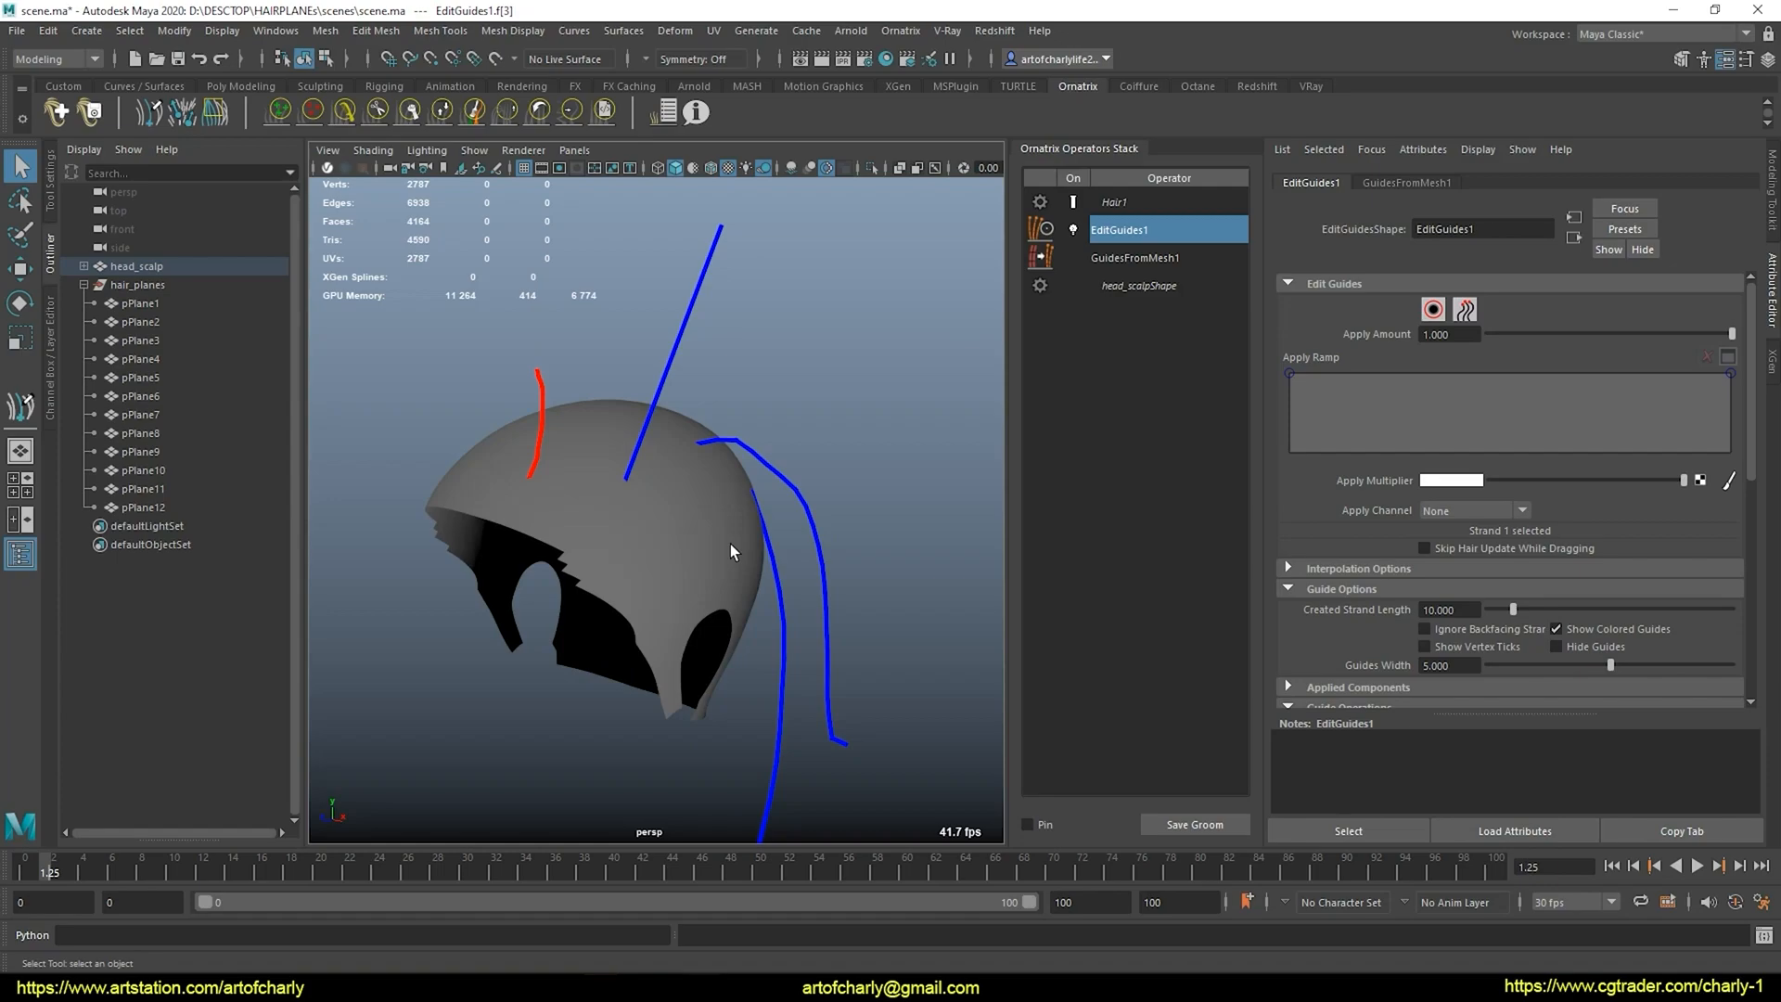
Select HairStack1 under the scalp in the Outliner
{"action": "left_click", "coordinate": [82, 265]}
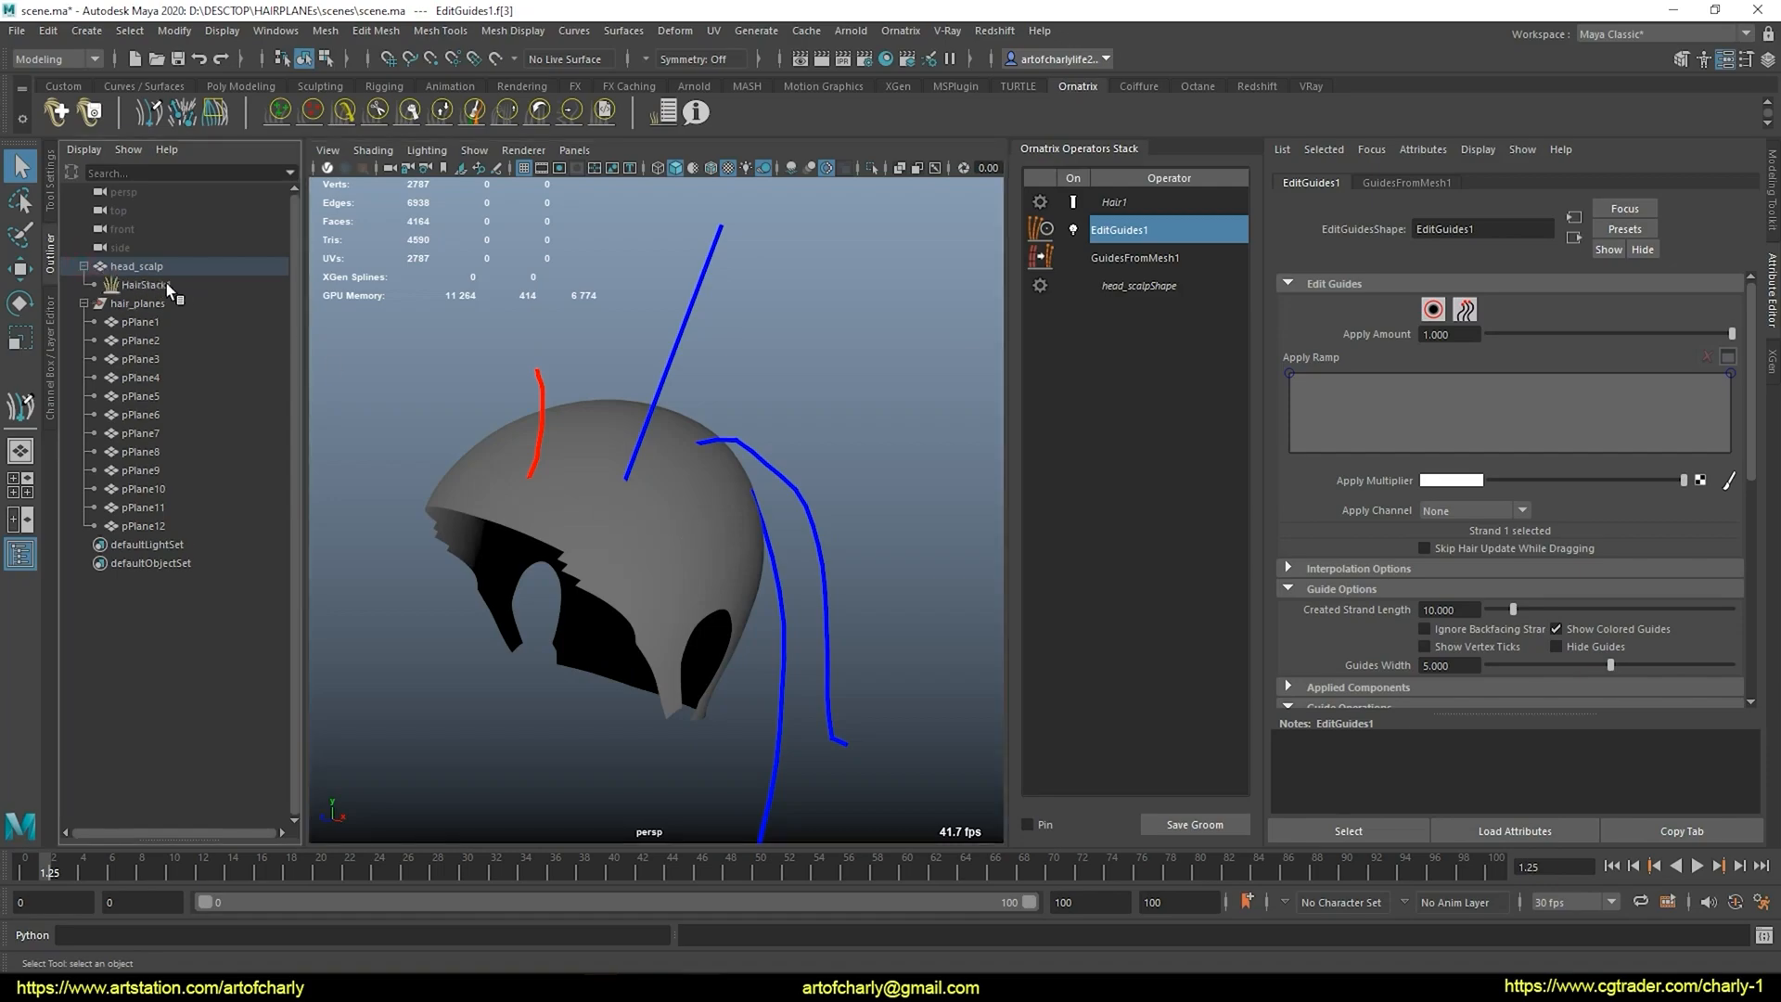
{"action": "left_click", "coordinate": [137, 284]}
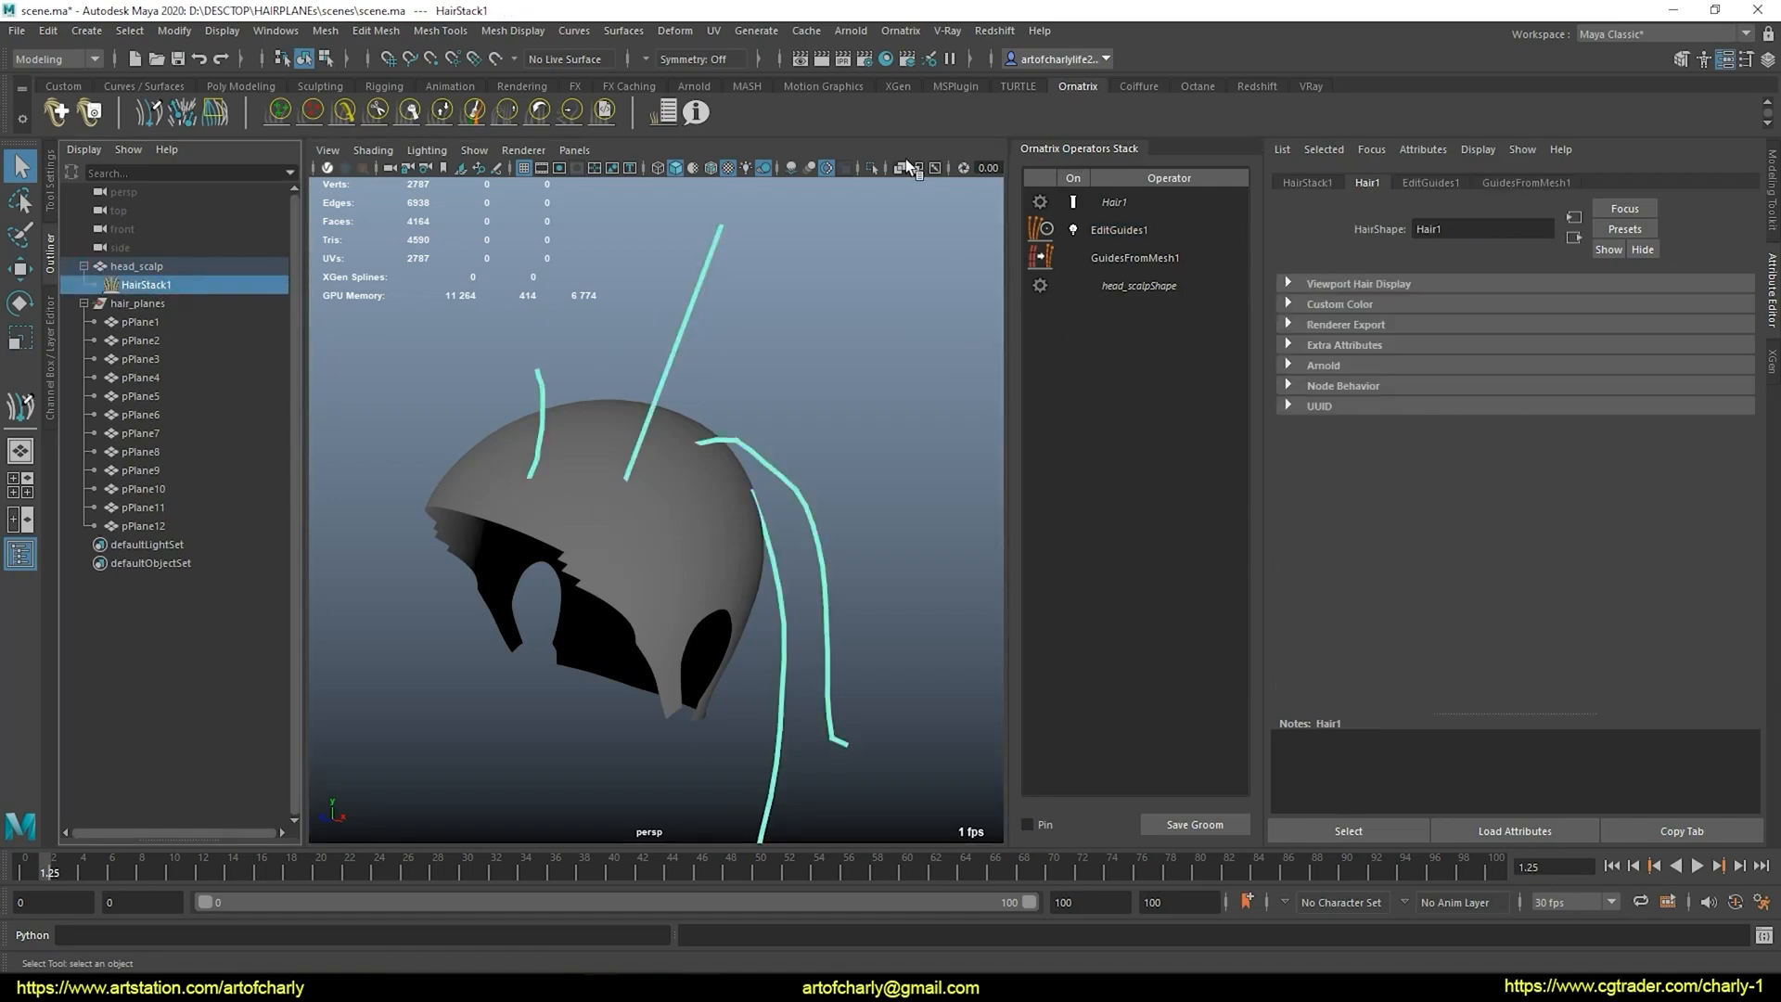
Duplicate the scalp with its hair into head_scalp1 and bring up its context options
{"action": "left_click", "coordinate": [41, 34]}
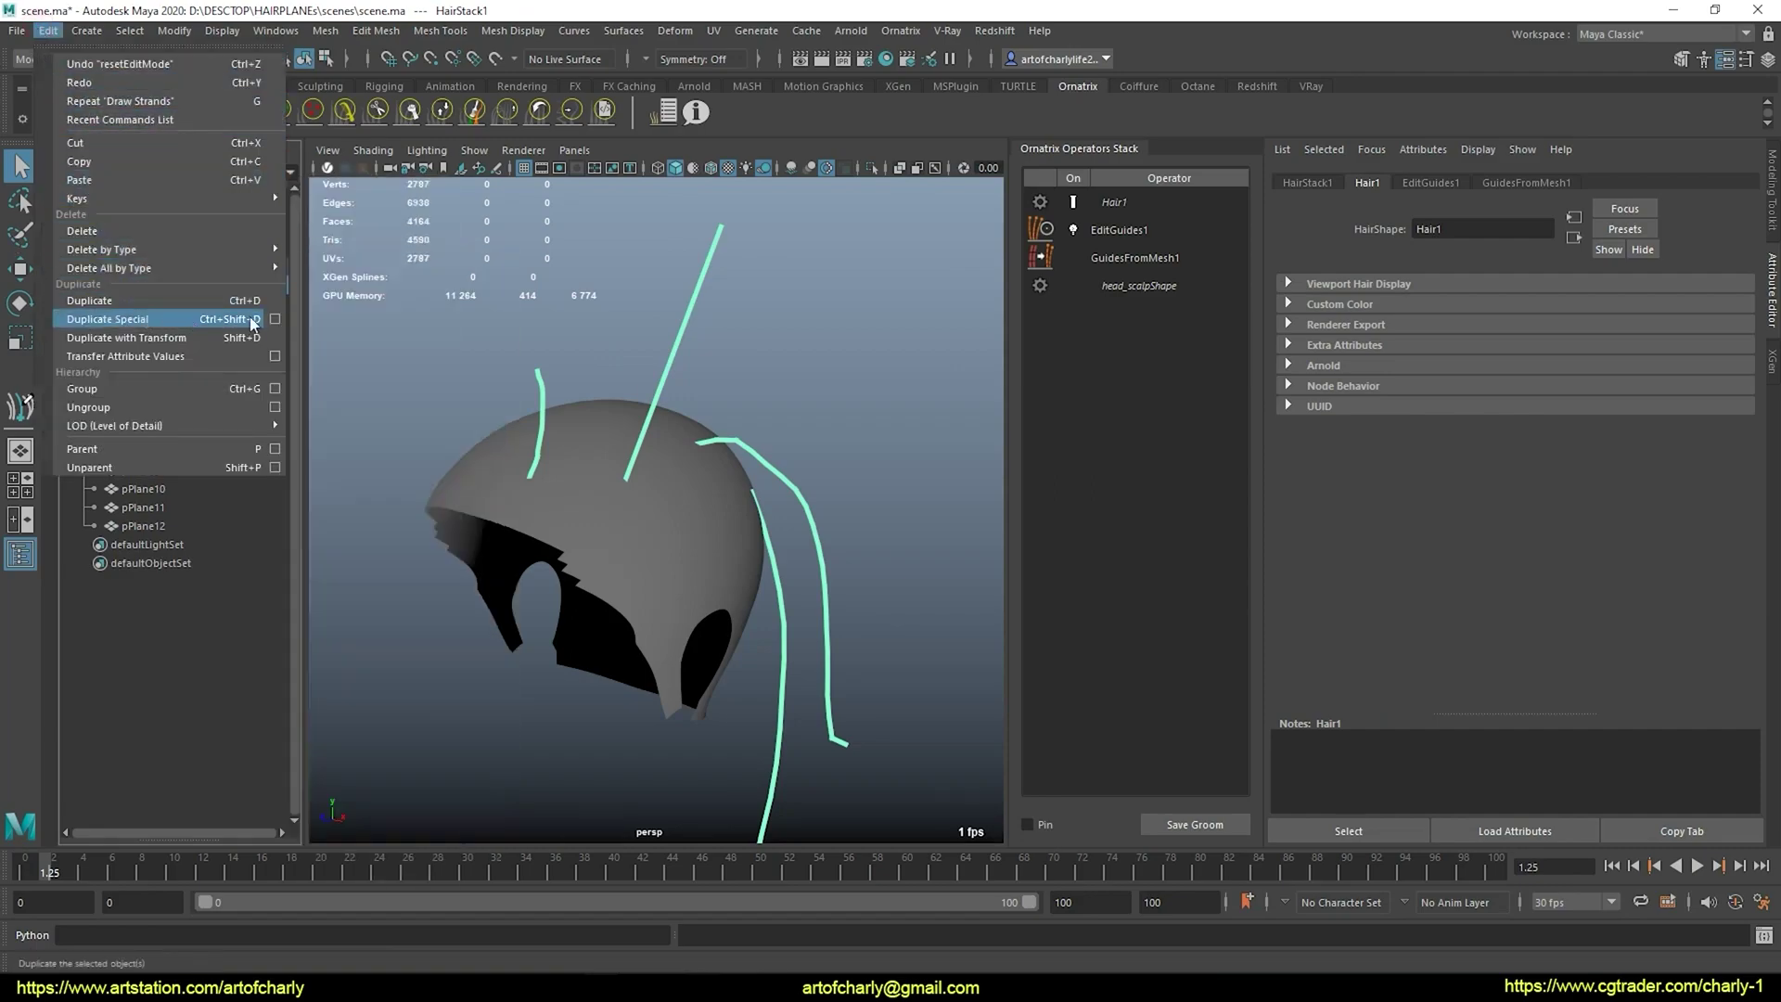
{"action": "left_click", "coordinate": [108, 319]}
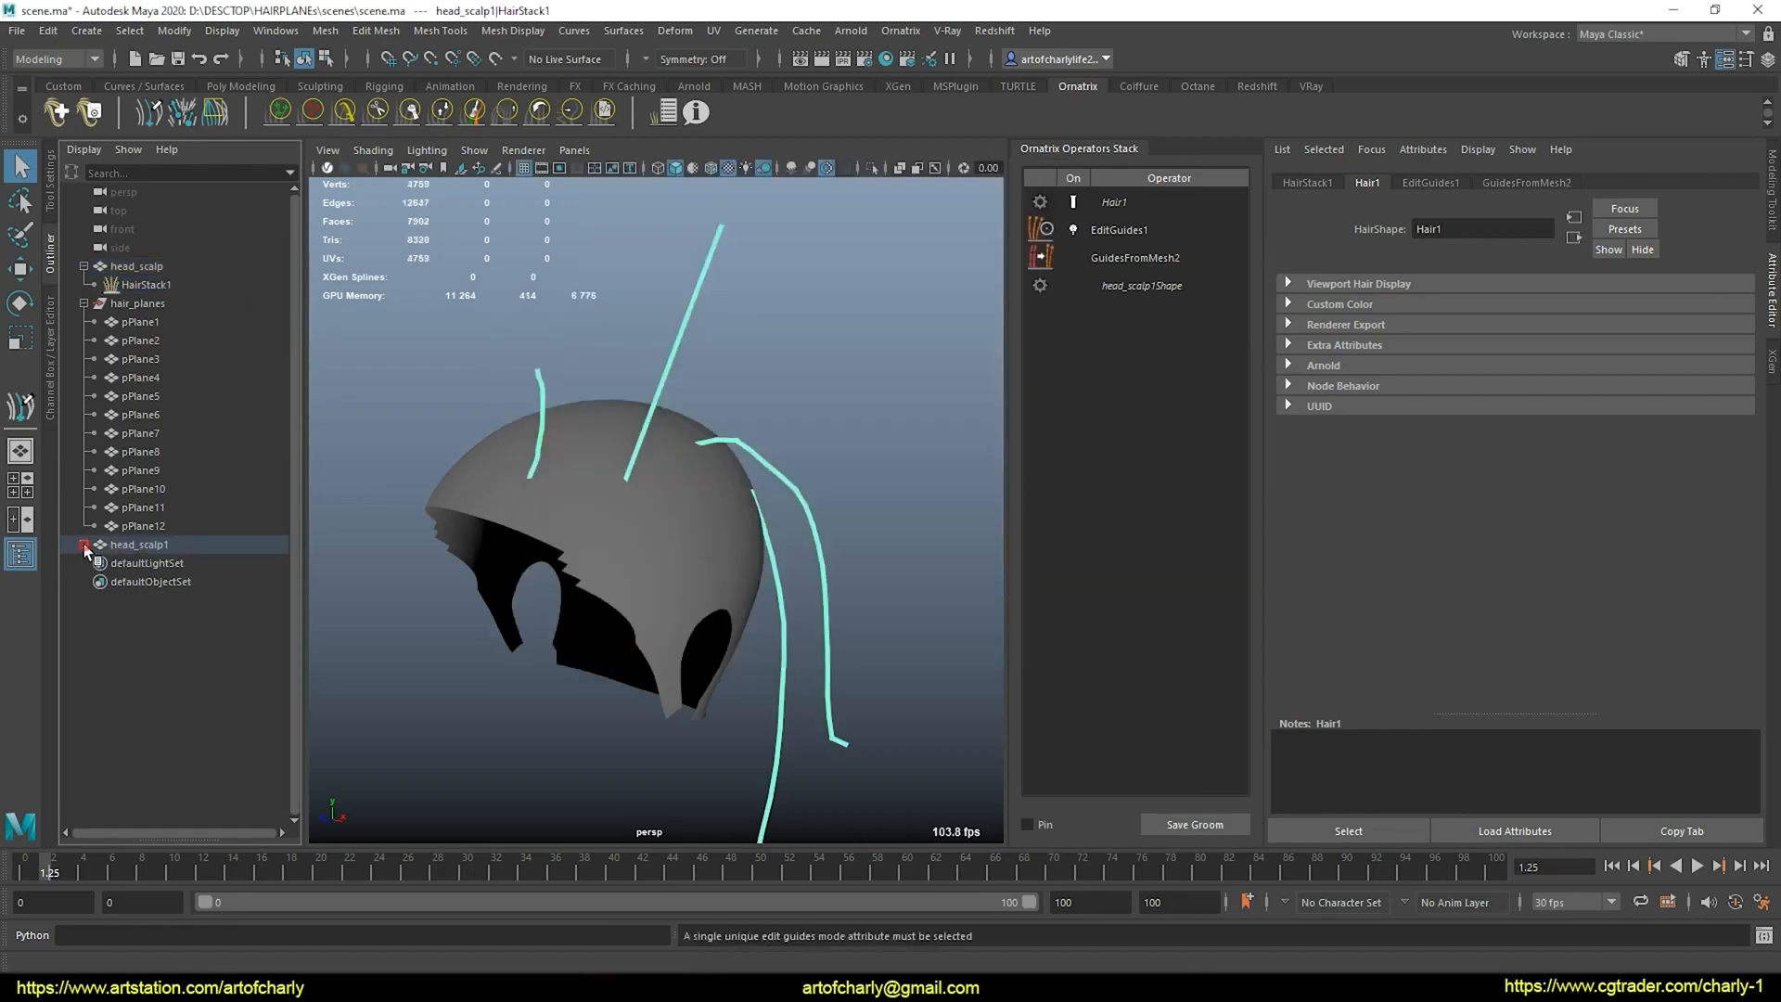
{"action": "right_click", "coordinate": [139, 546]}
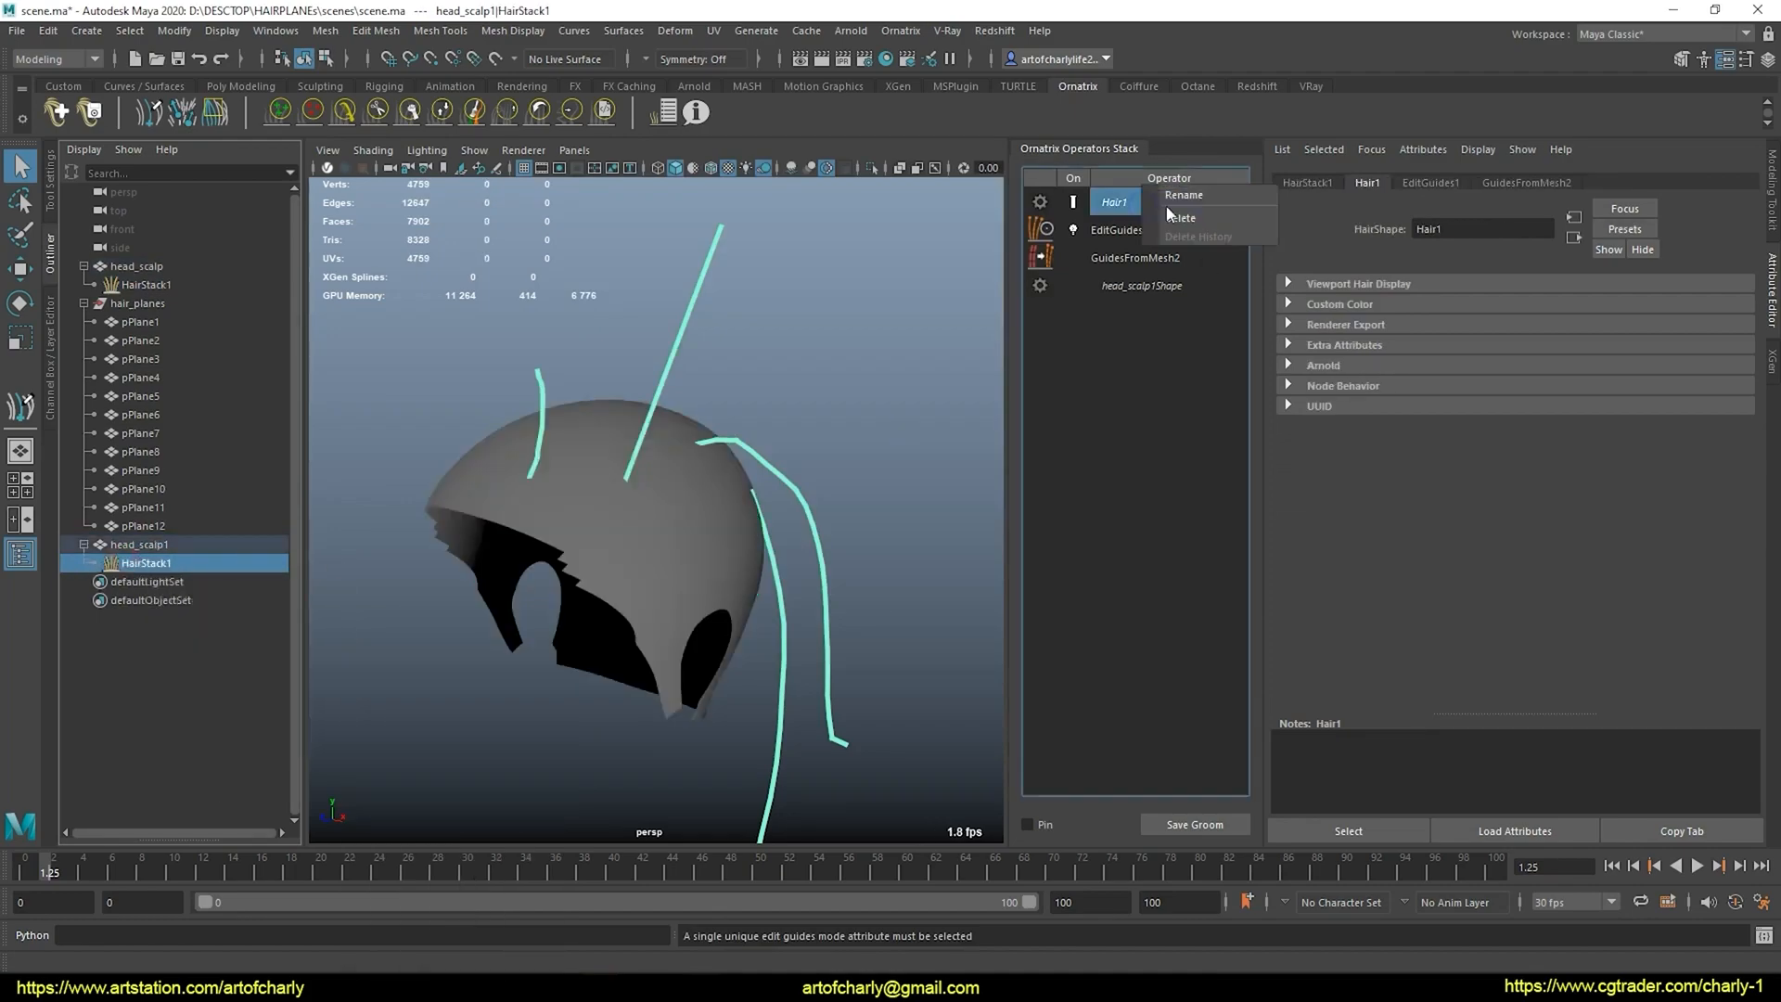
Add a Mesh From Strands operator above EditGuides1 with Strand Mesh Type set to Proxy
{"action": "left_click", "coordinate": [1121, 230]}
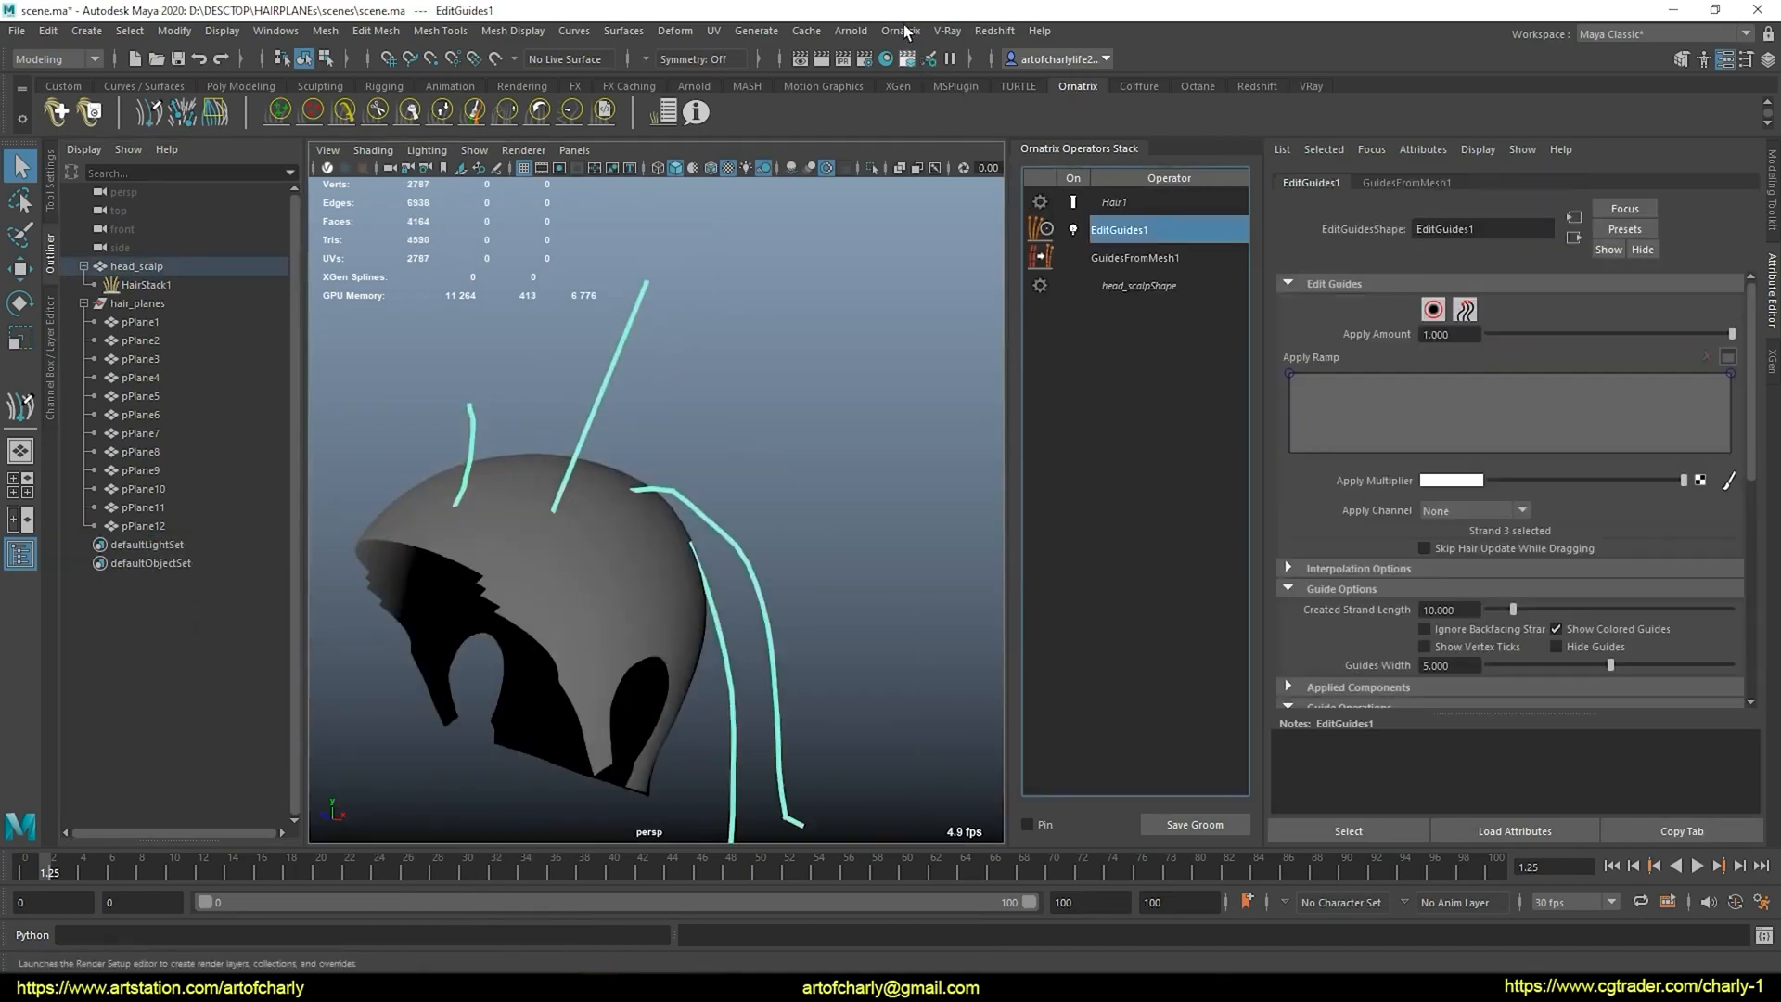
{"action": "left_click", "coordinate": [902, 29]}
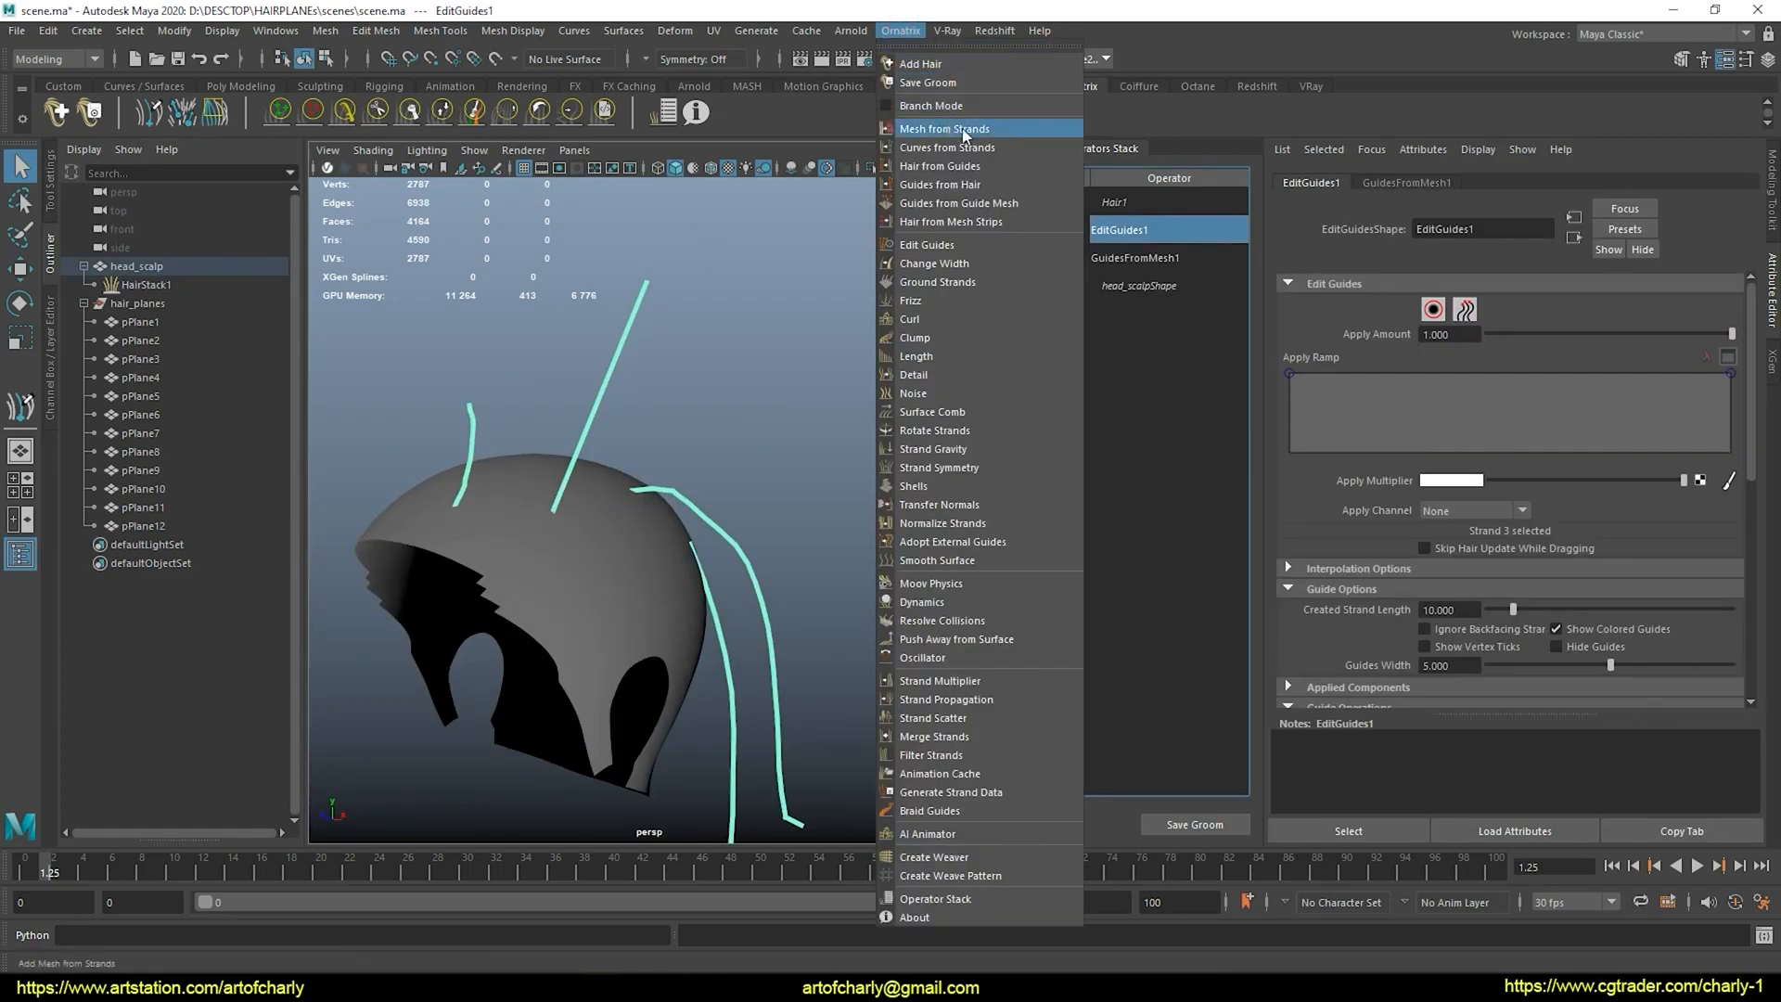
{"action": "left_click", "coordinate": [942, 128]}
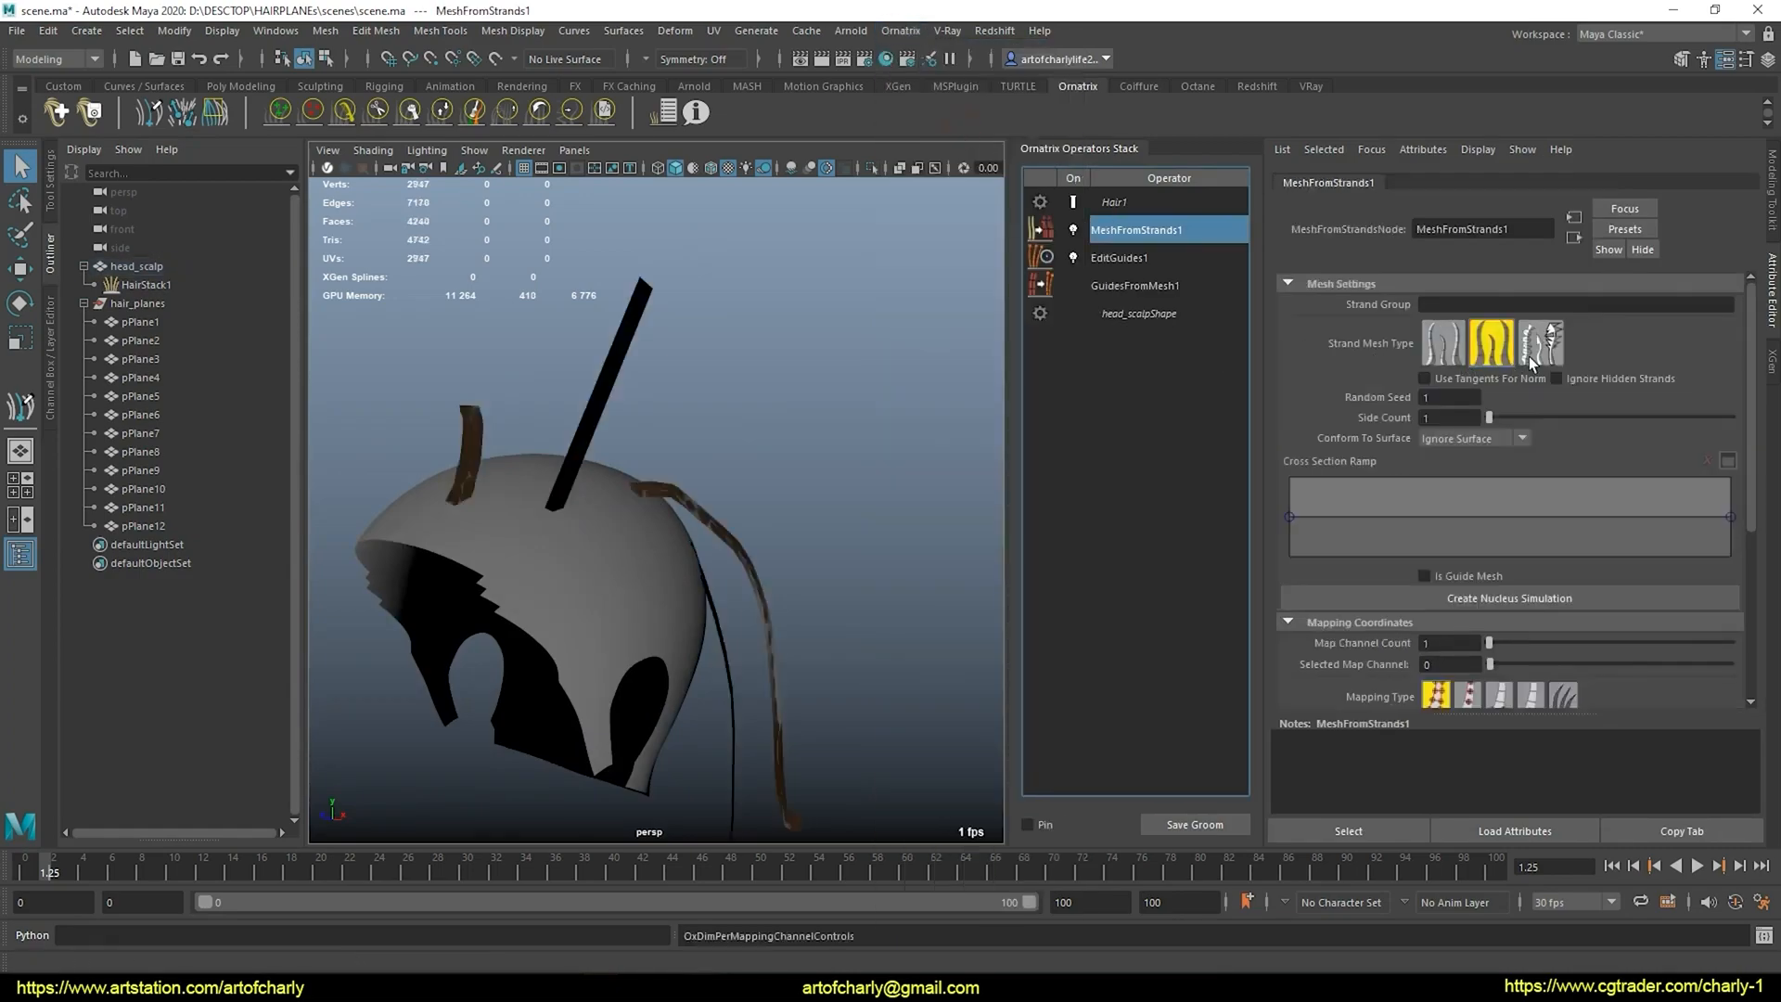
{"action": "left_click", "coordinate": [1540, 343]}
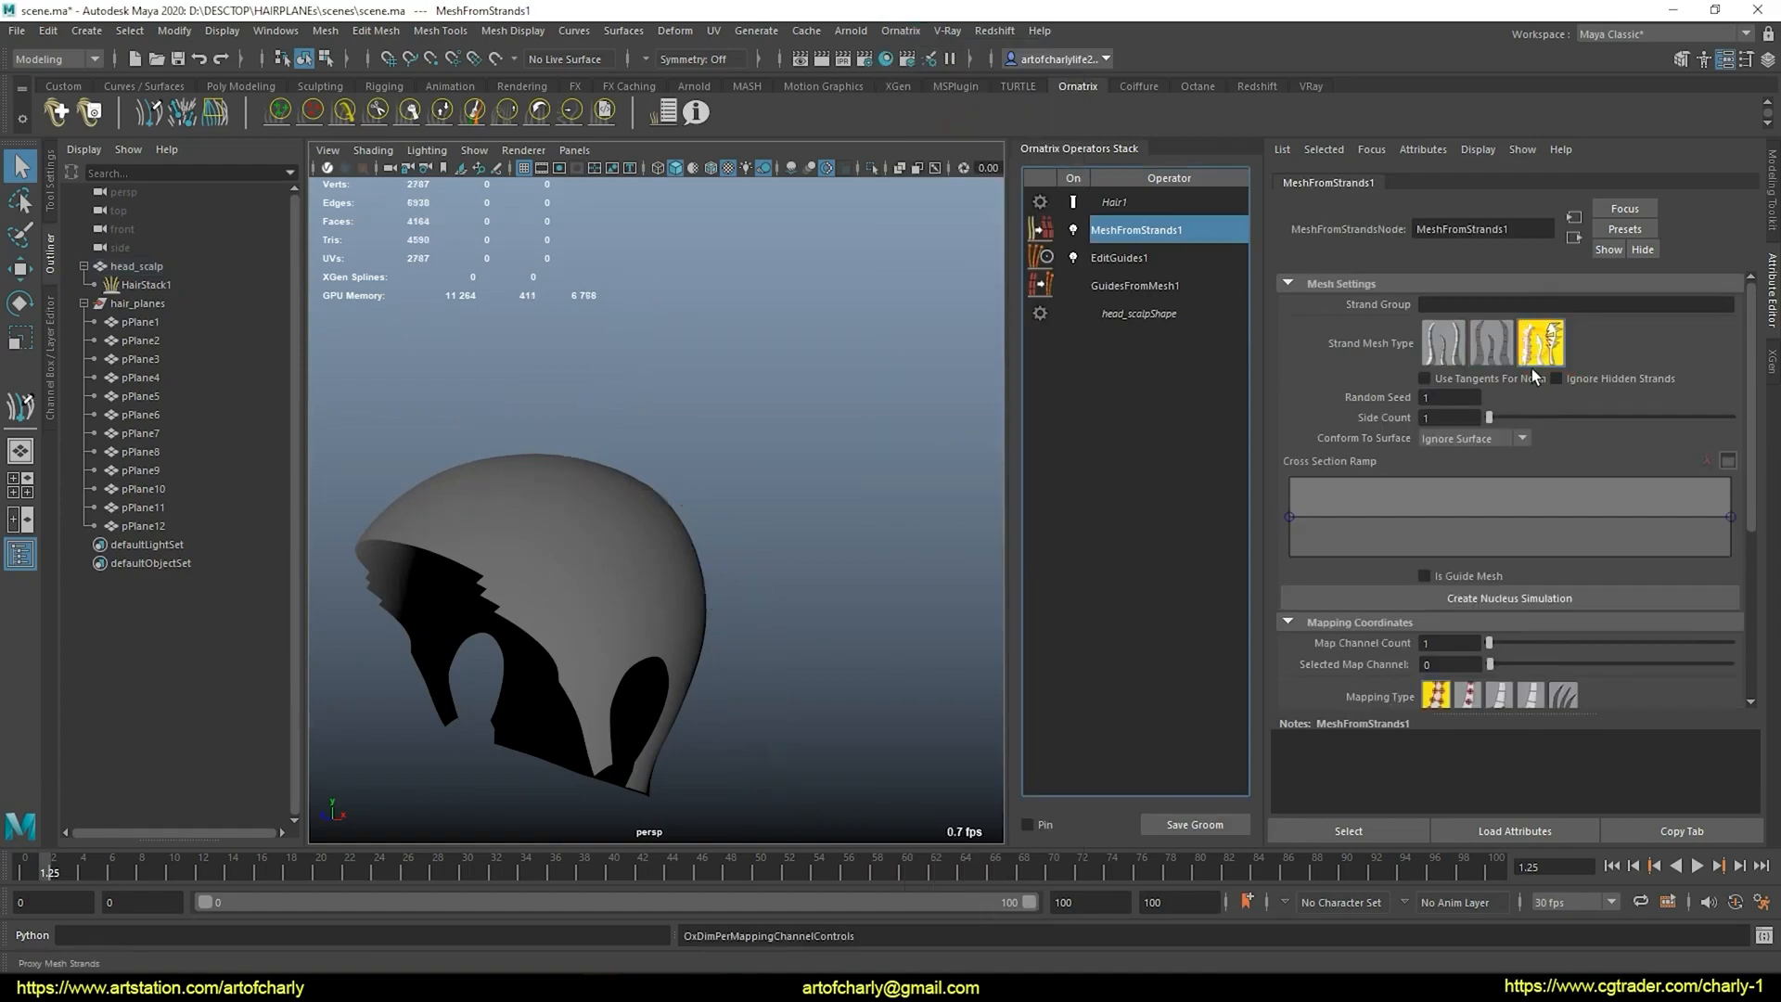
{"action": "scroll", "scroll_direction": "down", "scroll_amount": 3}
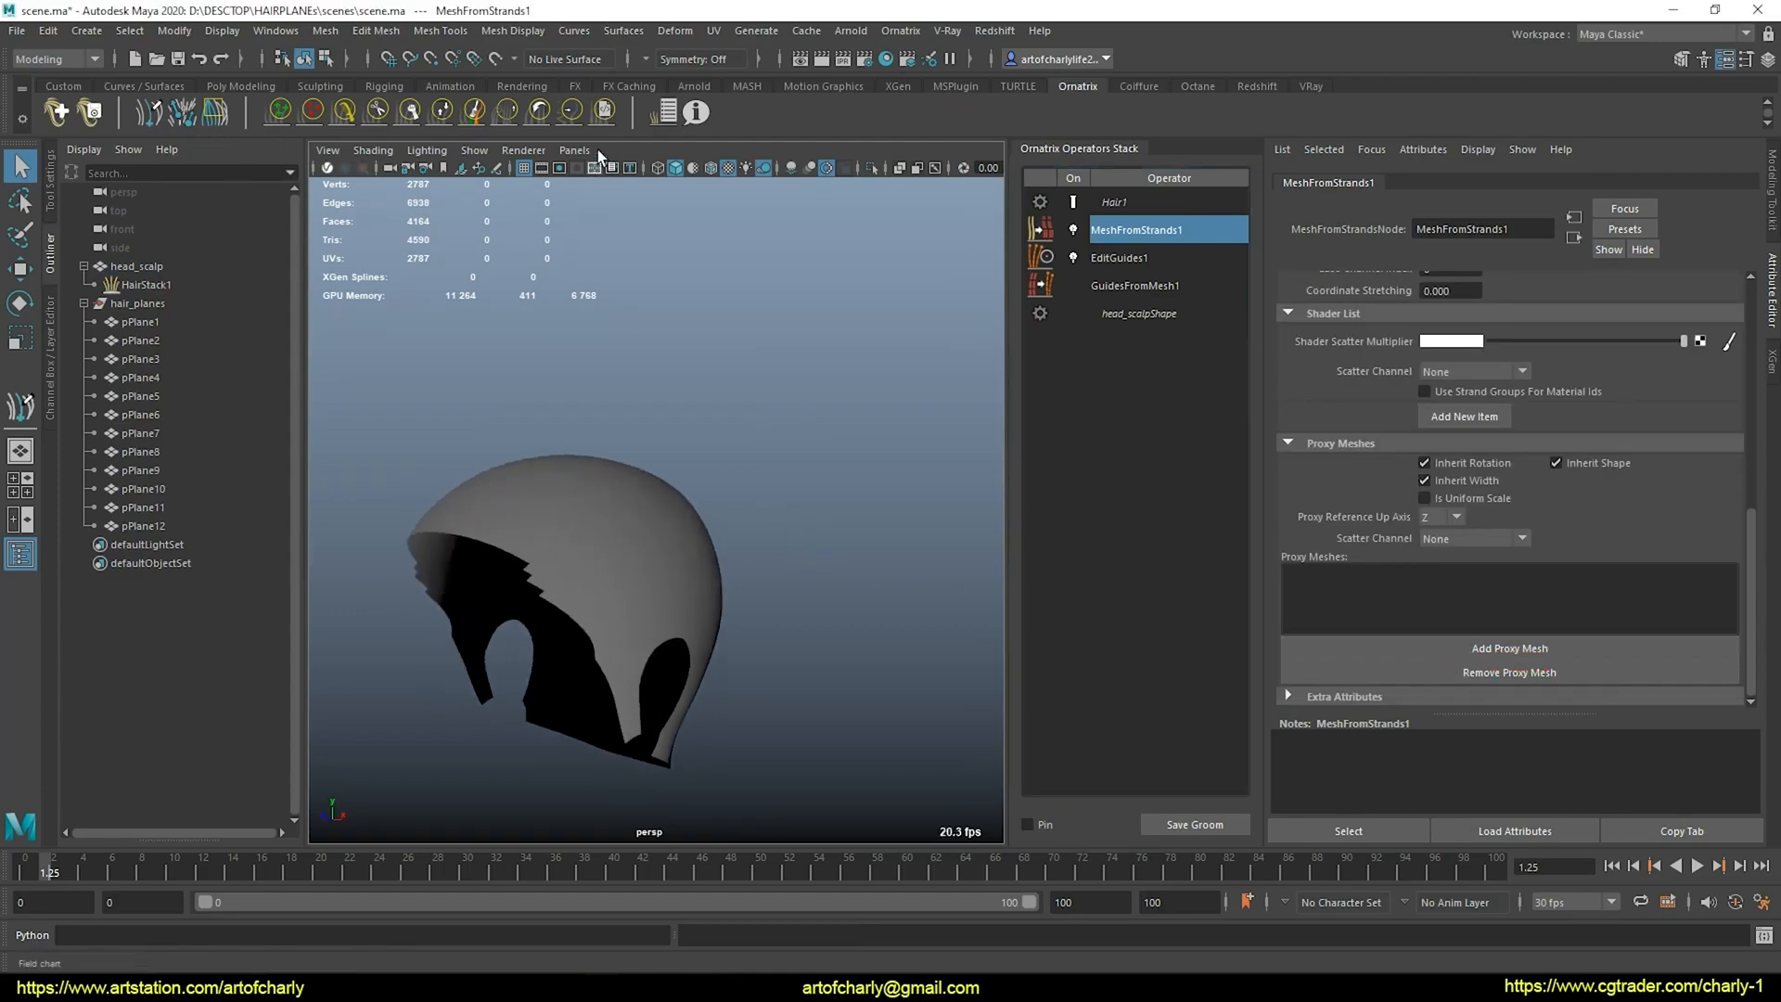
Split into Two Panes Side by Side with a front view framing the hair planes, then select HairStack1
{"action": "left_click", "coordinate": [573, 149]}
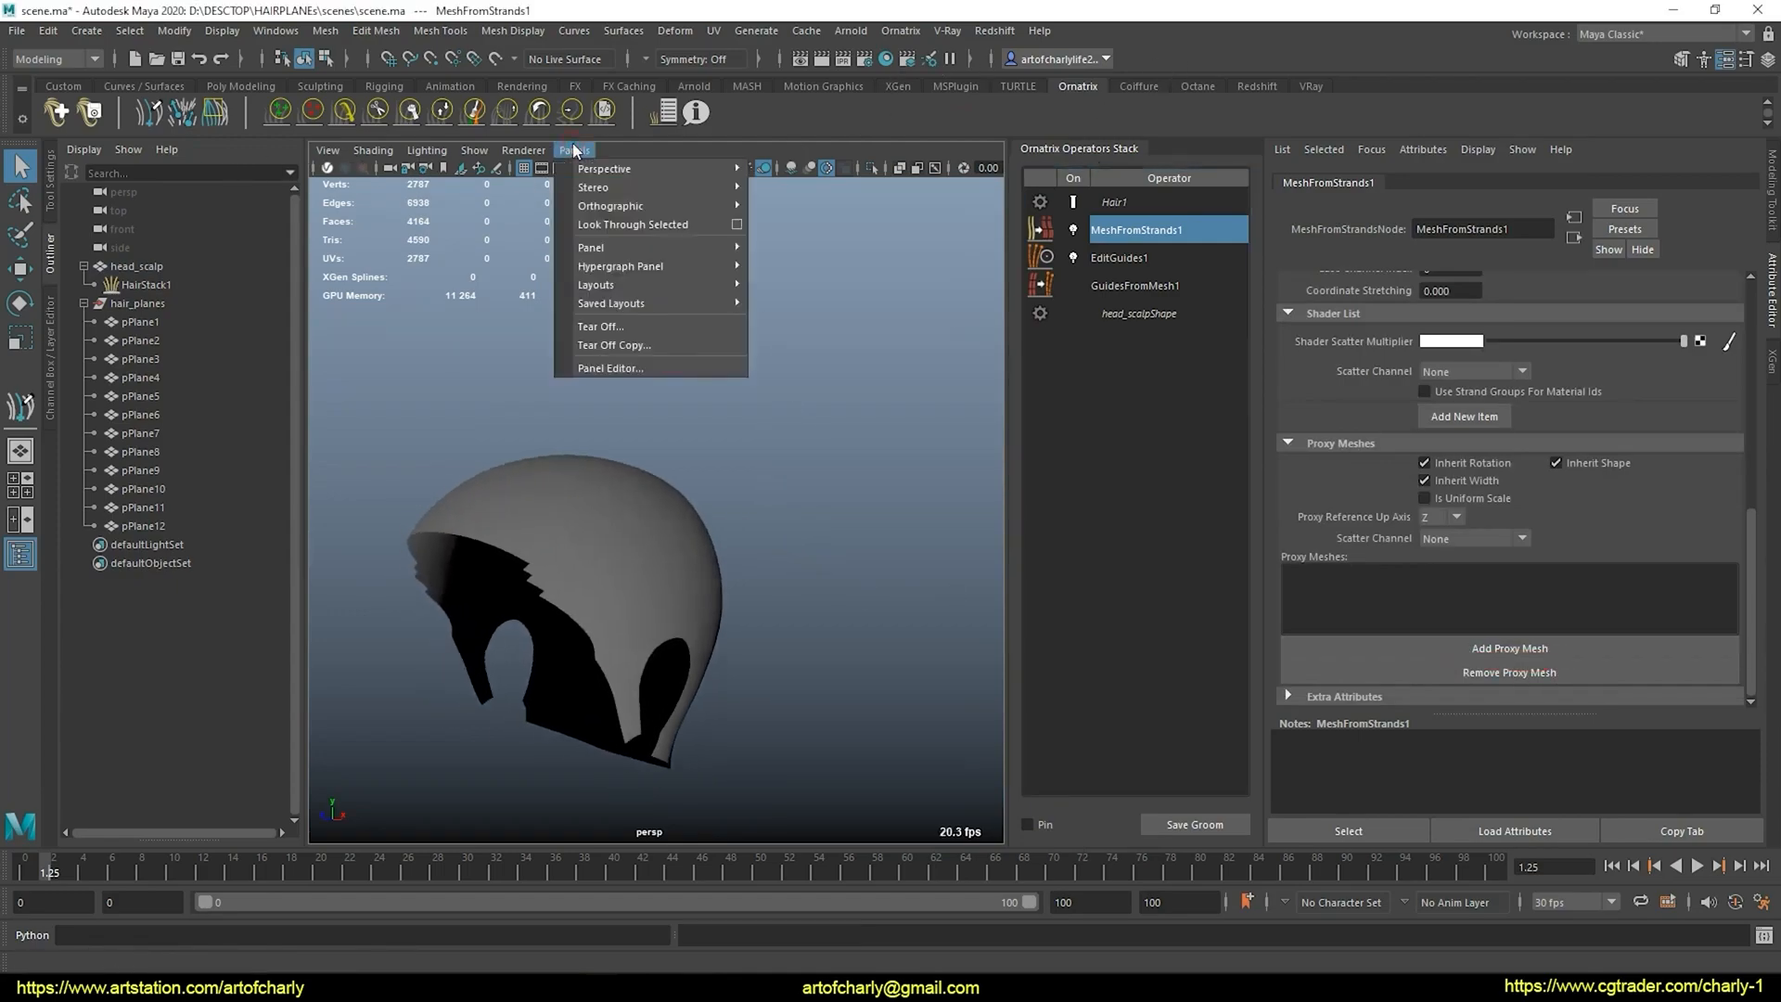
{"action": "mouse_move", "coordinate": [613, 286]}
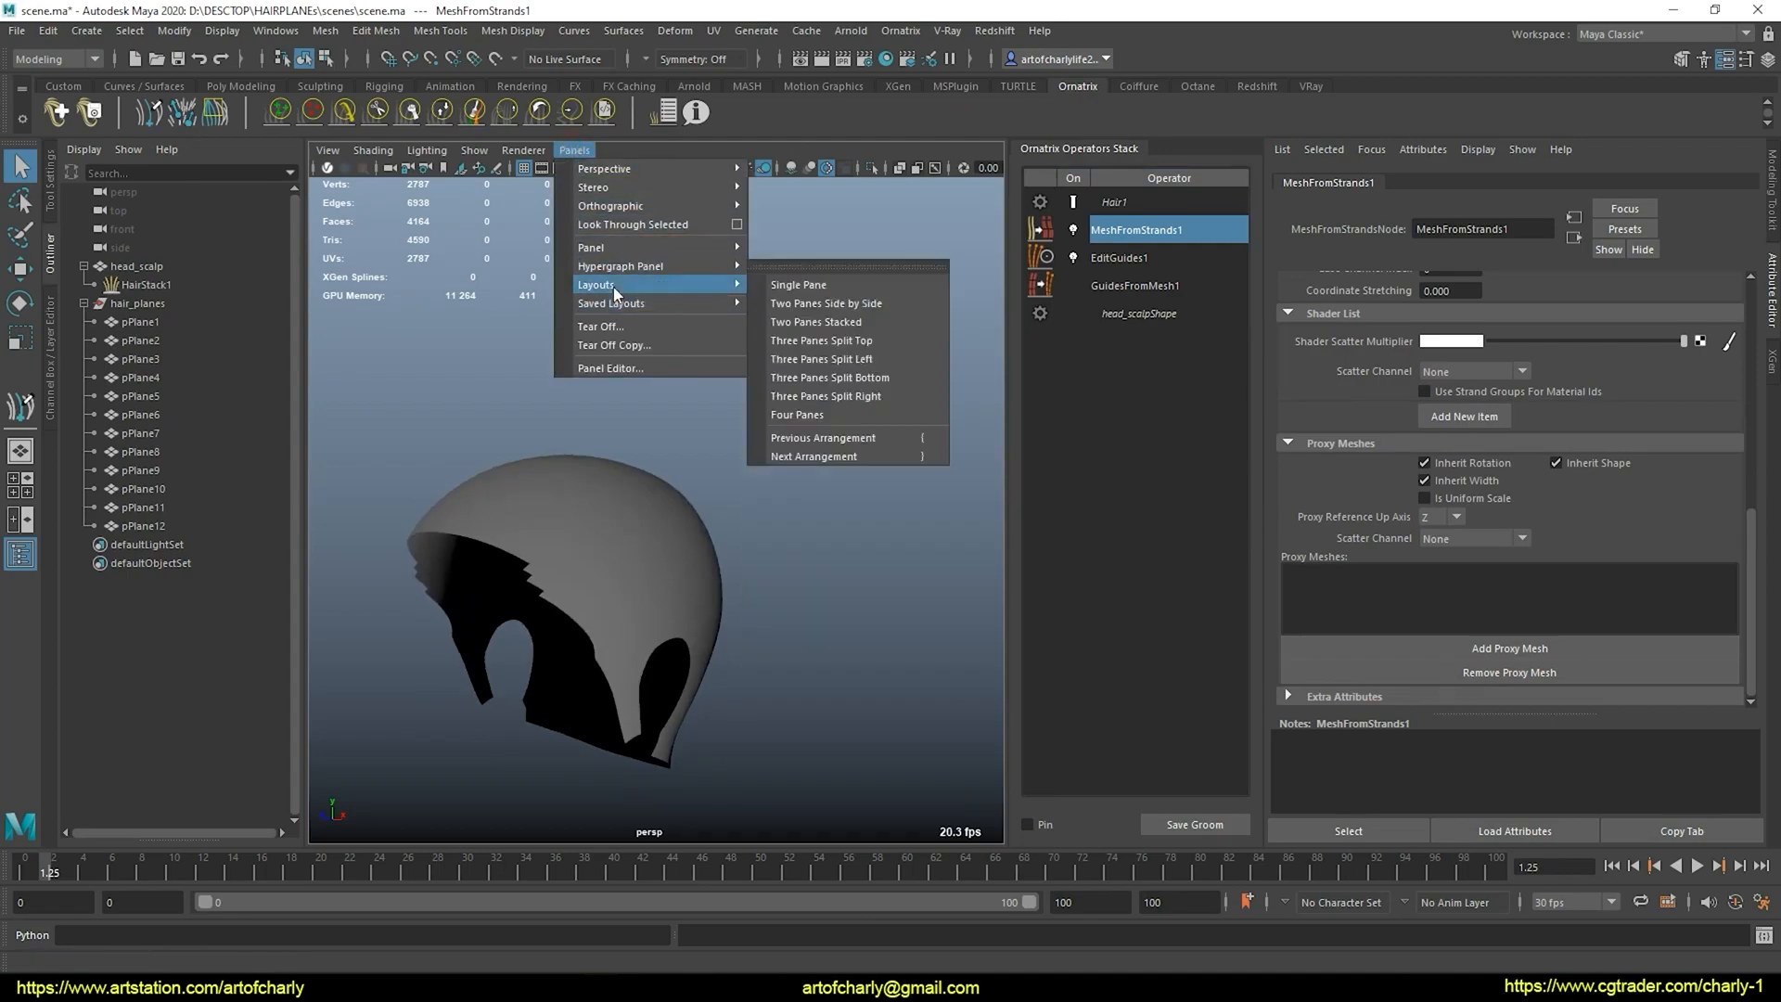
{"action": "left_click", "coordinate": [826, 304]}
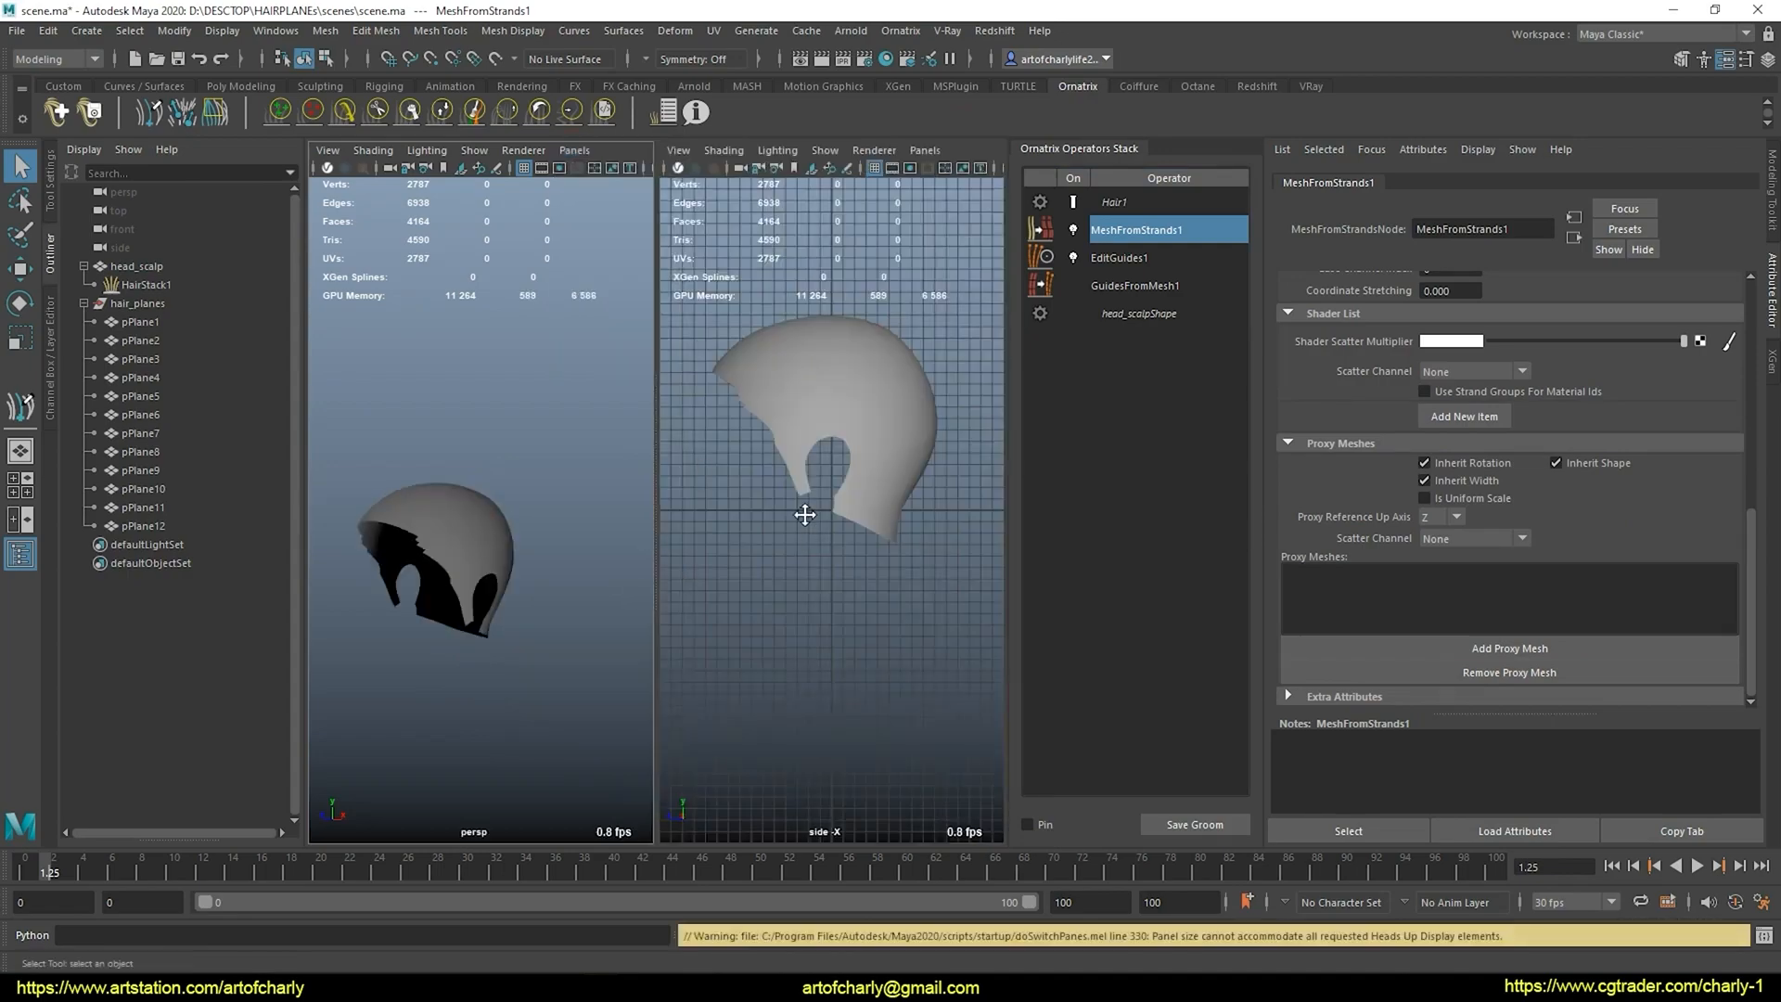
{"action": "key", "text": "space"}
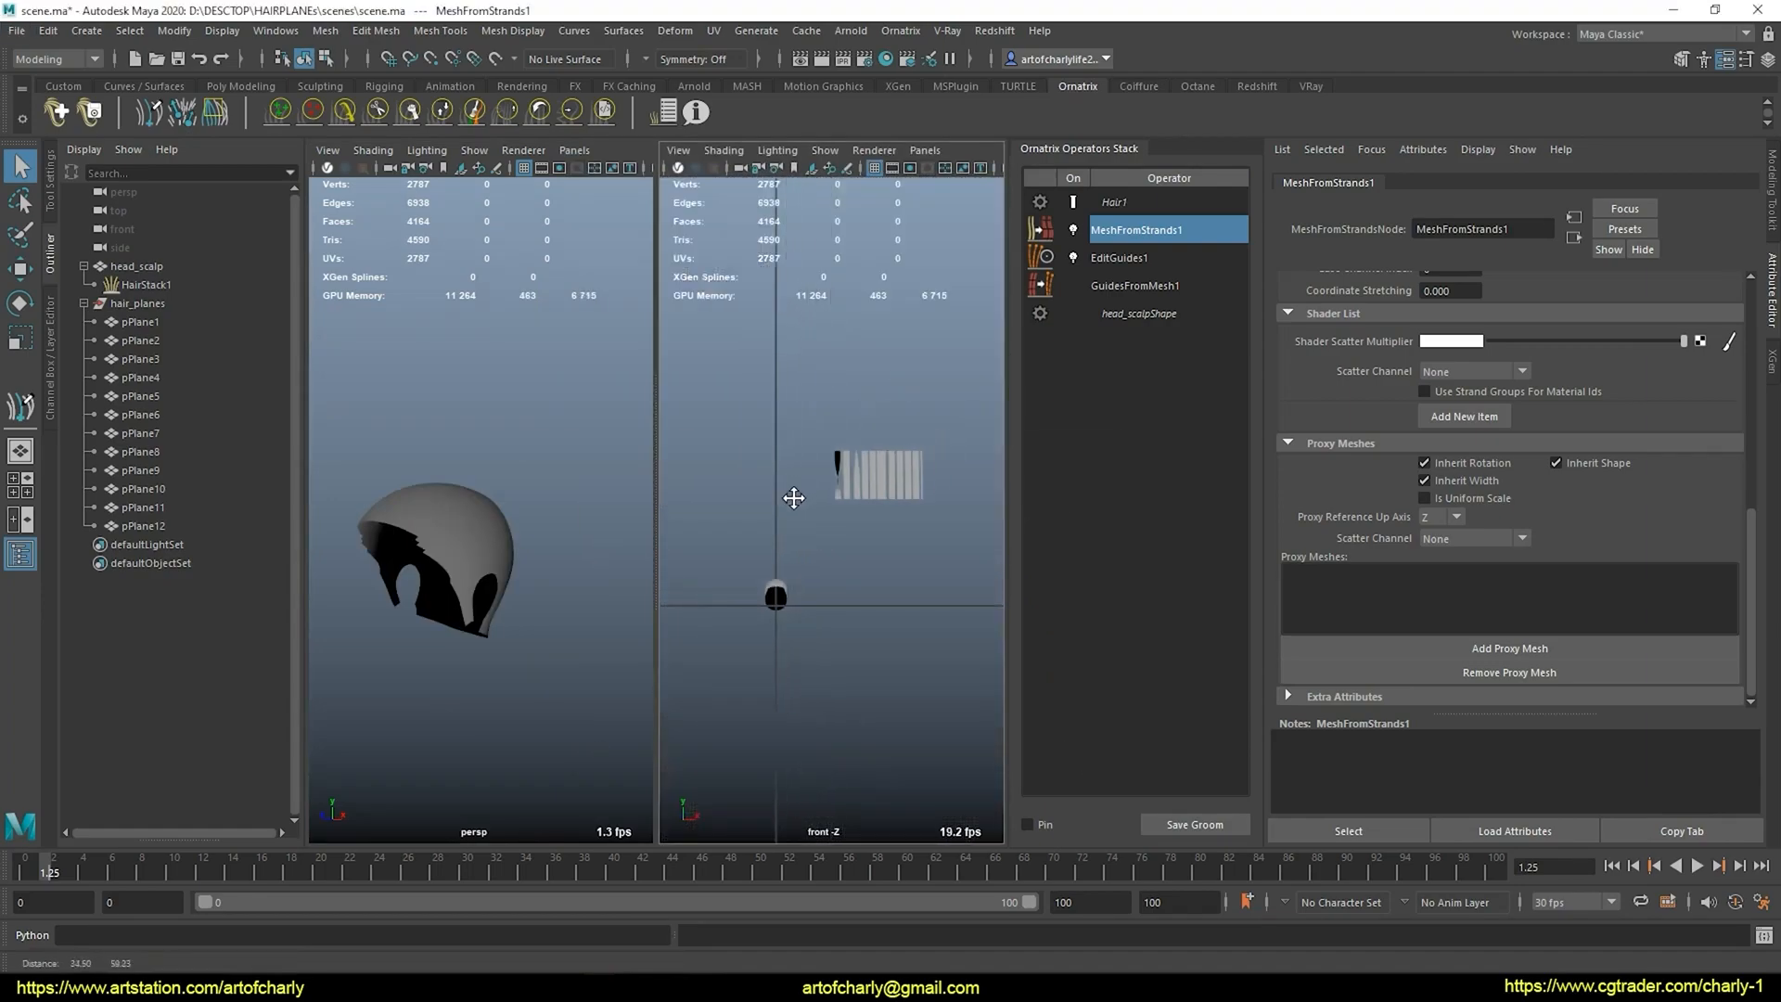
{"action": "key", "text": "space"}
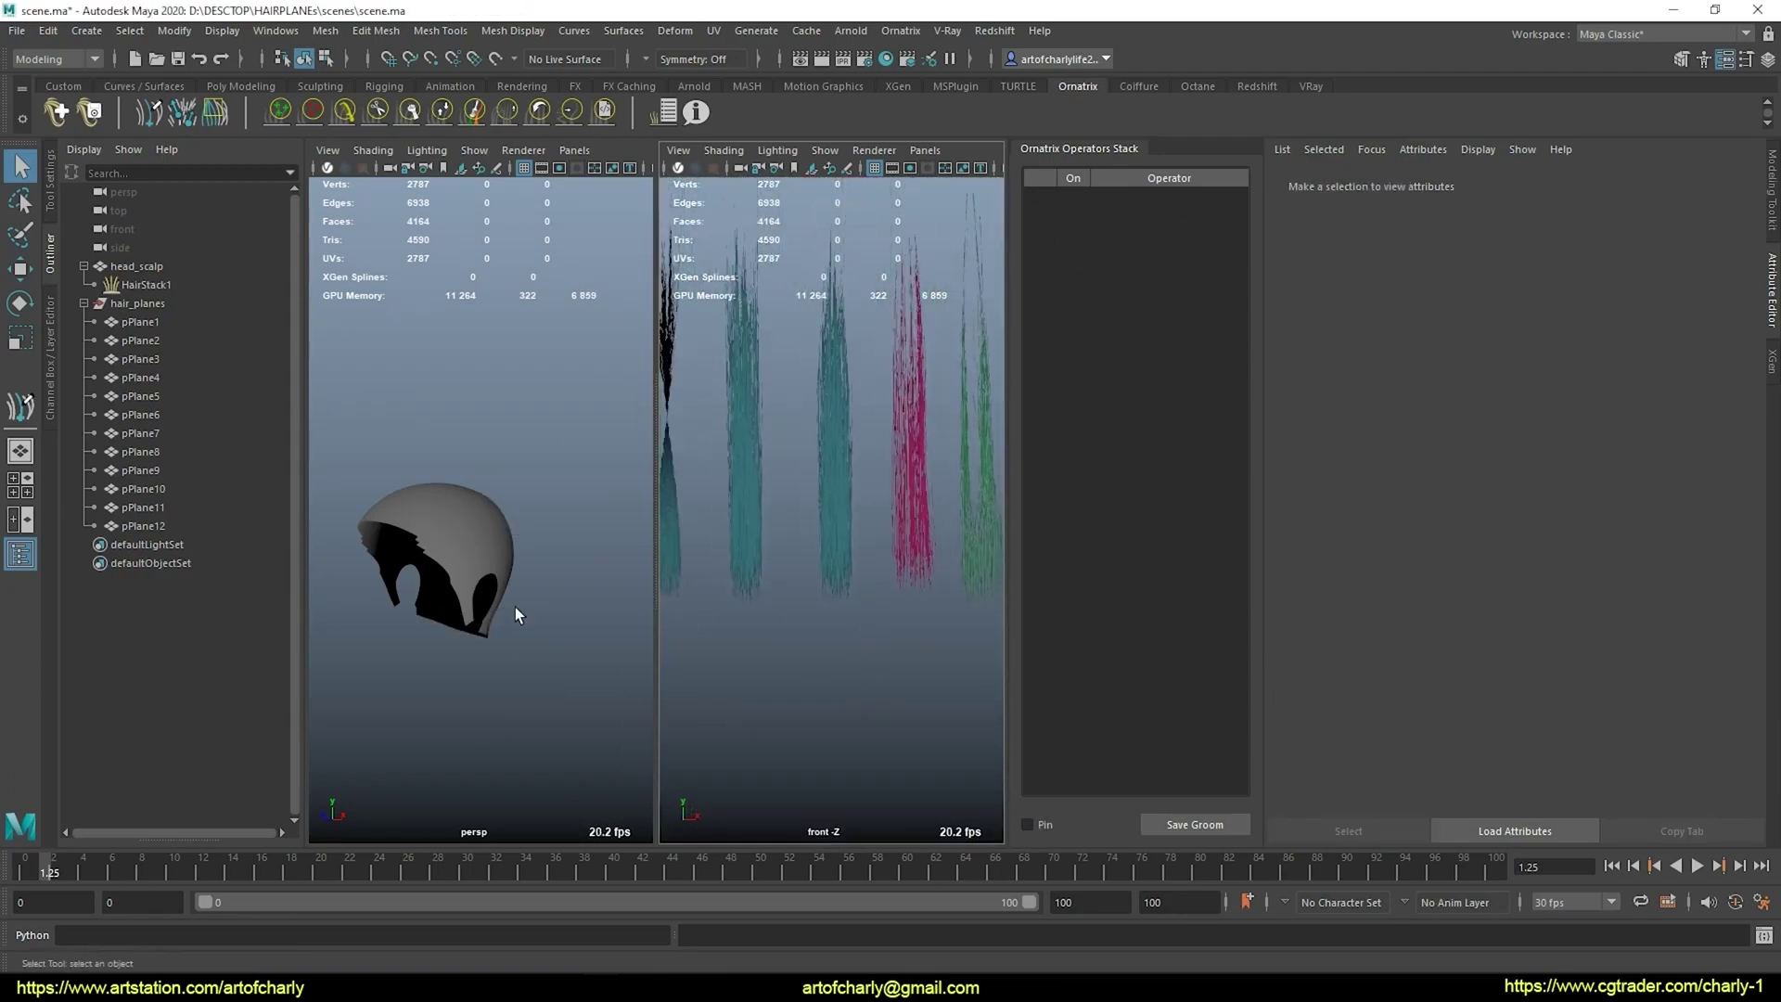
{"action": "left_click", "coordinate": [1169, 231]}
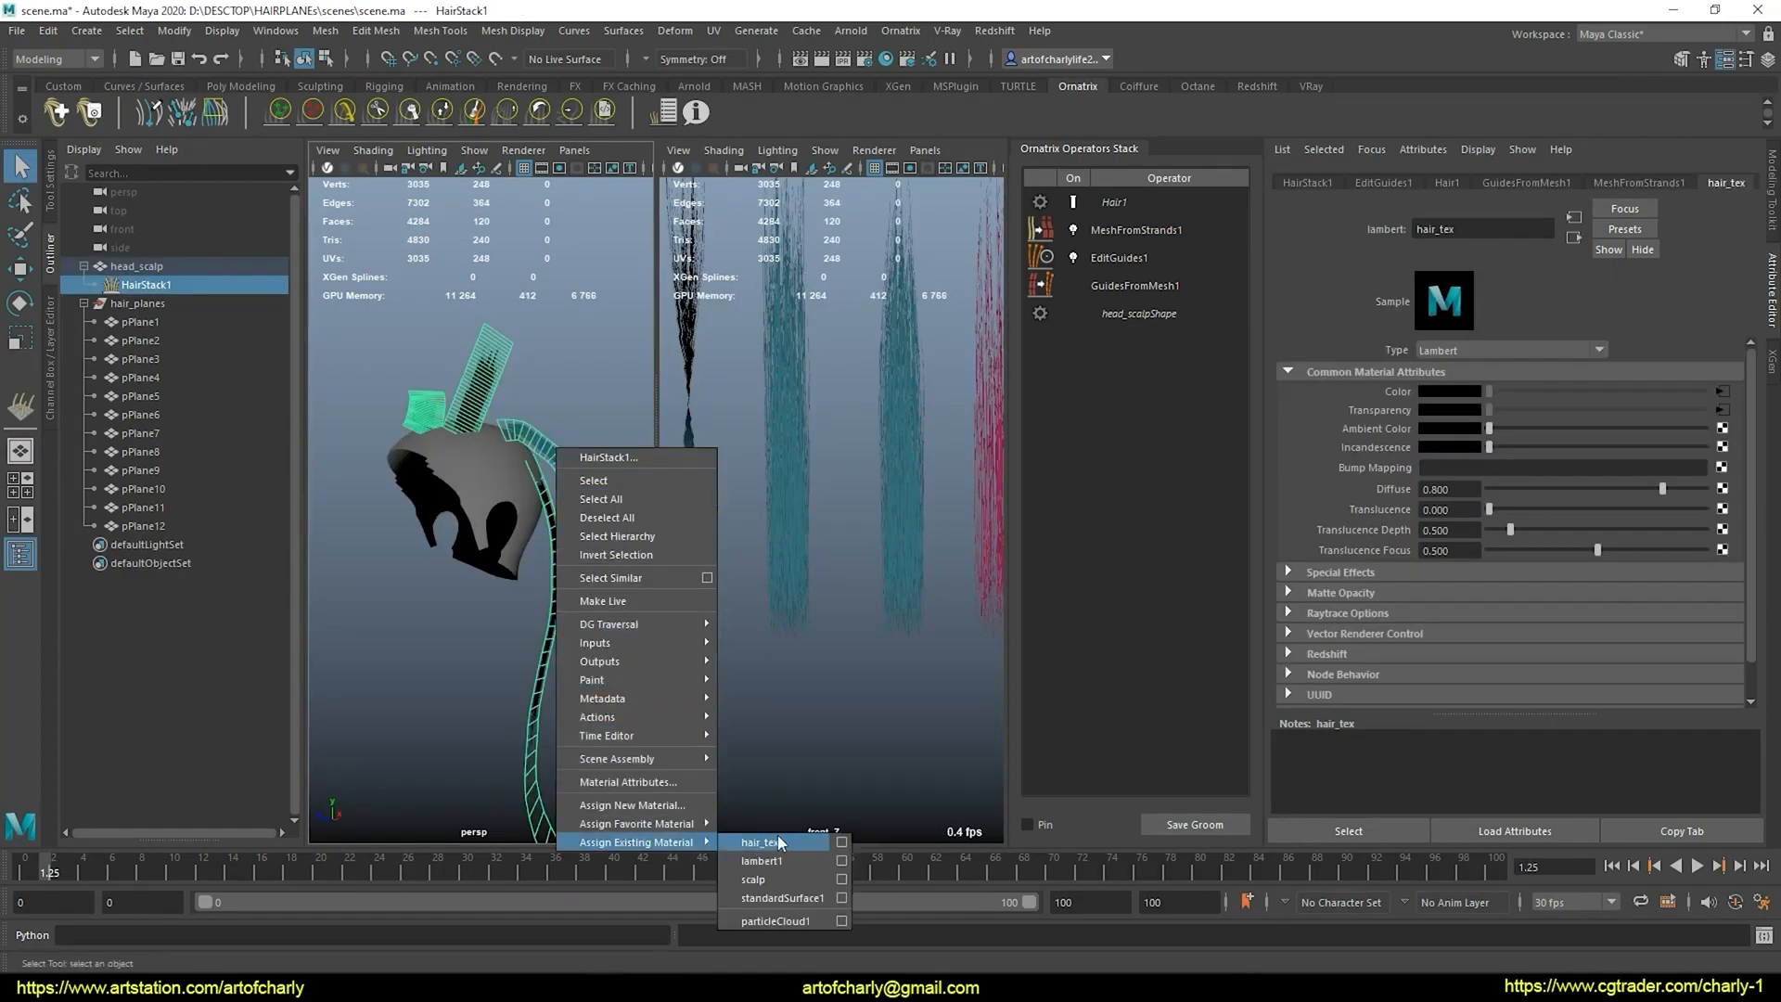
Assign the existing hair_tex material to HairStack1 on the scalp
{"action": "left_click", "coordinate": [764, 842]}
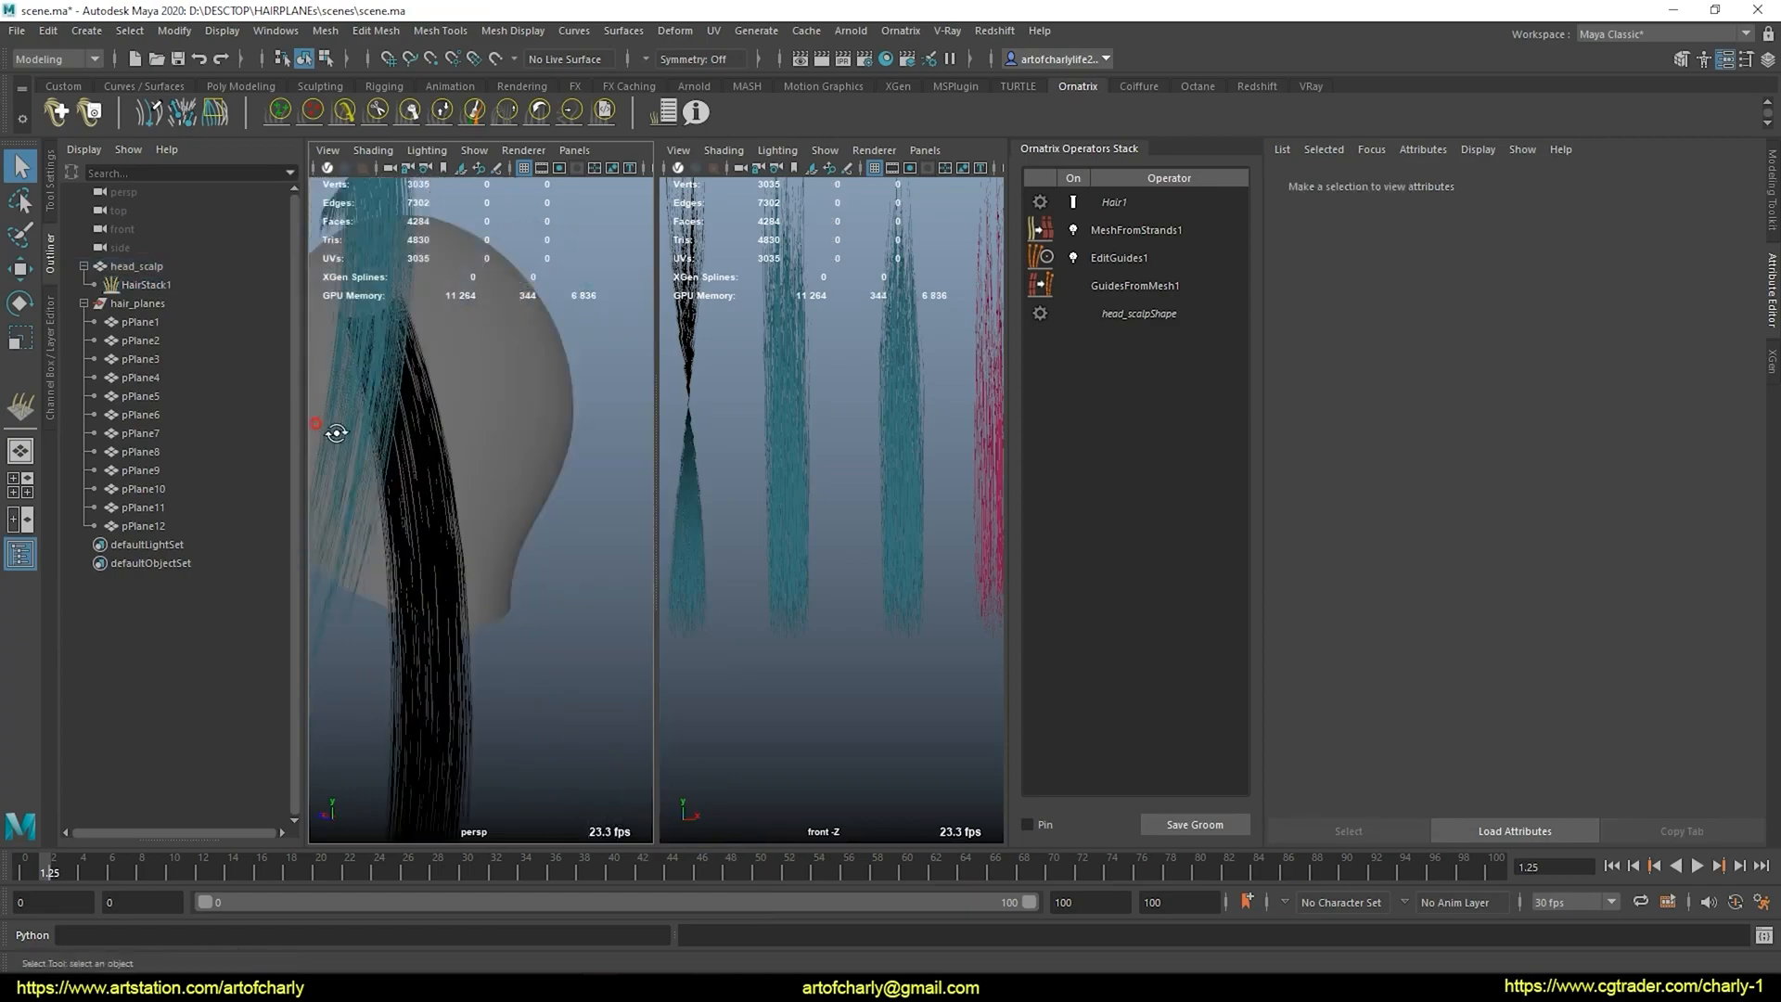
Select EditGuides1, expand its Roots options and dolly in on the scalp edge
{"action": "left_click", "coordinate": [1119, 256]}
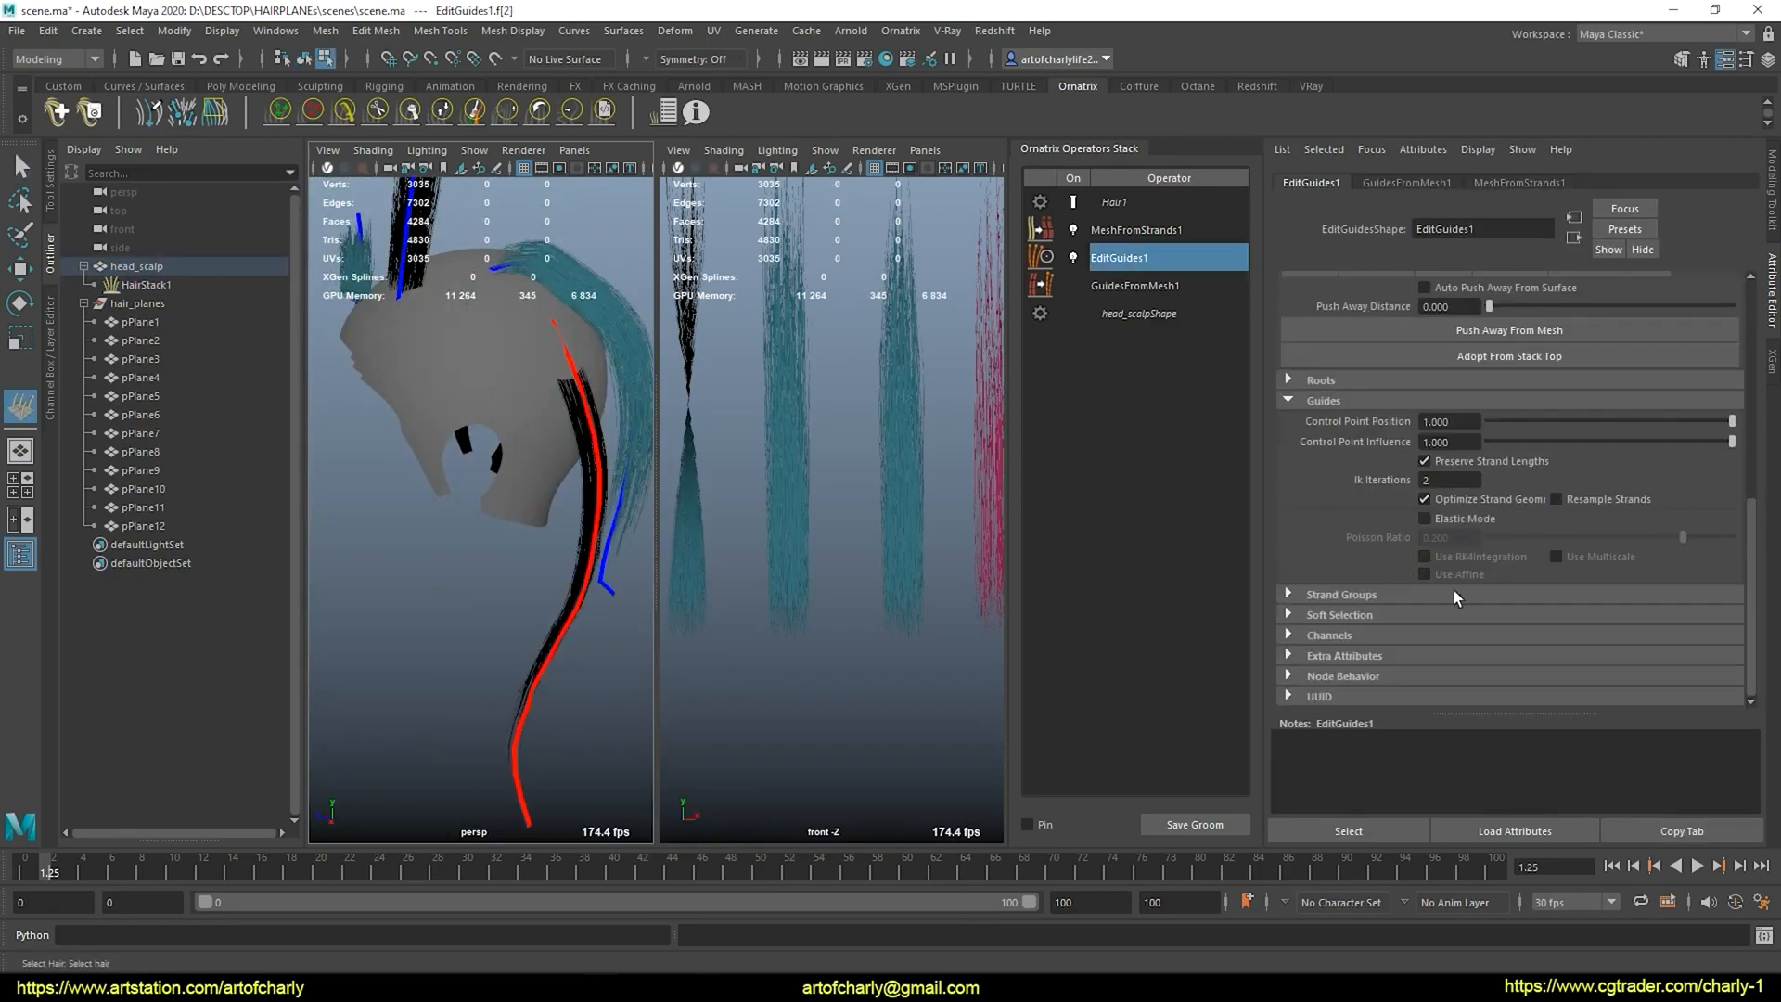
{"action": "left_click", "coordinate": [1288, 378]}
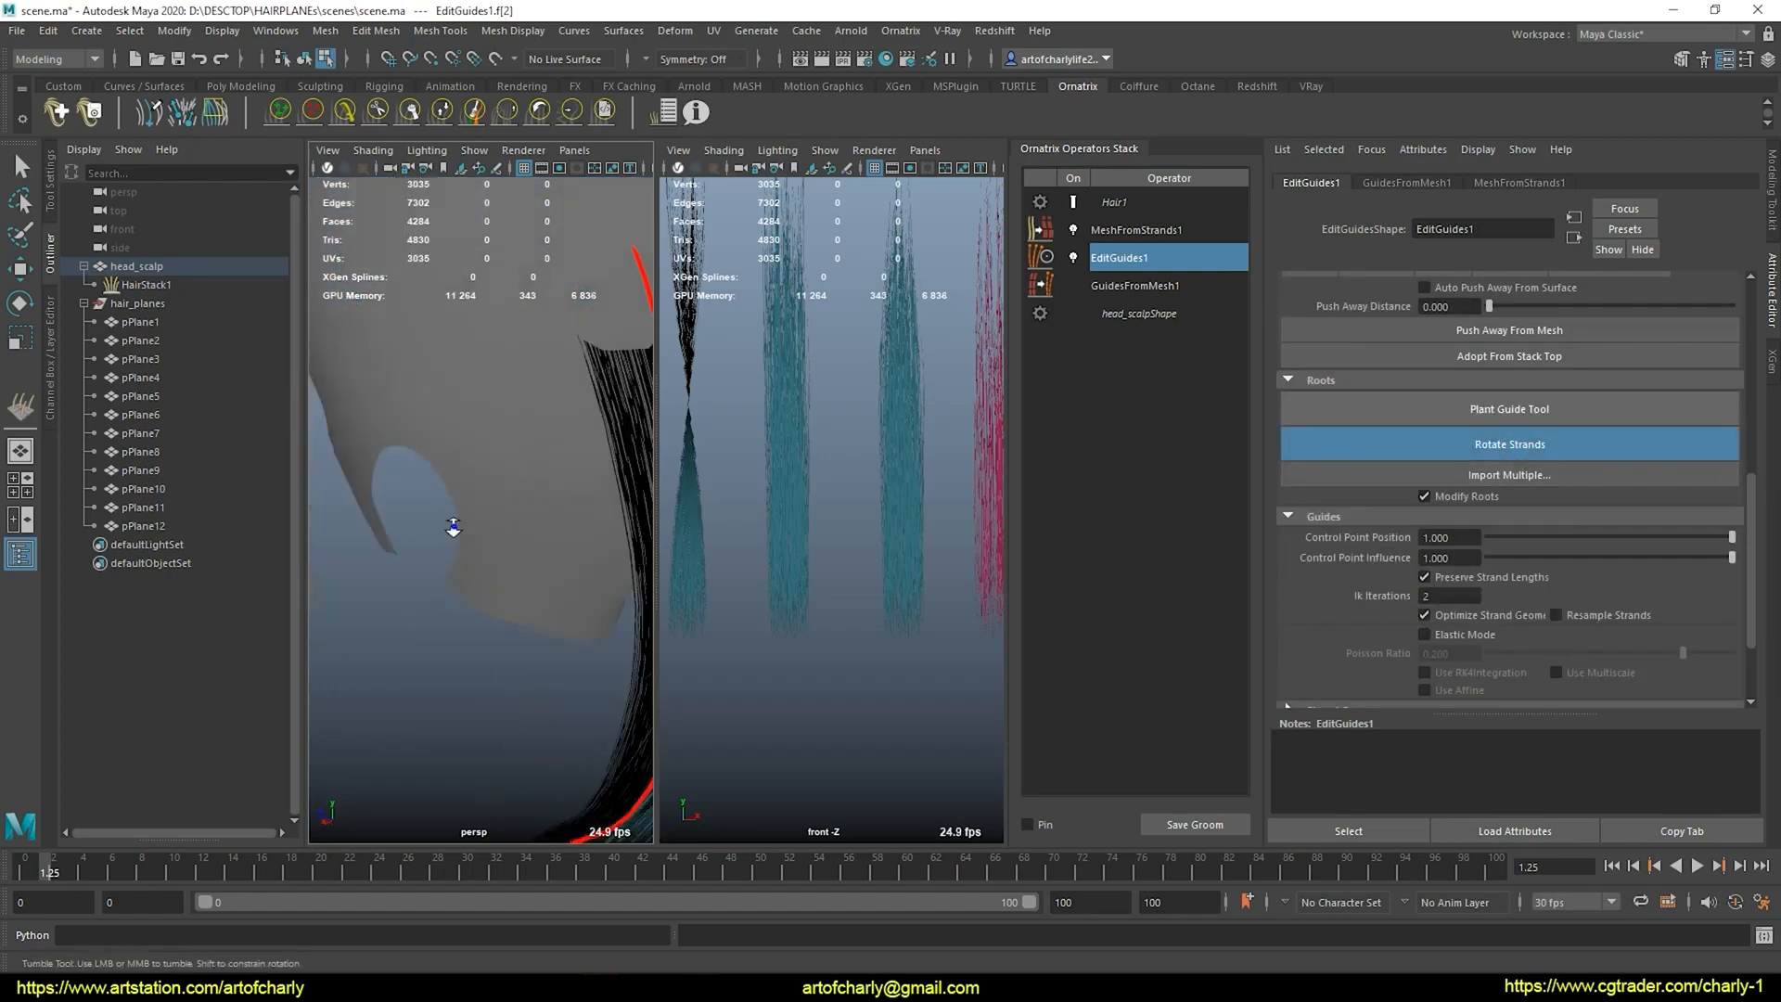
{"action": "left_click_drag", "start_coordinate": [452, 529], "coordinate": [514, 485]}
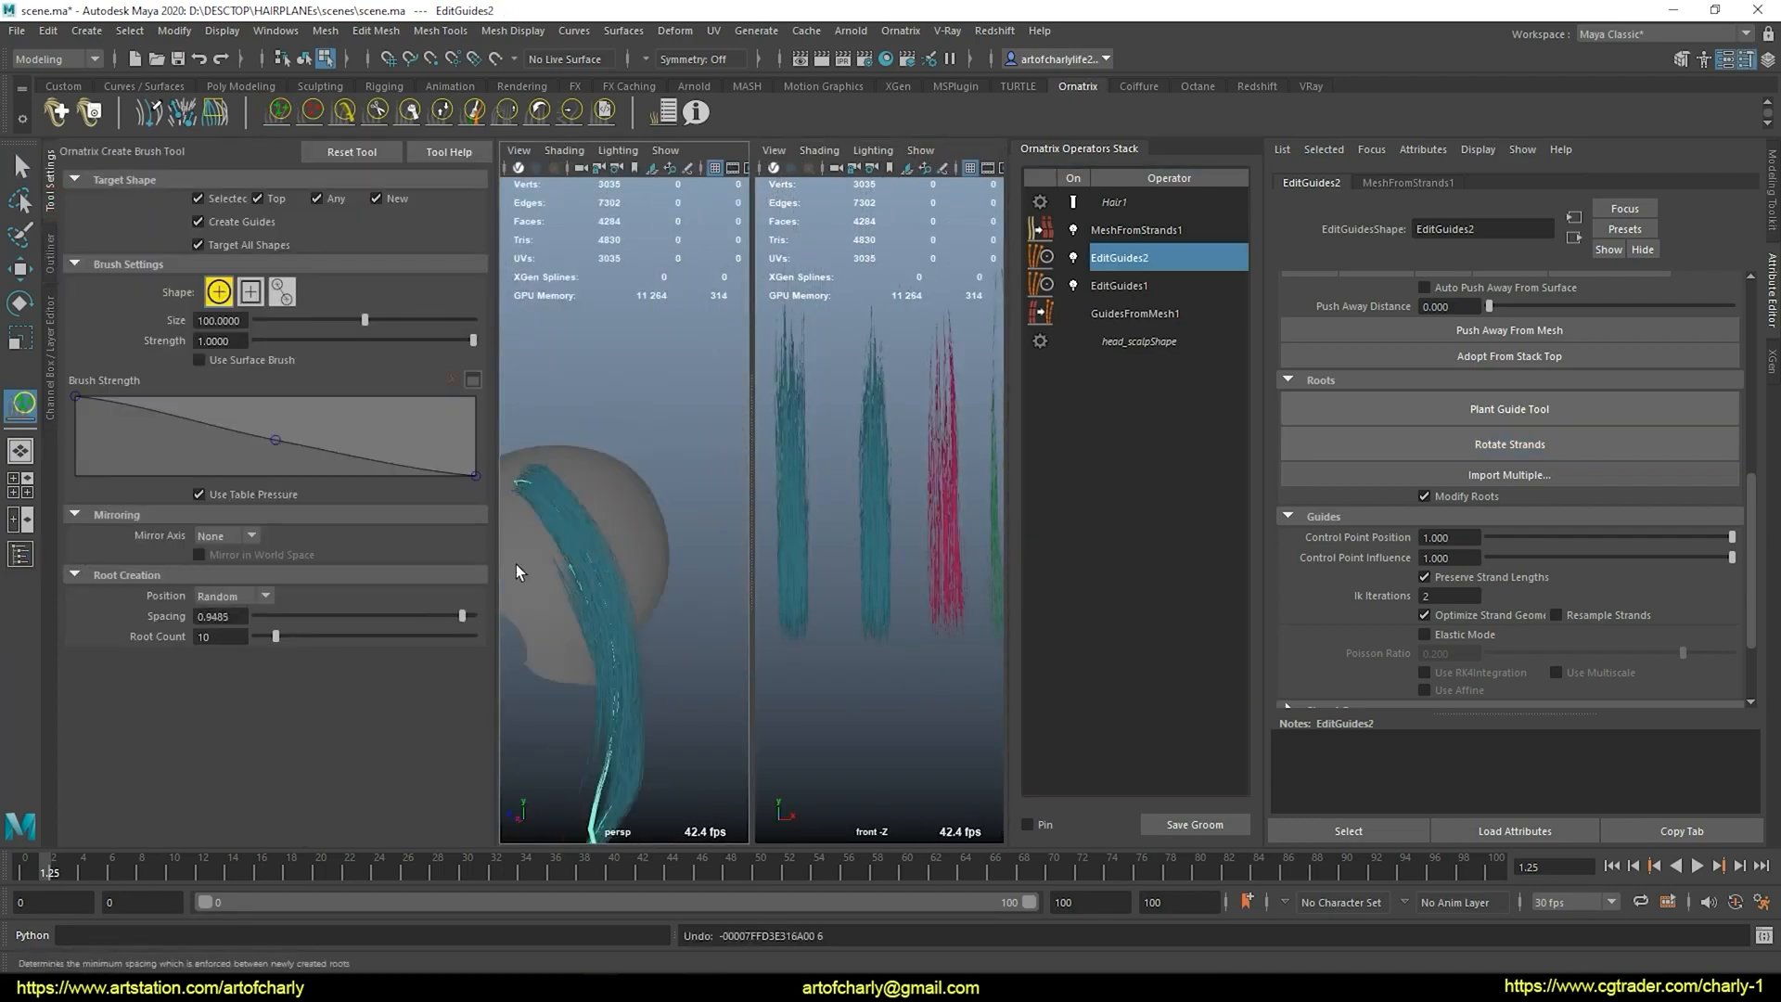
Brush new guide strands across the scalp with the Create brush
{"action": "left_click_drag", "start_coordinate": [524, 477], "coordinate": [637, 545]}
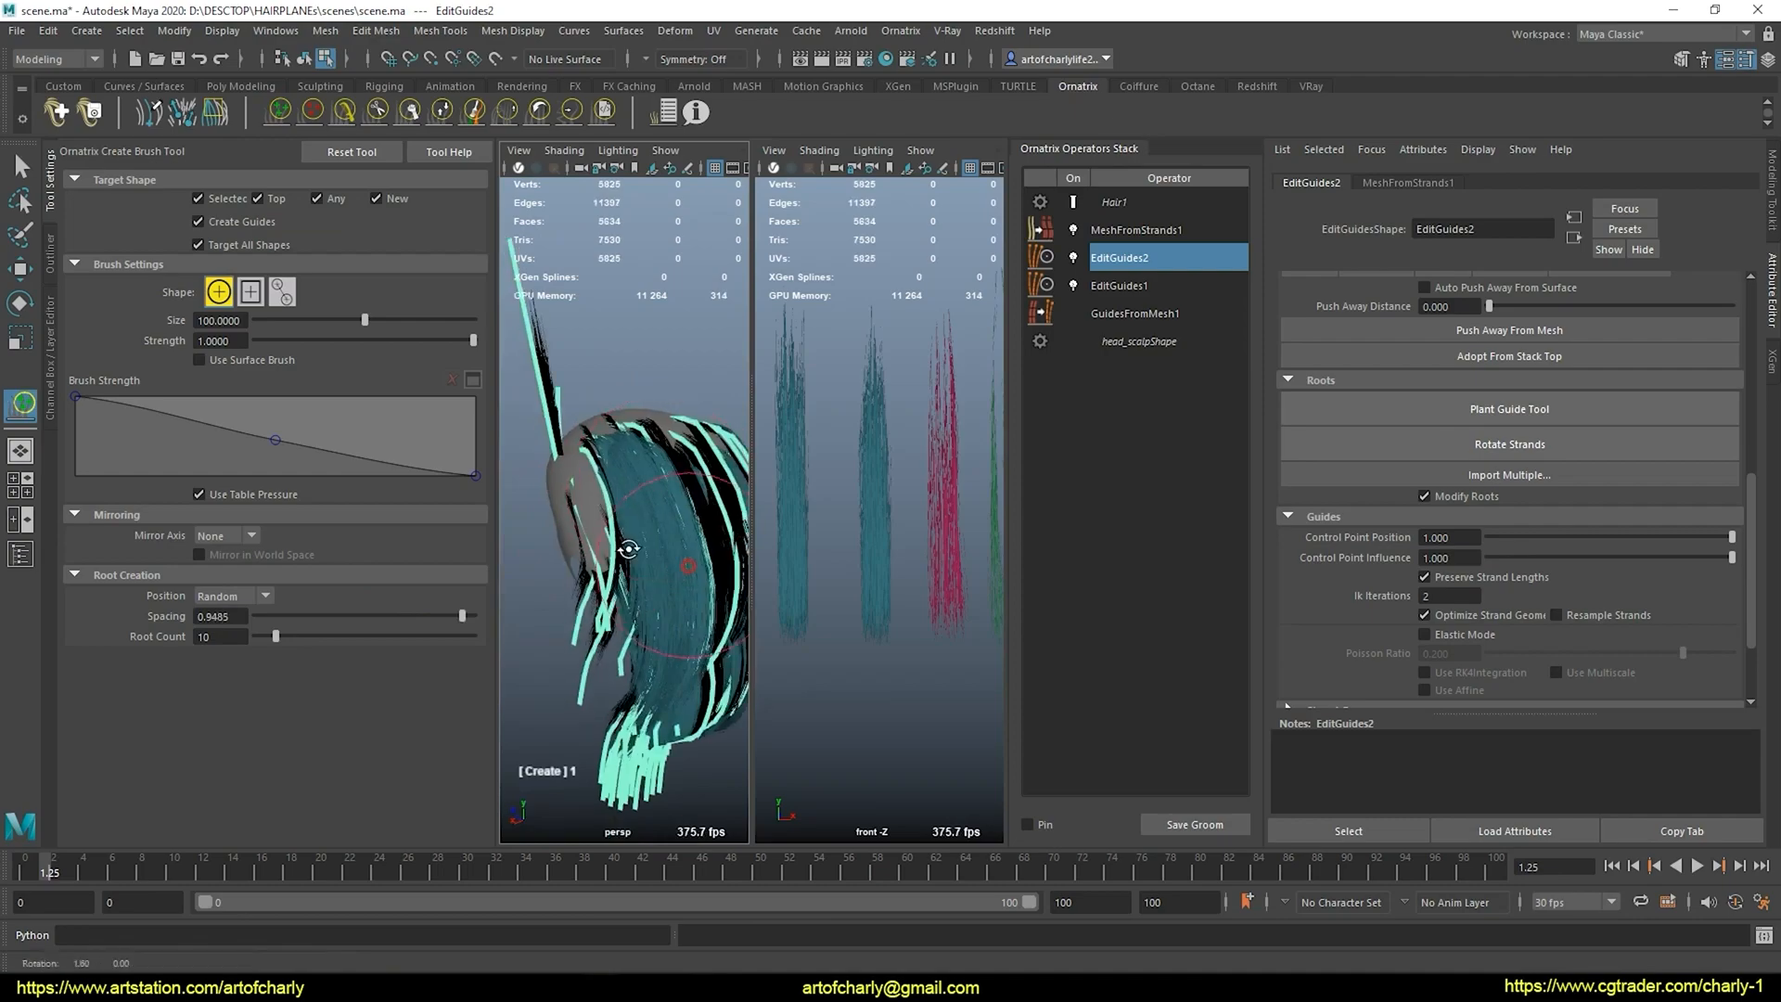
{"action": "left_click_drag", "start_coordinate": [631, 549], "coordinate": [608, 503]}
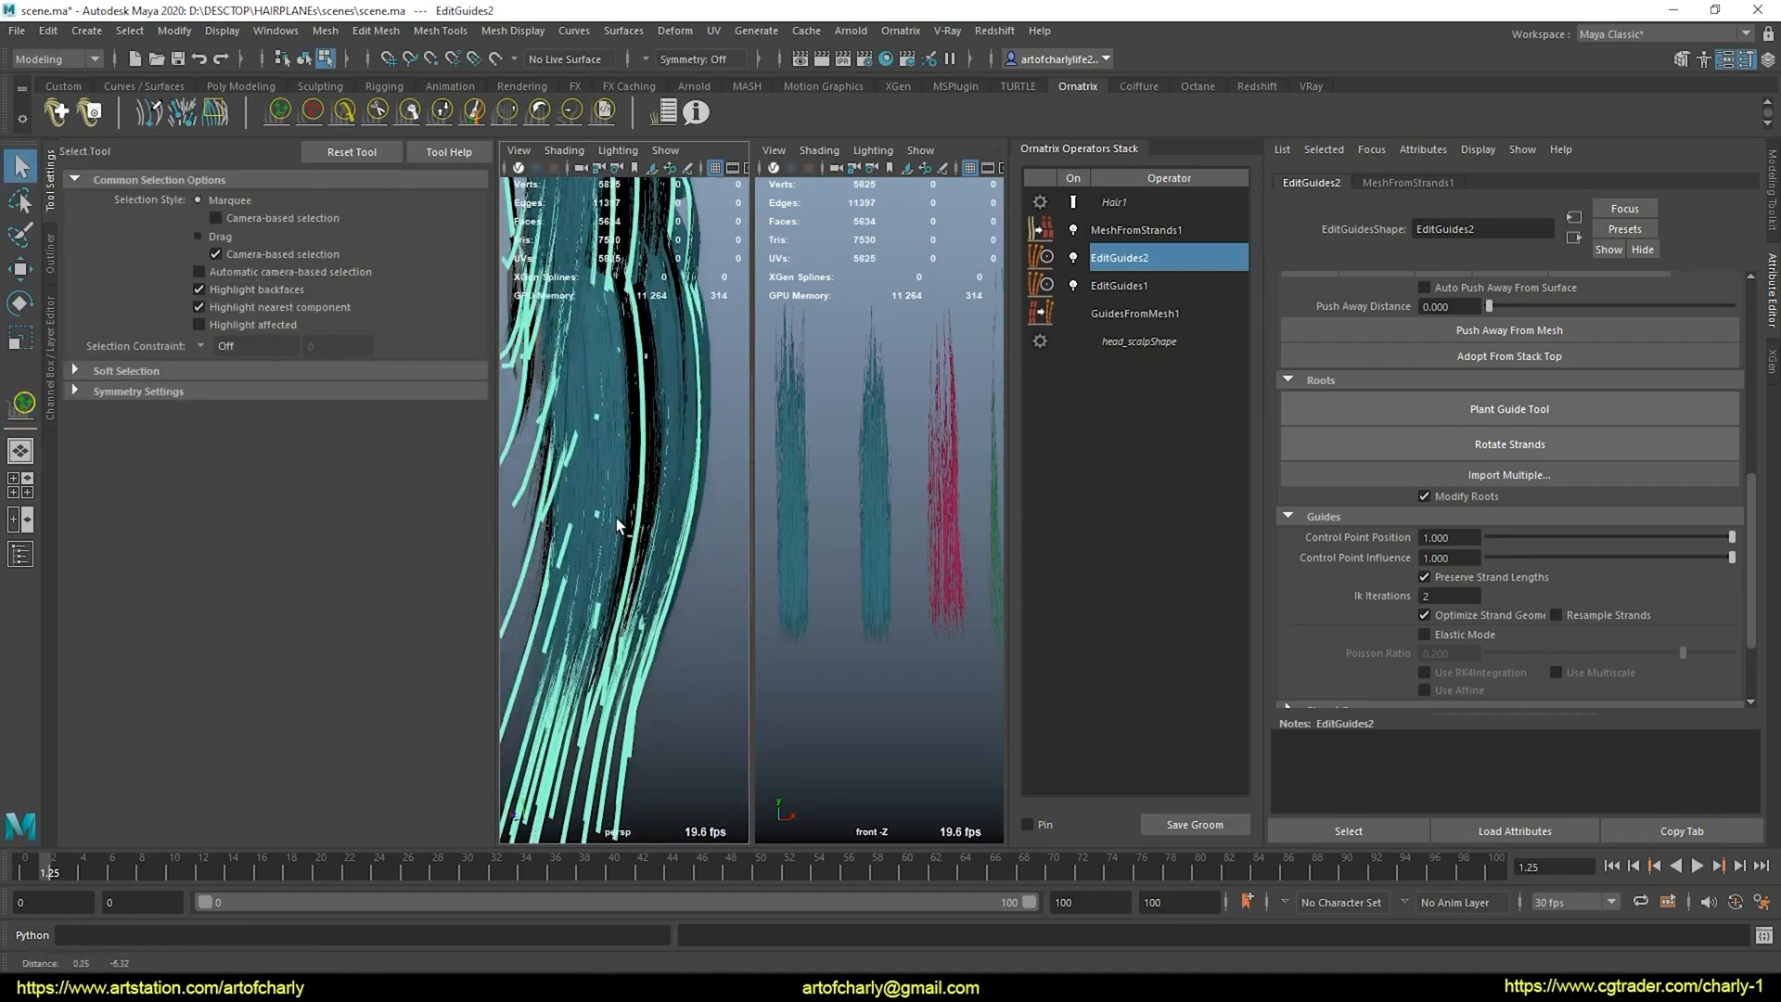
{"action": "left_click", "coordinate": [902, 30]}
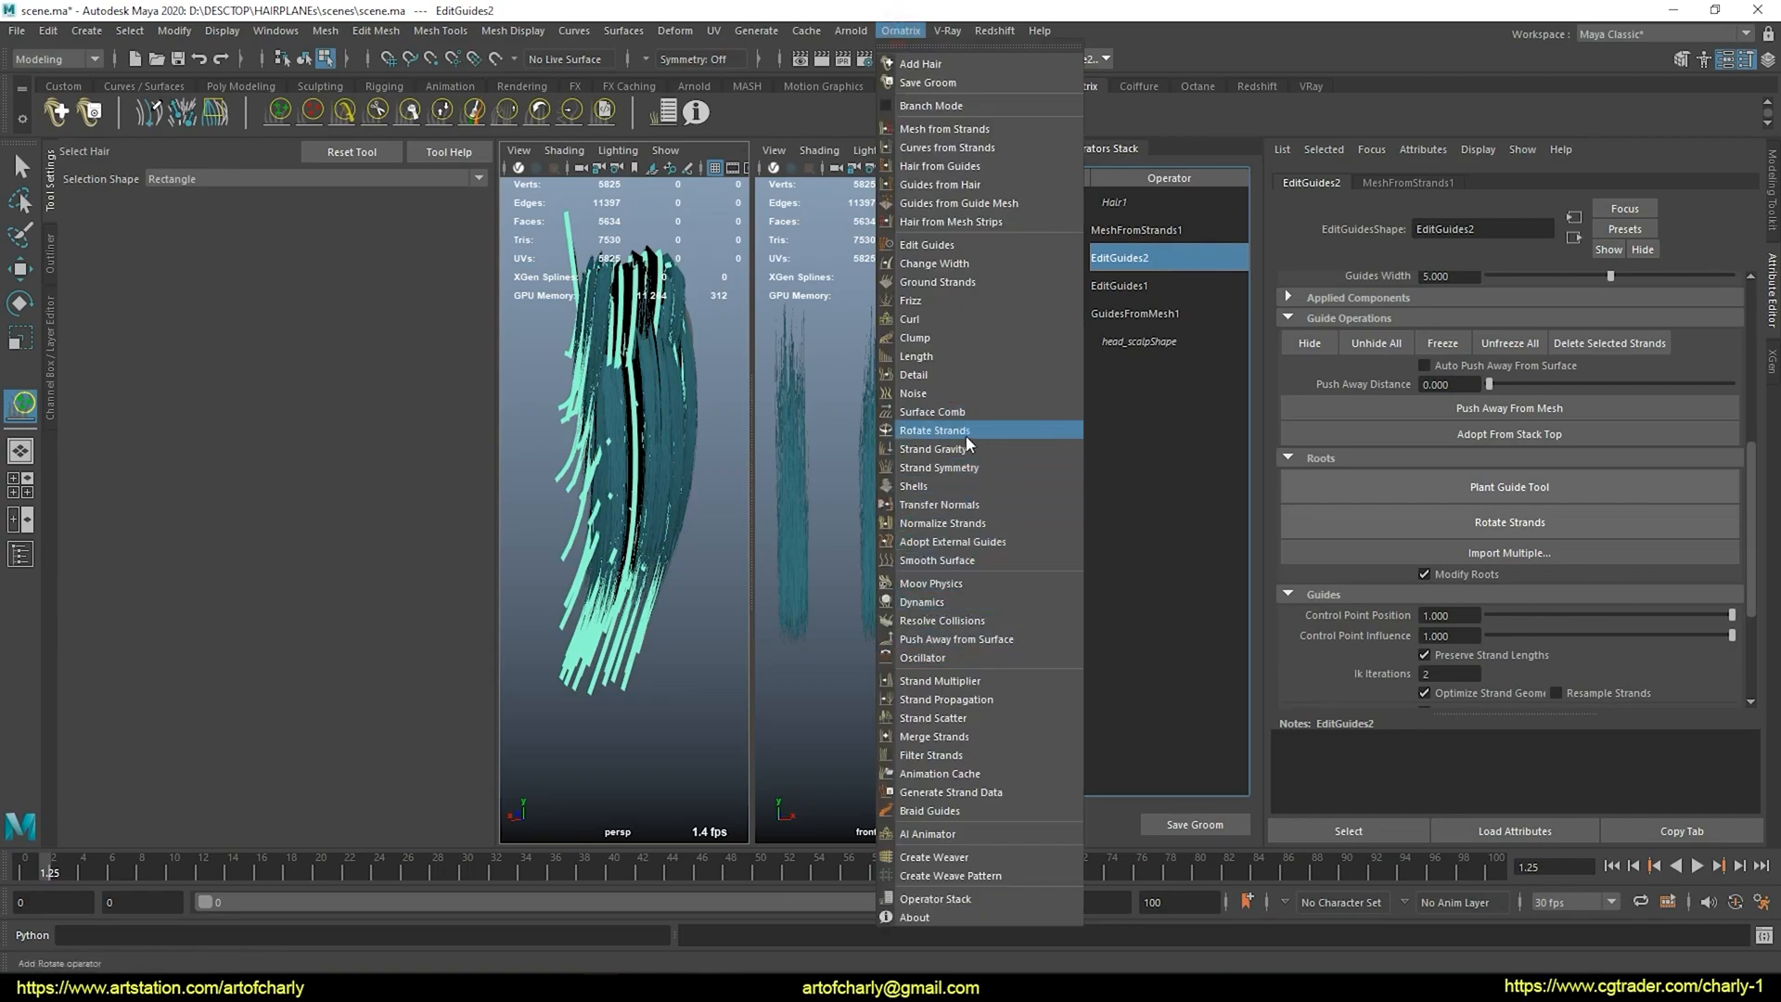
Add a Rotate Strands operator with Global Angle -4, then return to EditGuides2
{"action": "left_click", "coordinate": [933, 430]}
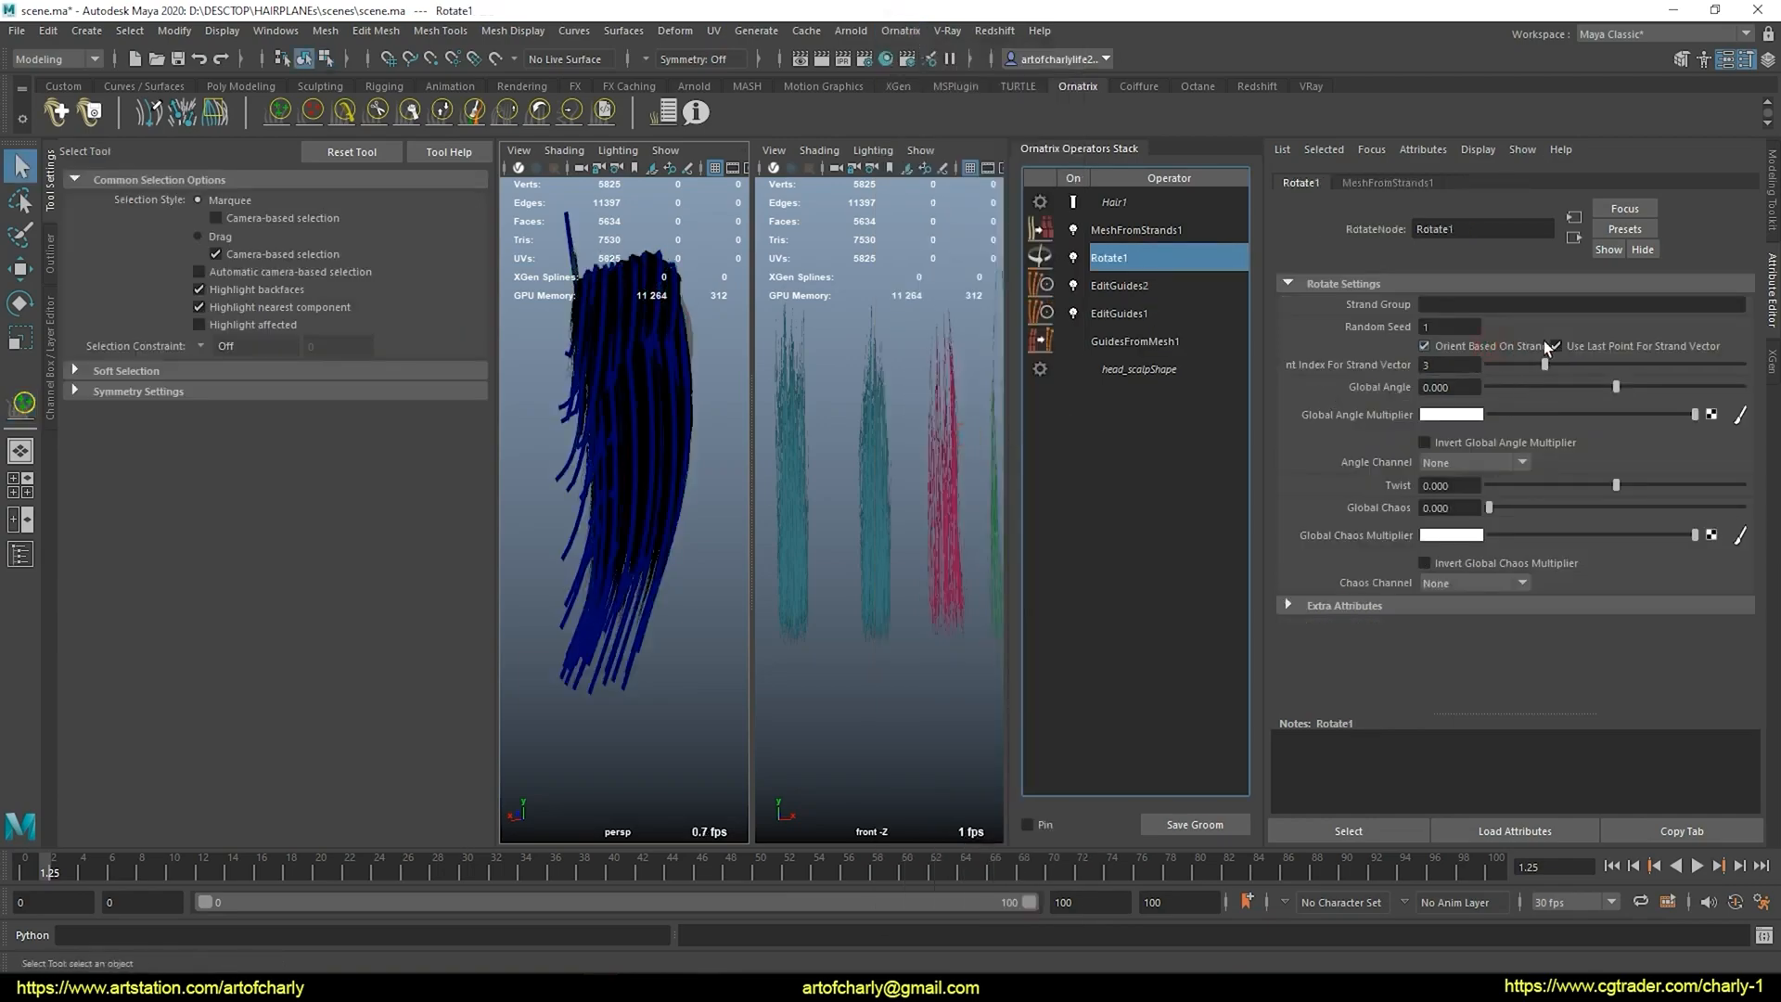
{"action": "left_click", "coordinate": [1451, 386]}
{"action": "type", "text": "-4.000"}
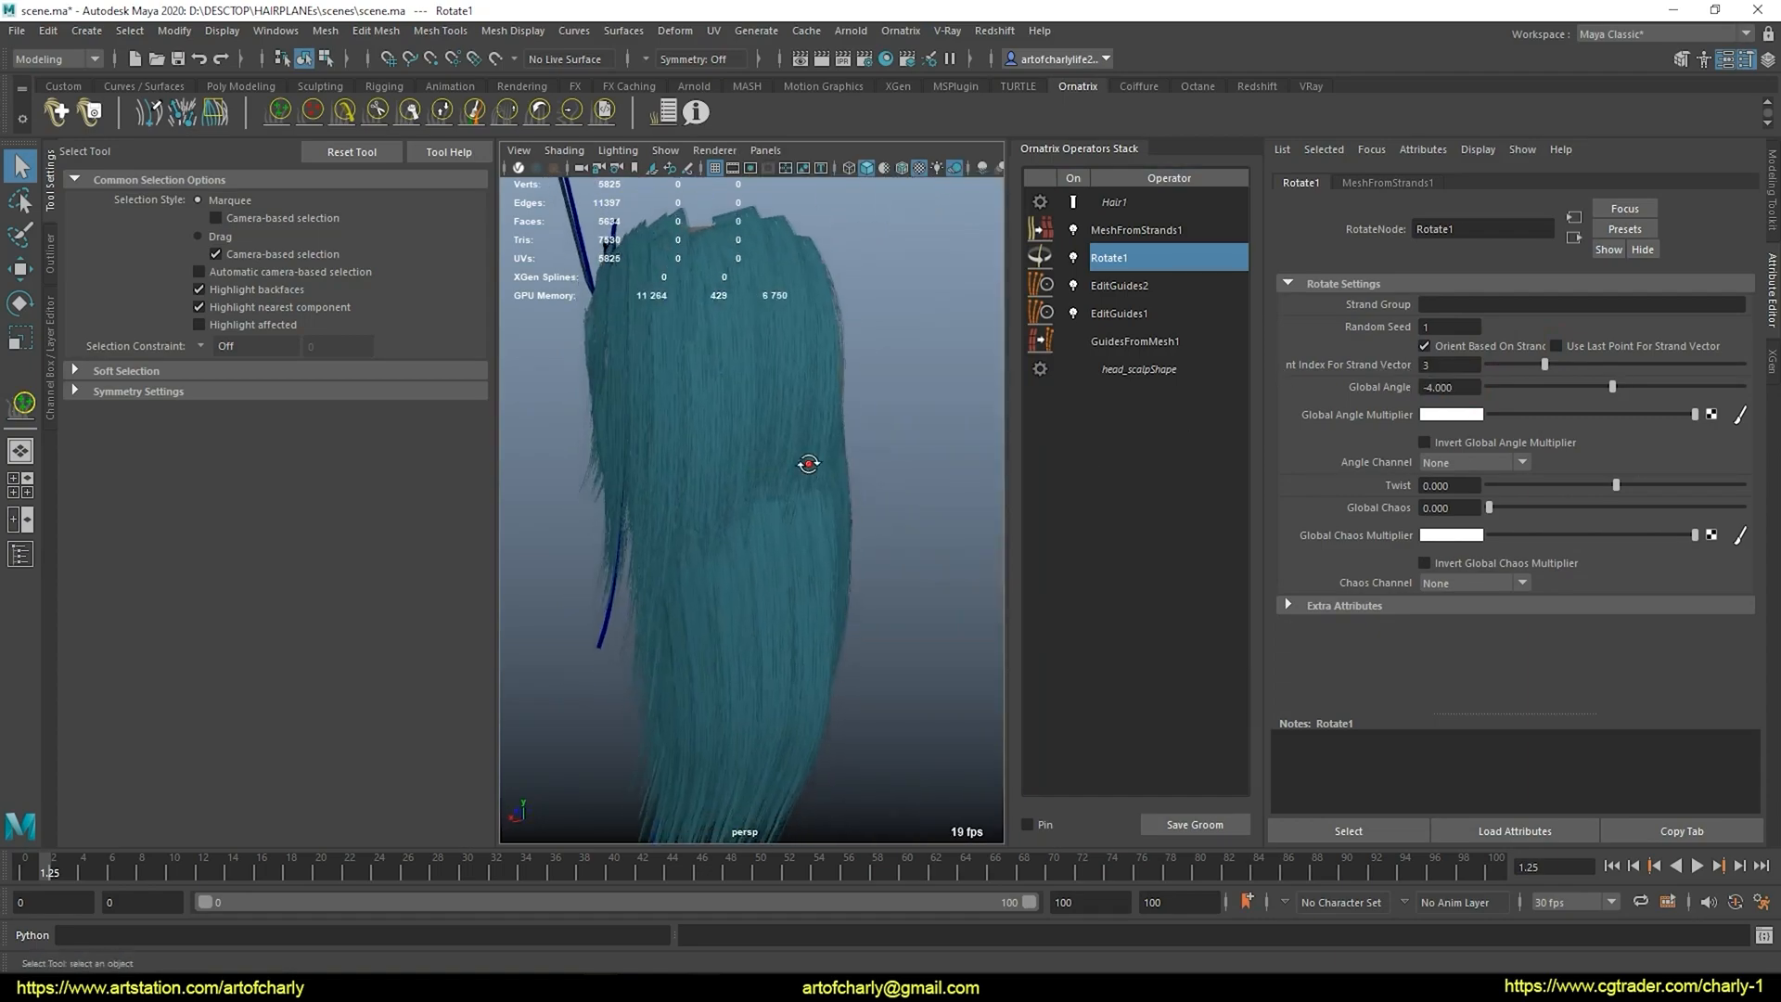
{"action": "left_click_drag", "start_coordinate": [809, 462], "coordinate": [840, 492]}
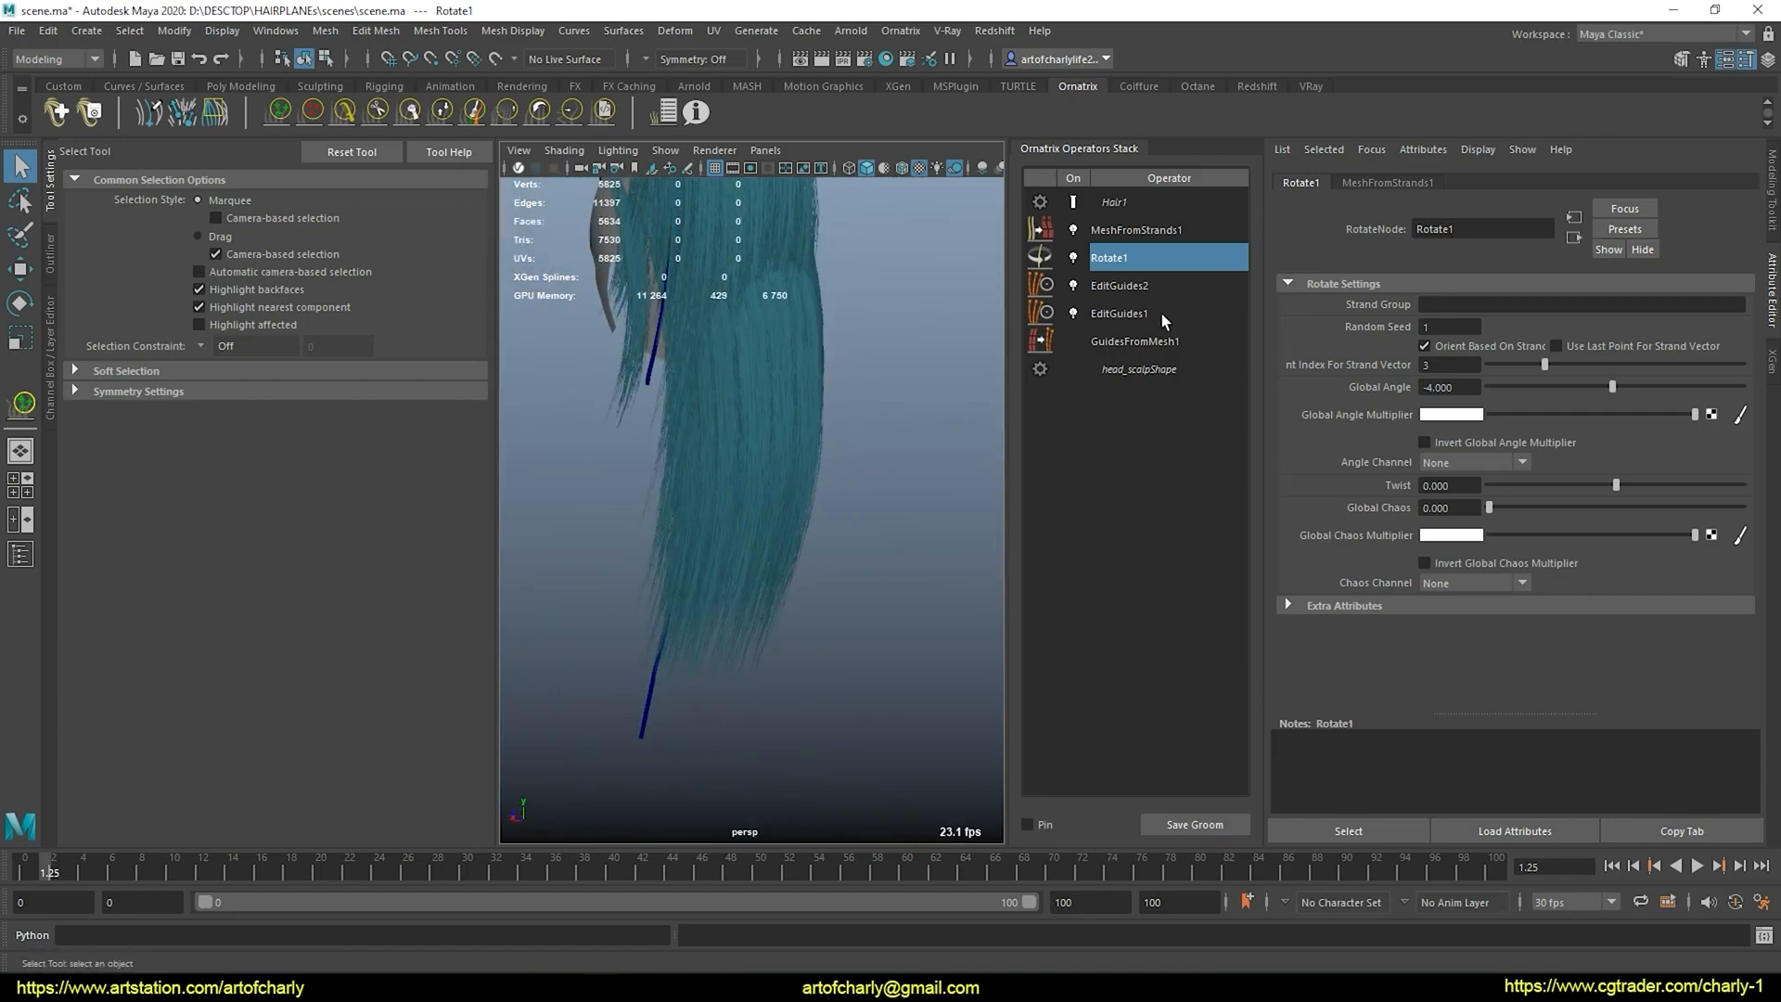
{"action": "left_click", "coordinate": [1119, 286]}
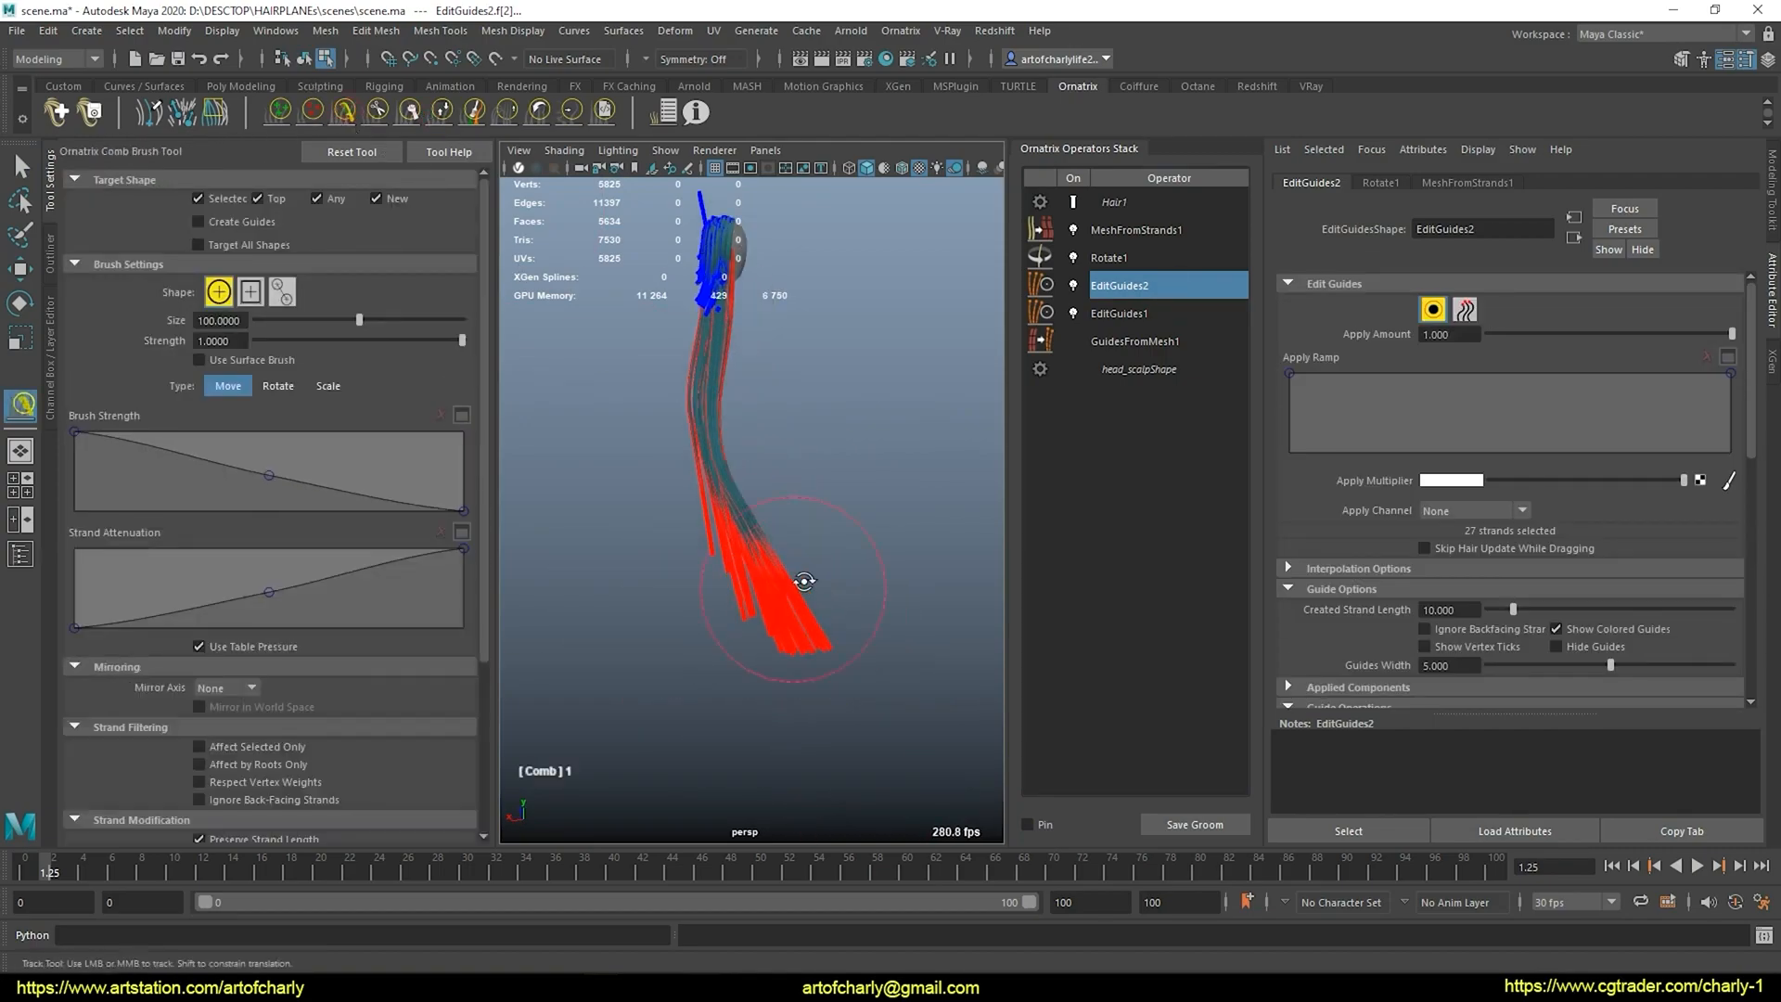
Comb the selected guide strands downward and spread them apart, then deselect
{"action": "left_click_drag", "start_coordinate": [801, 579], "coordinate": [738, 574]}
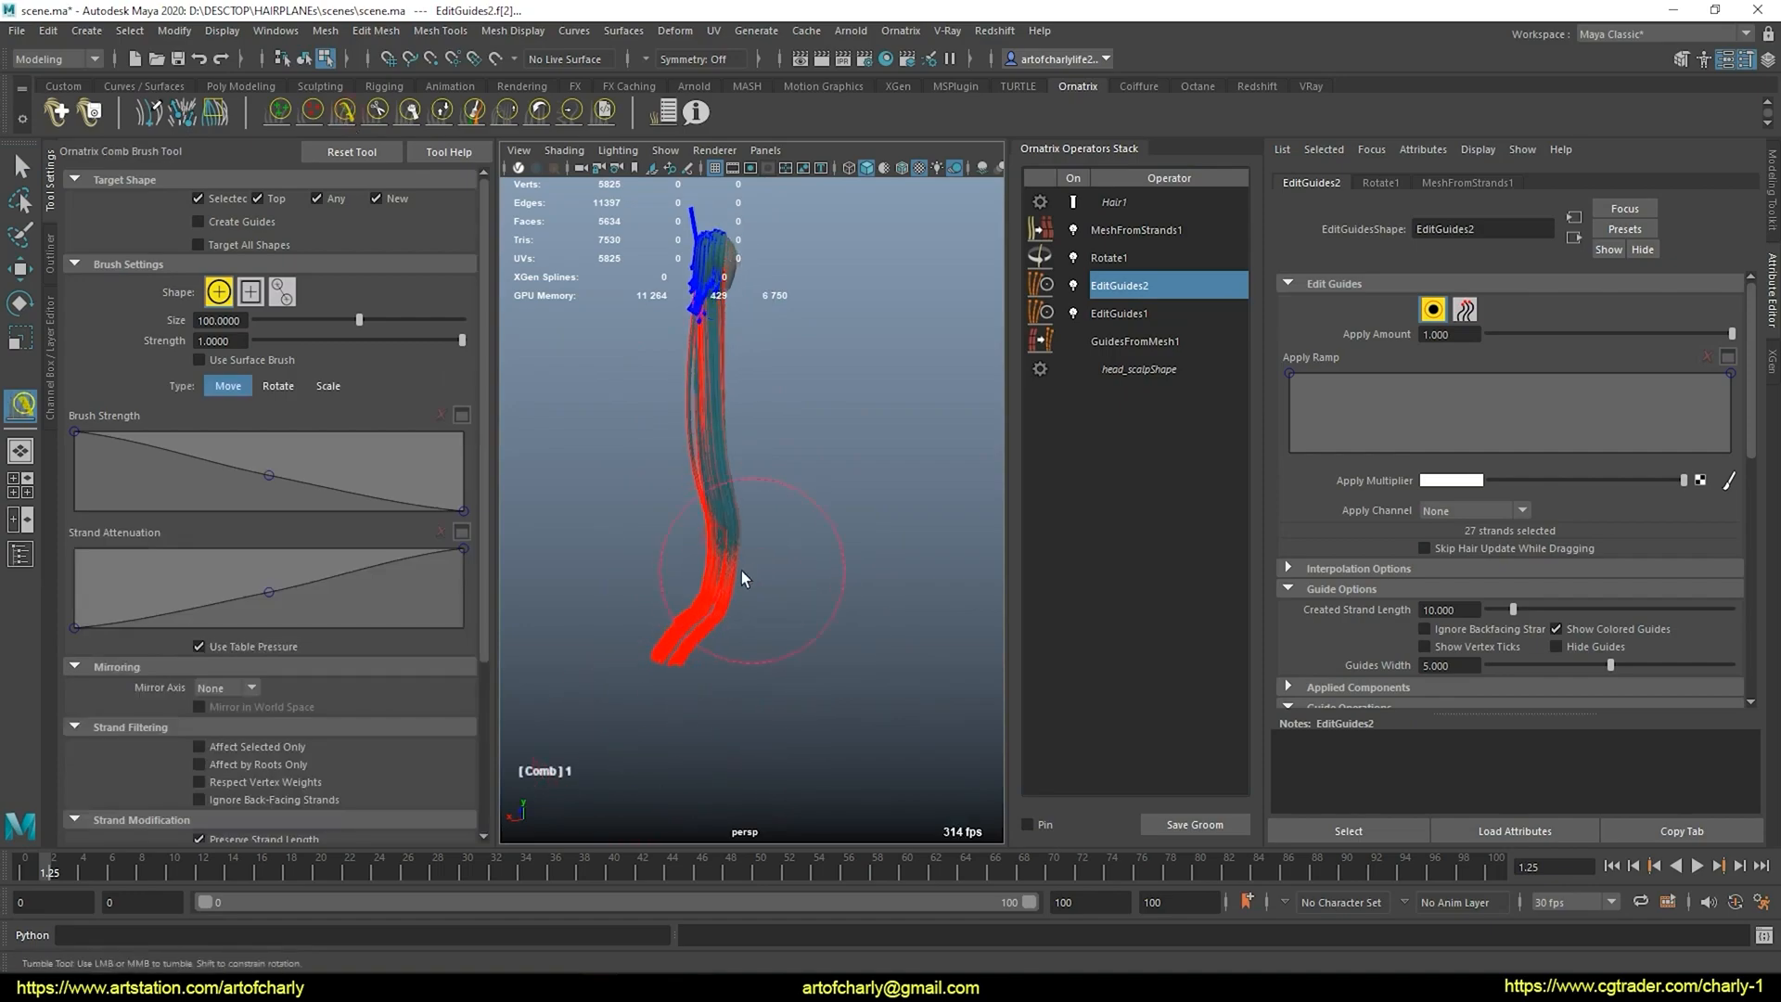
{"action": "left_click_drag", "start_coordinate": [744, 578], "coordinate": [651, 716]}
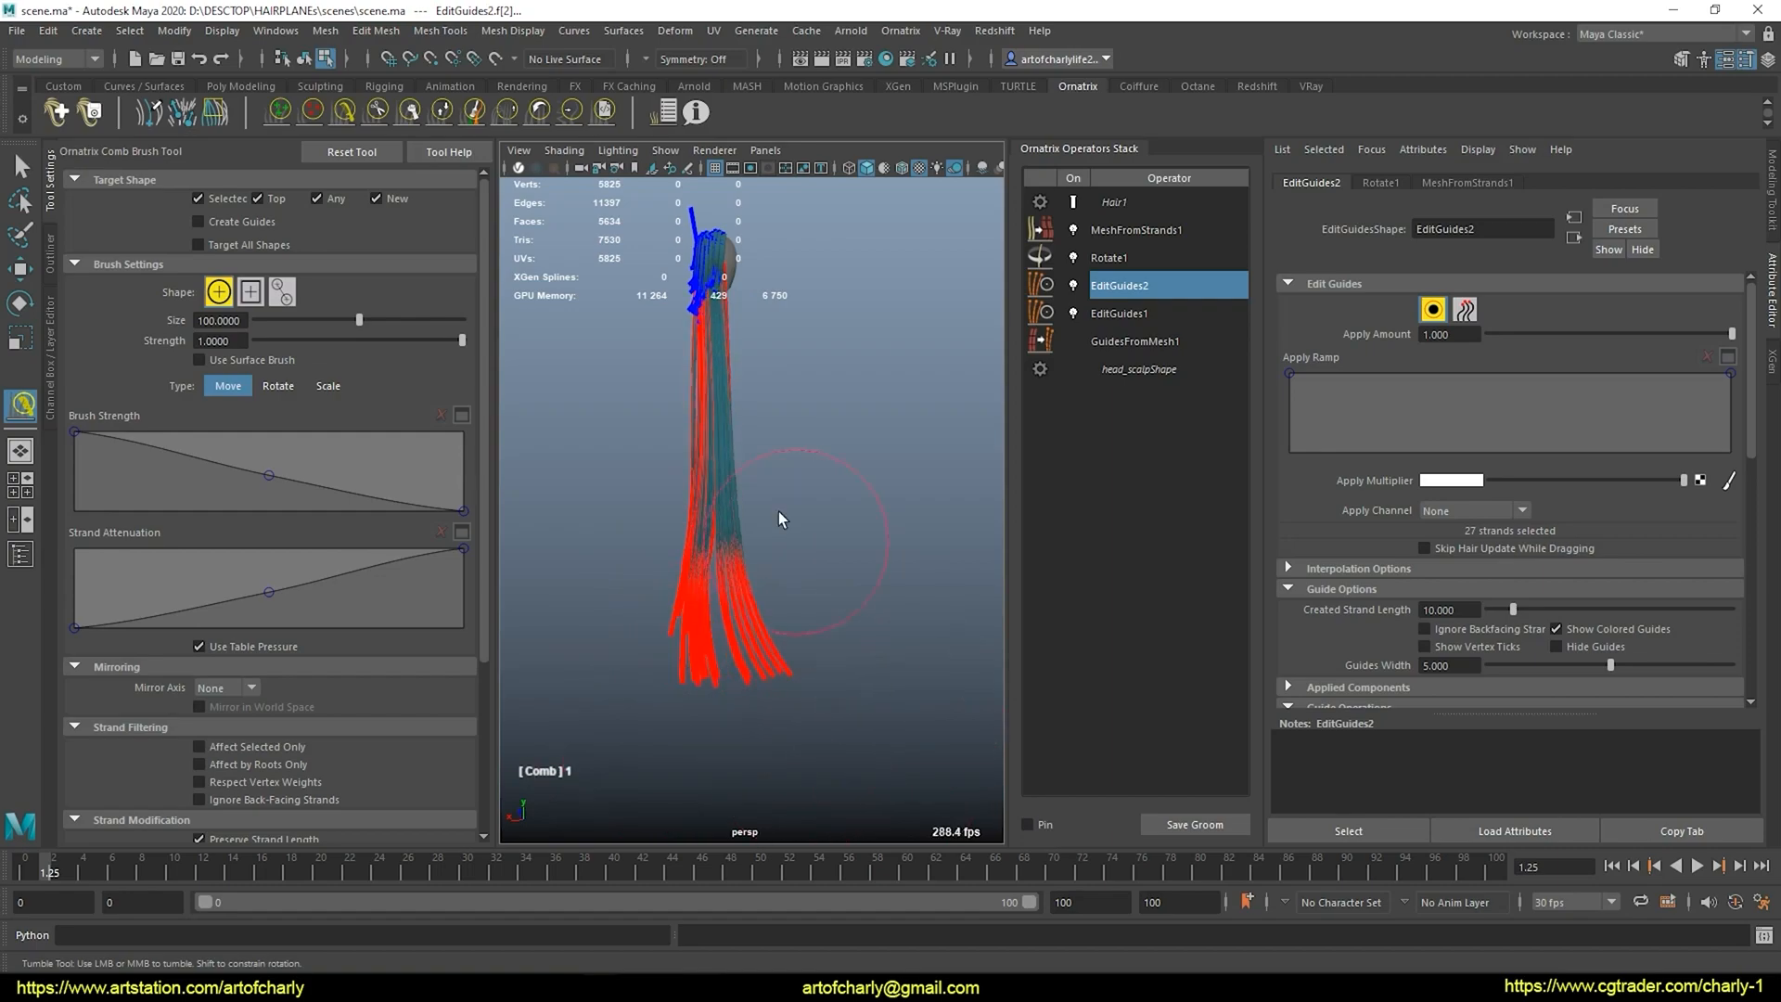
{"action": "left_click", "coordinate": [1135, 230]}
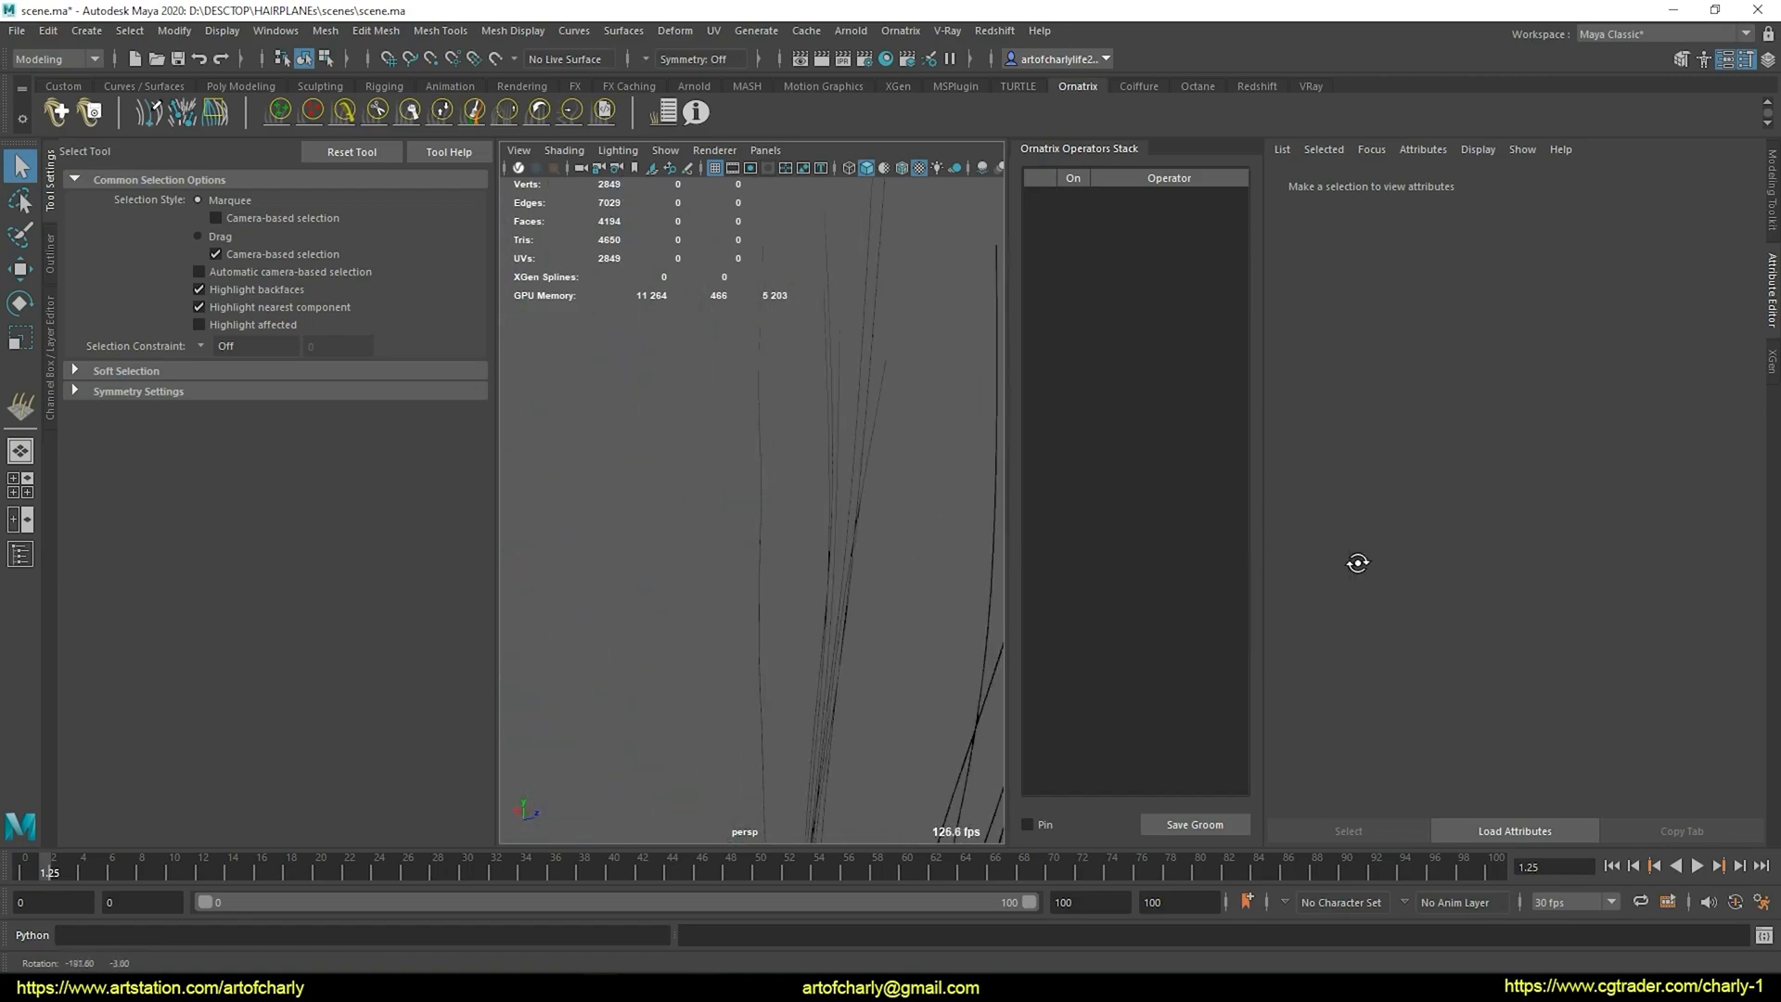
Orbit and pull back the view to show the whole head and hair
{"action": "left_click_drag", "start_coordinate": [1359, 563], "coordinate": [863, 581]}
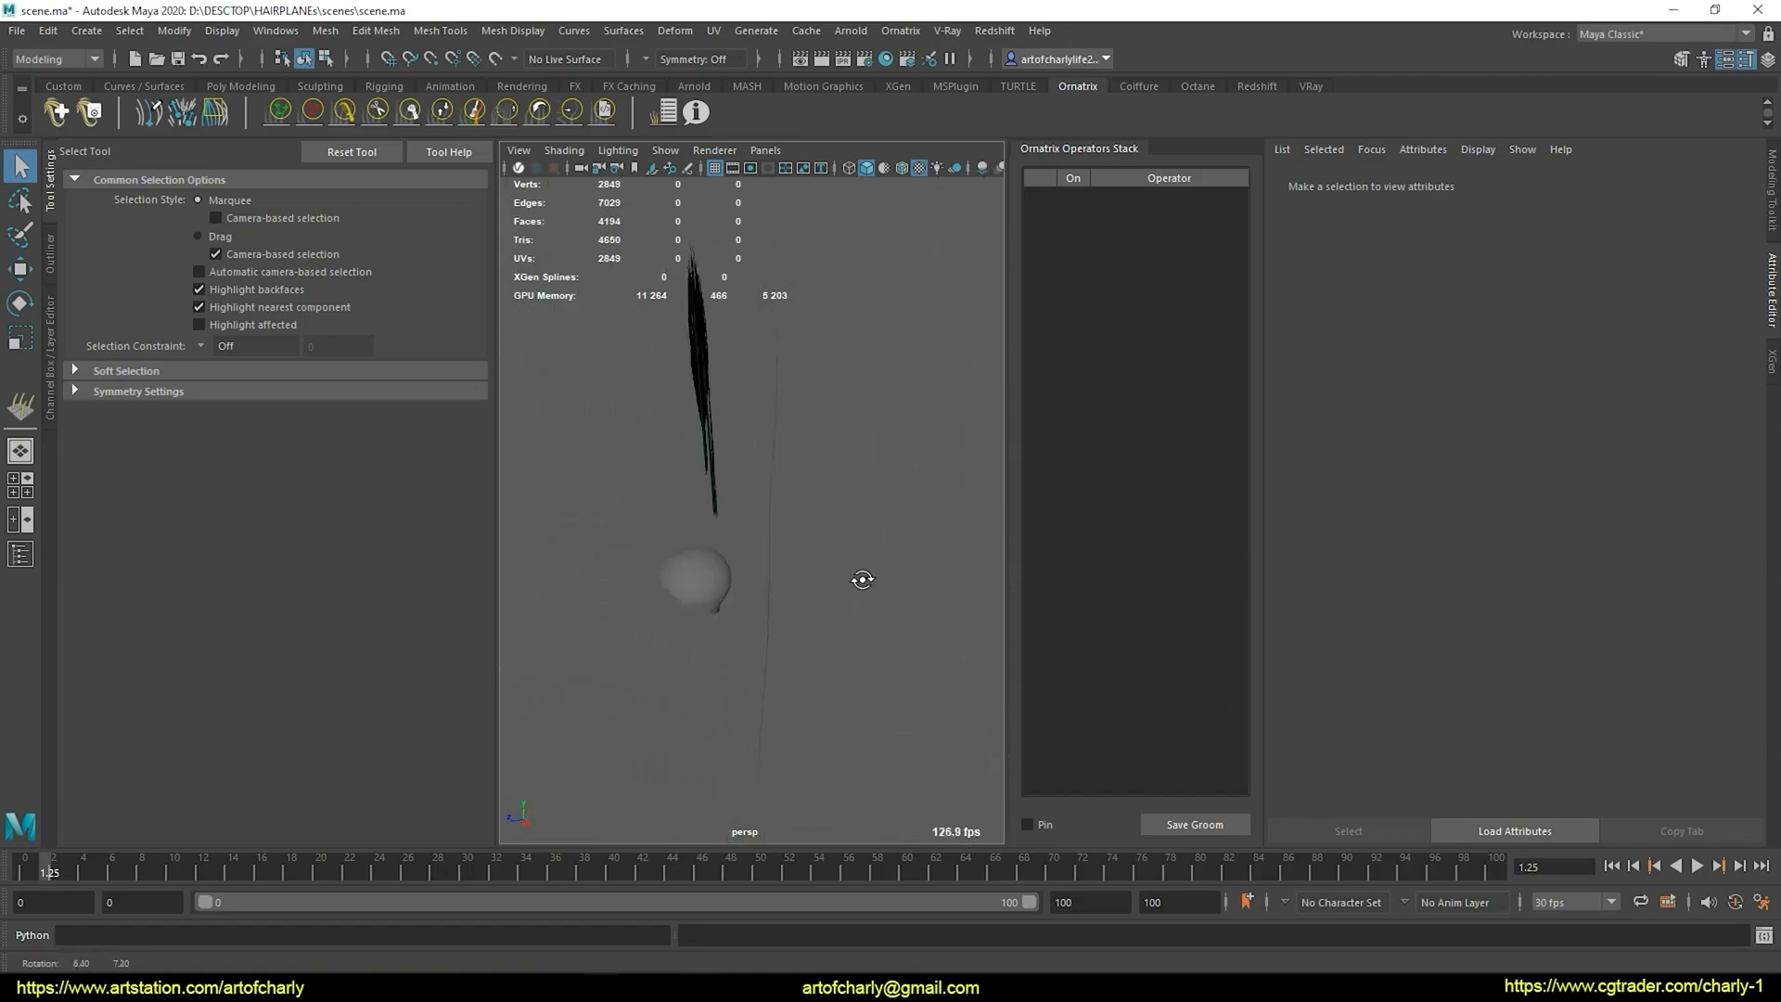
{"action": "left_click_drag", "start_coordinate": [863, 579], "coordinate": [1653, 568]}
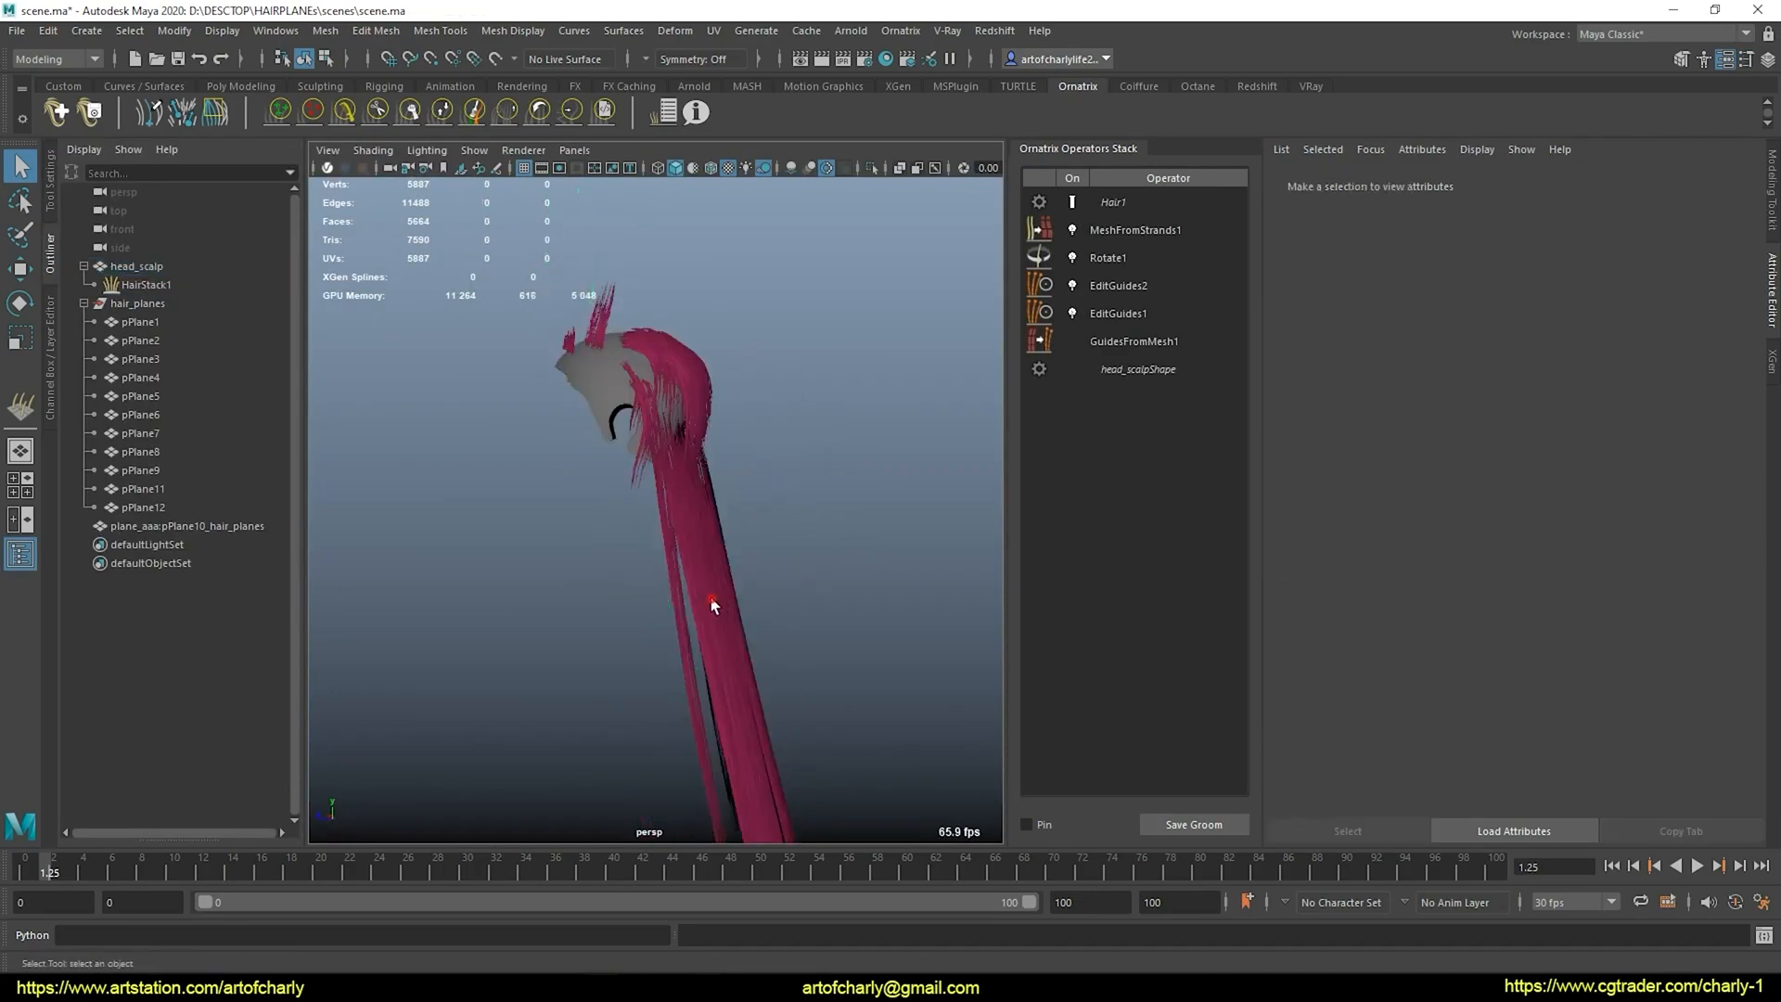
Select HairStack1, smooth-preview it with 3 and convert the preview to polygons
{"action": "right_click", "coordinate": [1109, 200]}
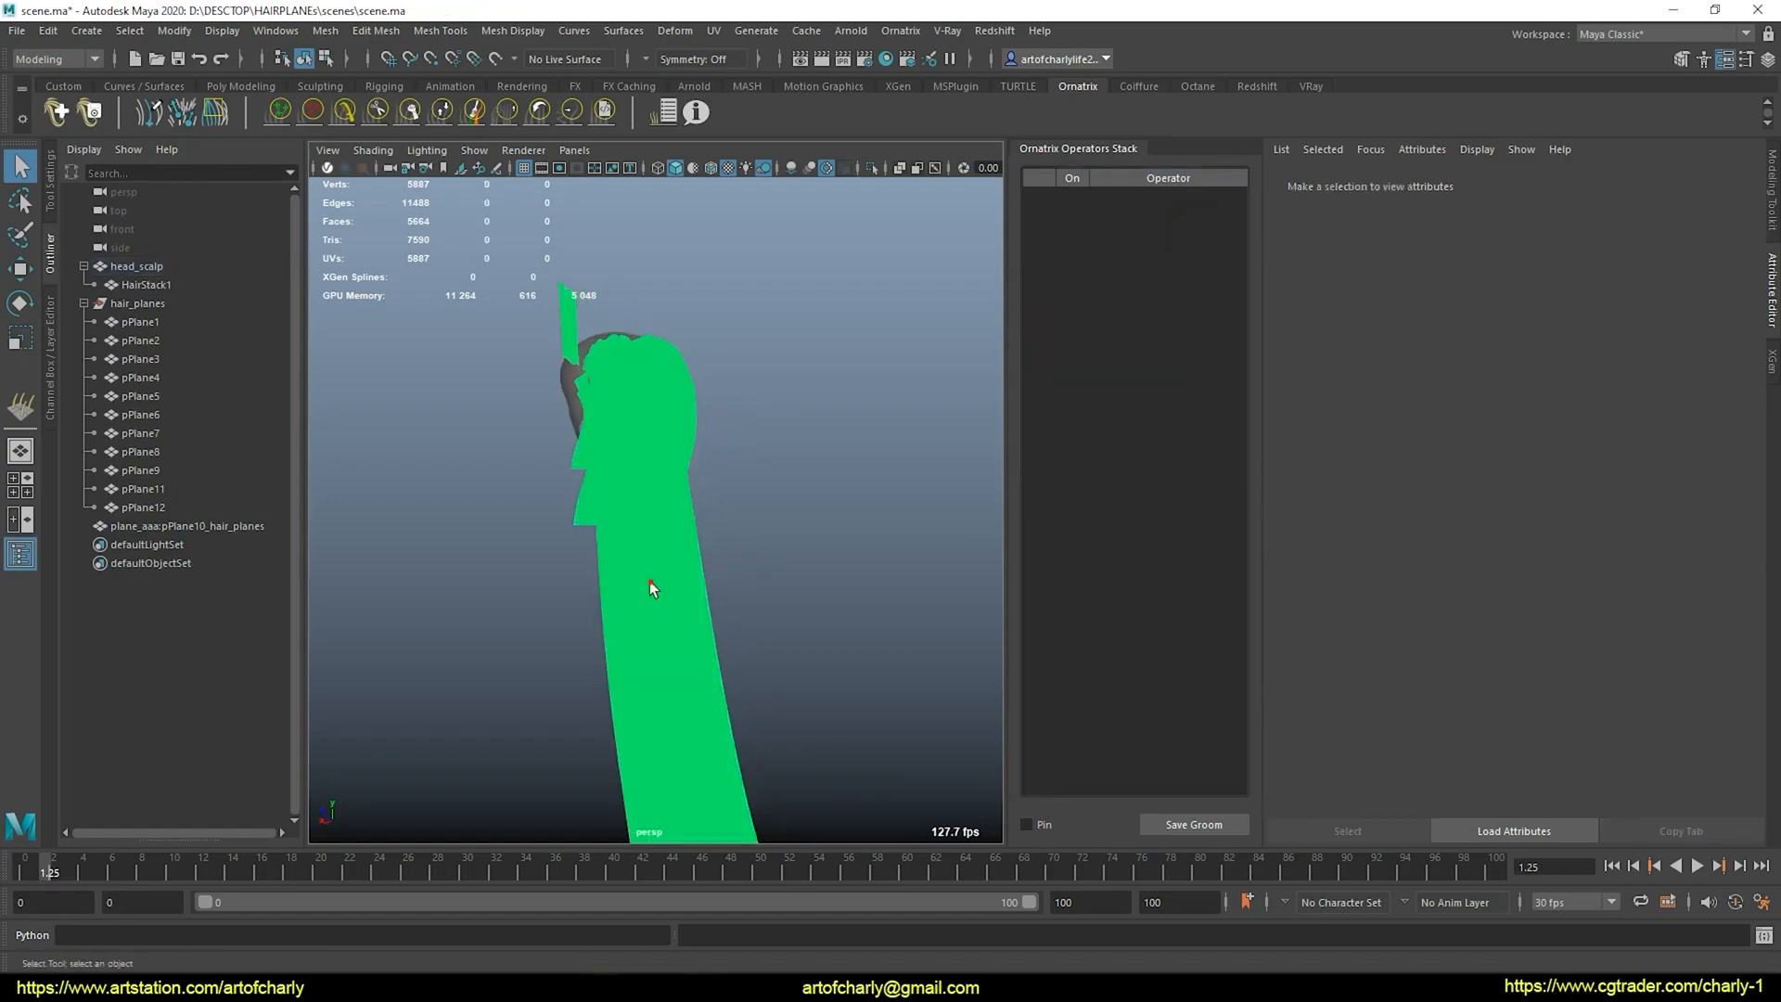
{"action": "left_click", "coordinate": [141, 286]}
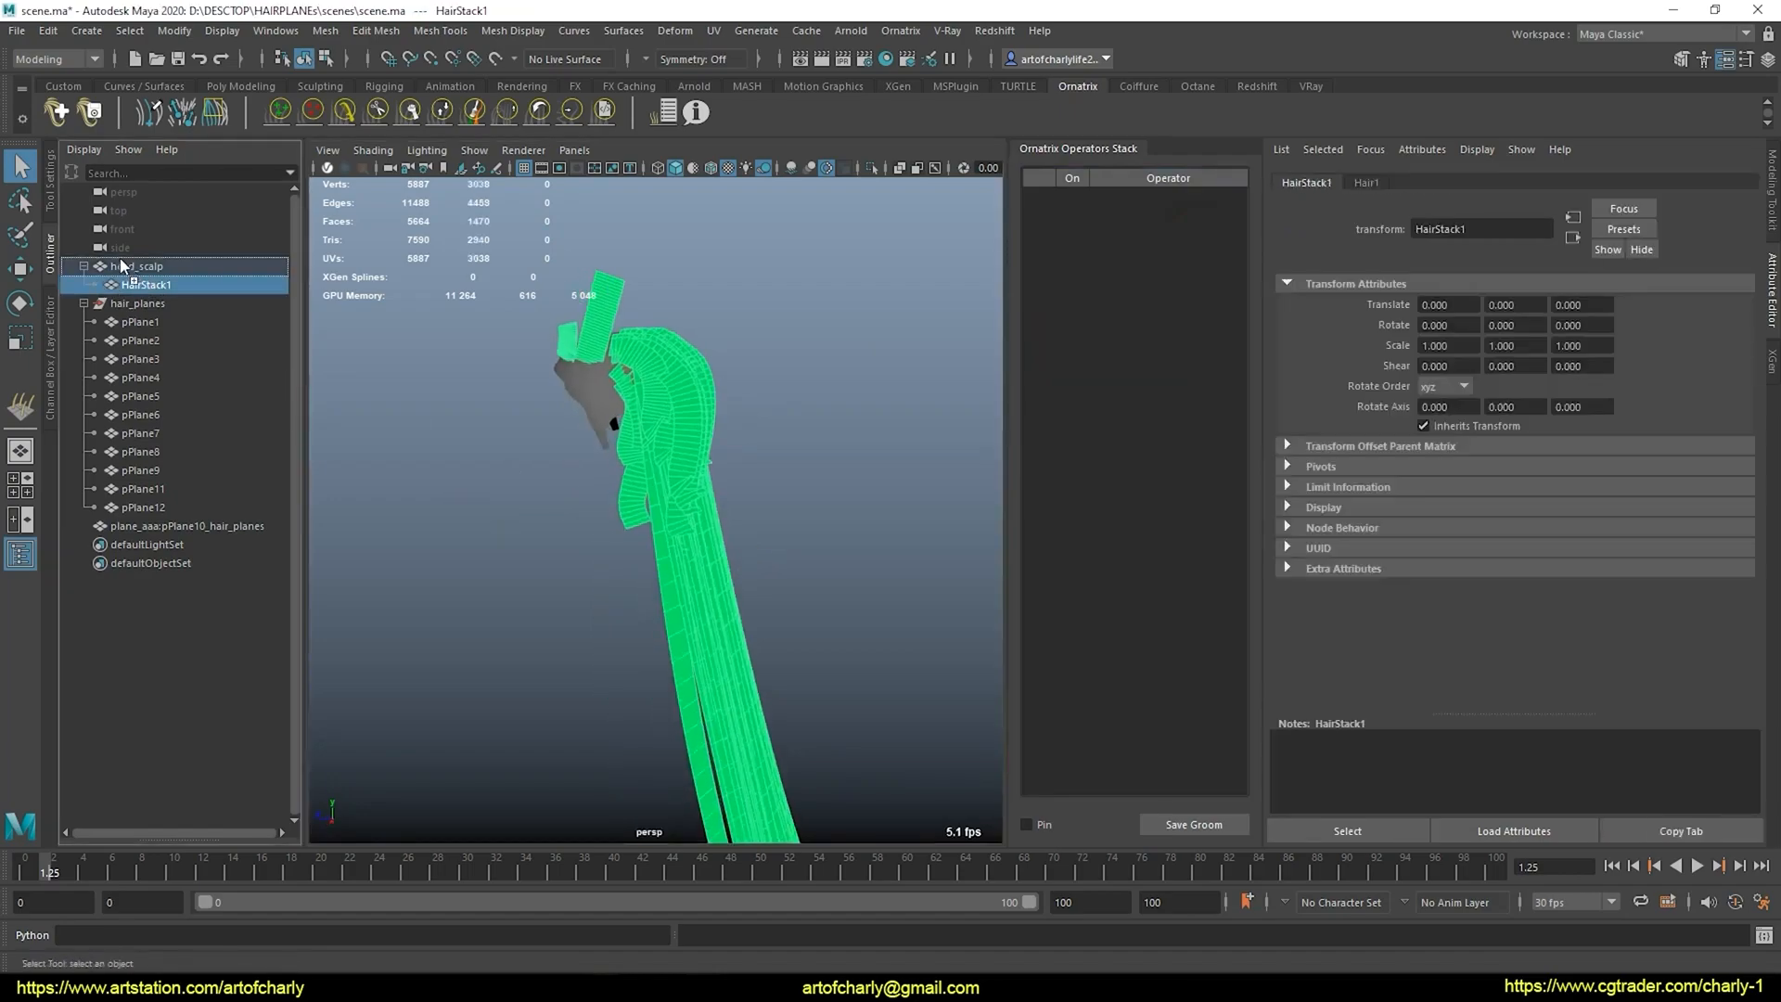
{"action": "left_click", "coordinate": [174, 29]}
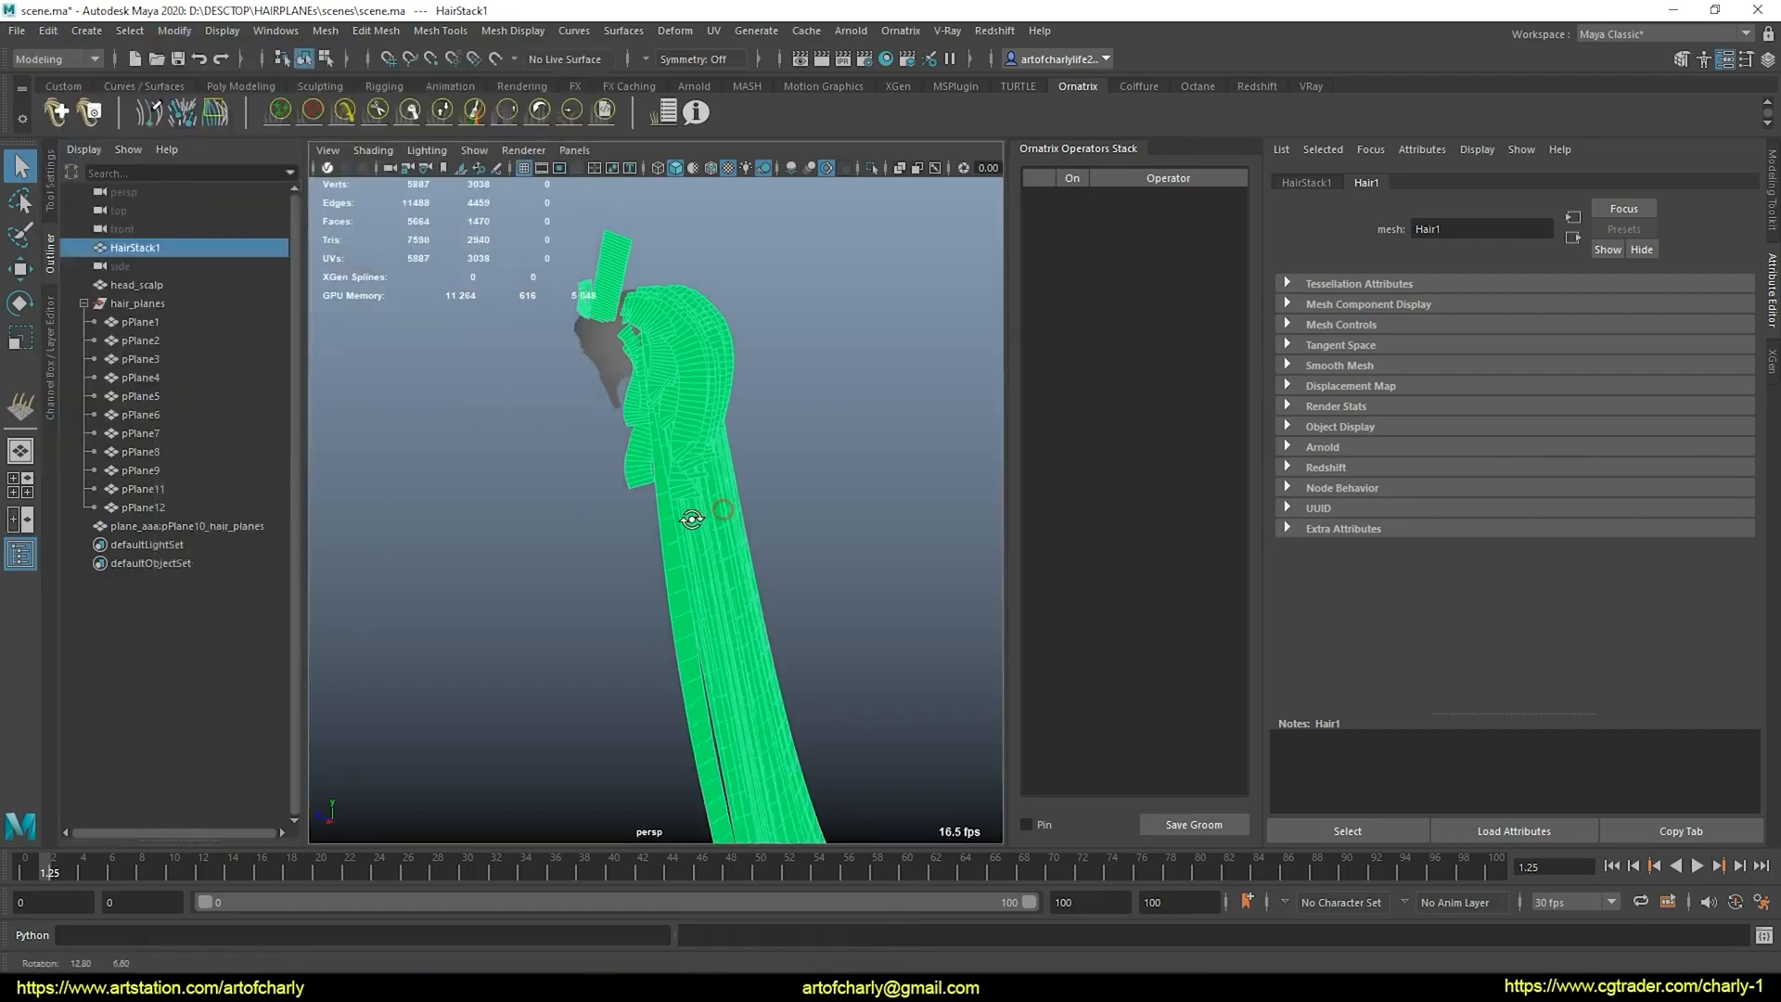
{"action": "key", "text": "3"}
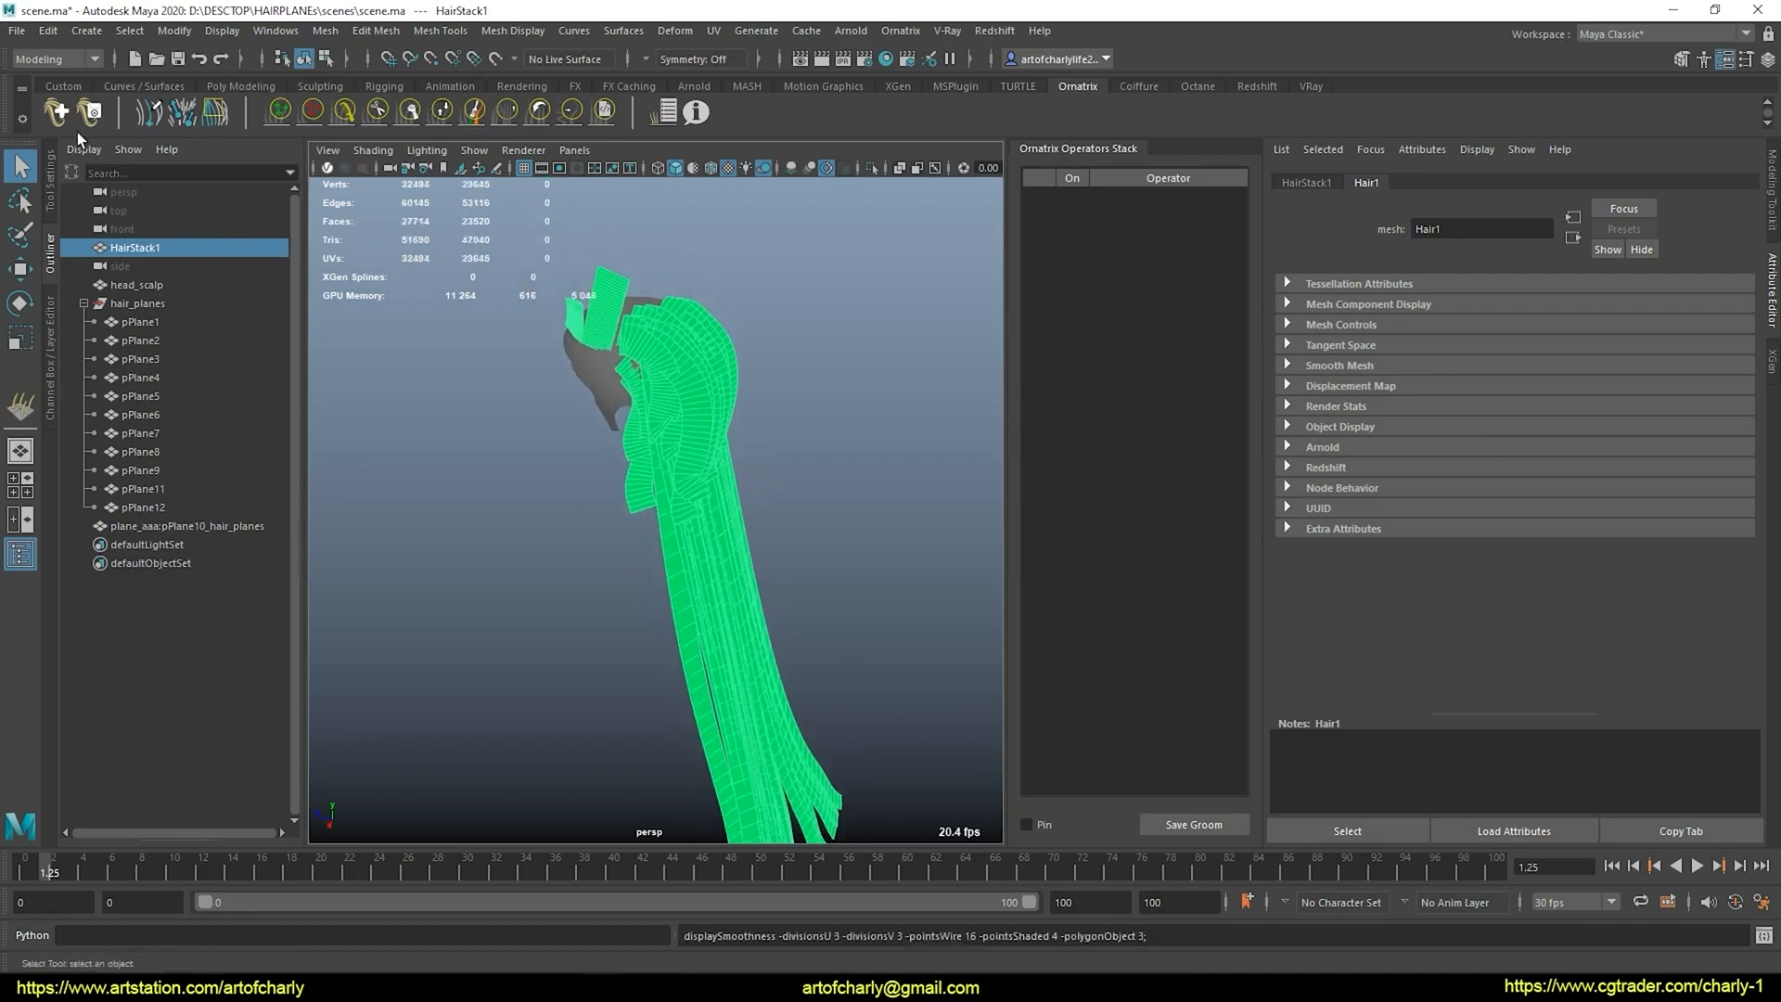
{"action": "left_click", "coordinate": [175, 29]}
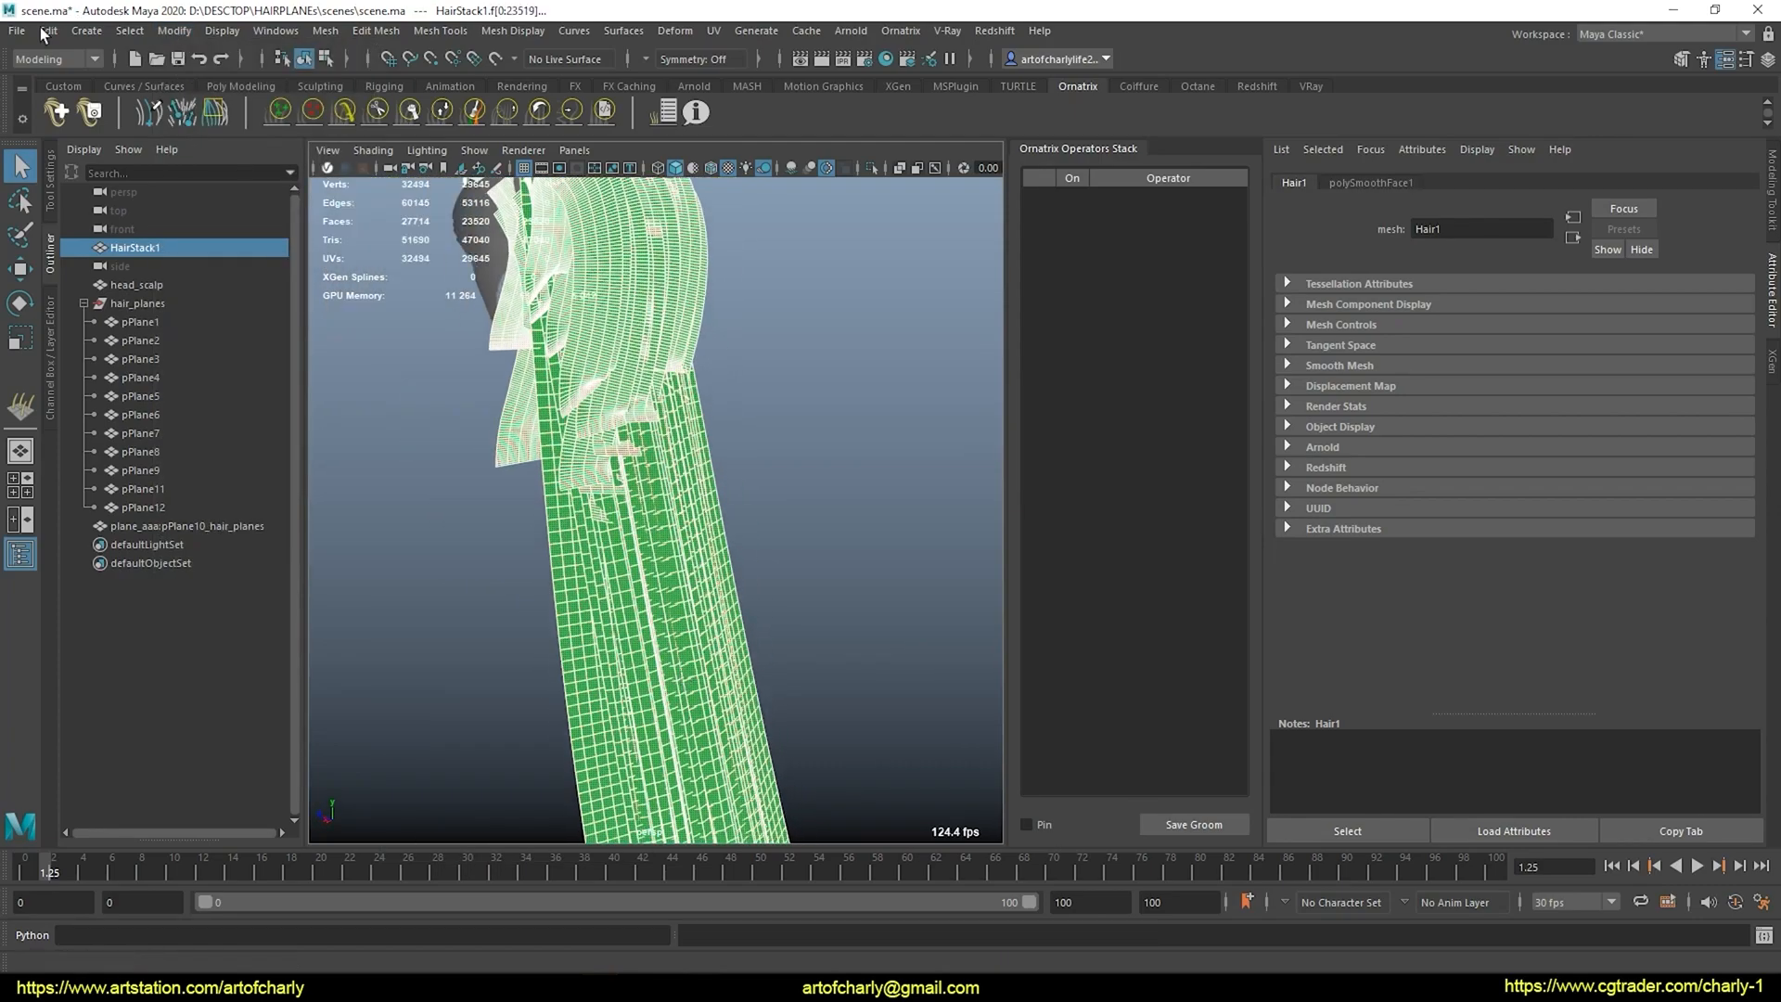
Delete Hair1's construction history and bring up the Mesh Reduce options
{"action": "left_click", "coordinate": [46, 30]}
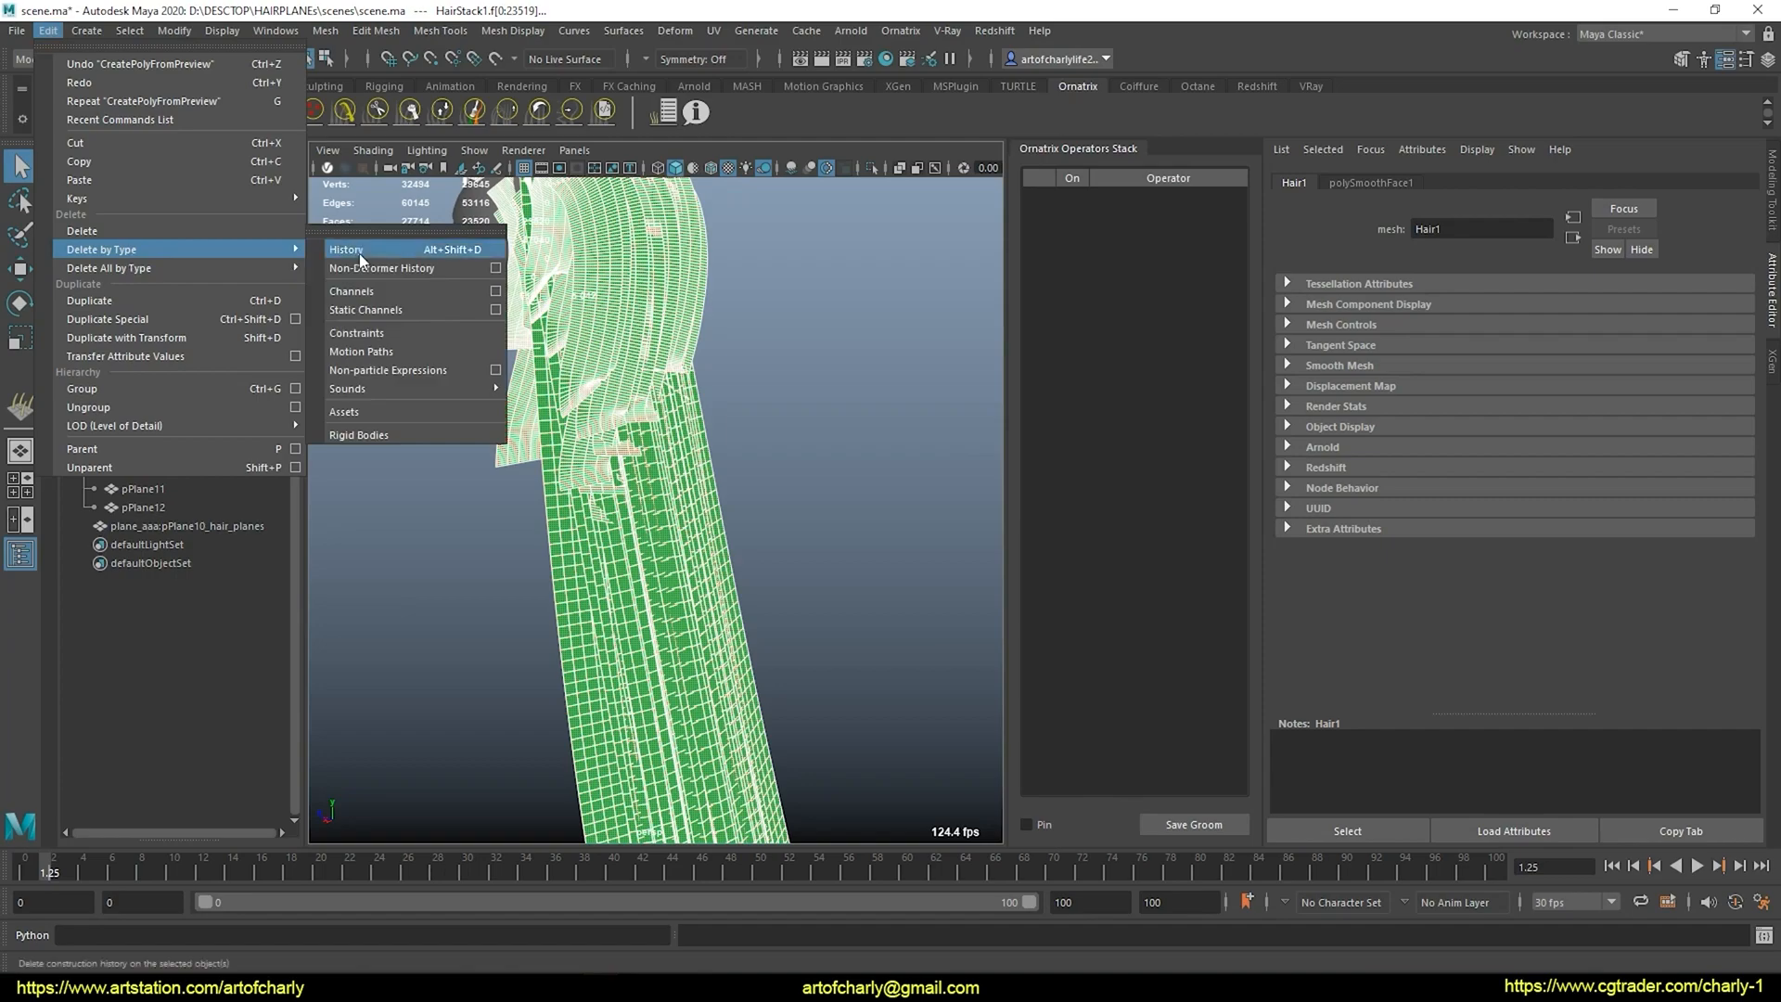
{"action": "left_click", "coordinate": [347, 249]}
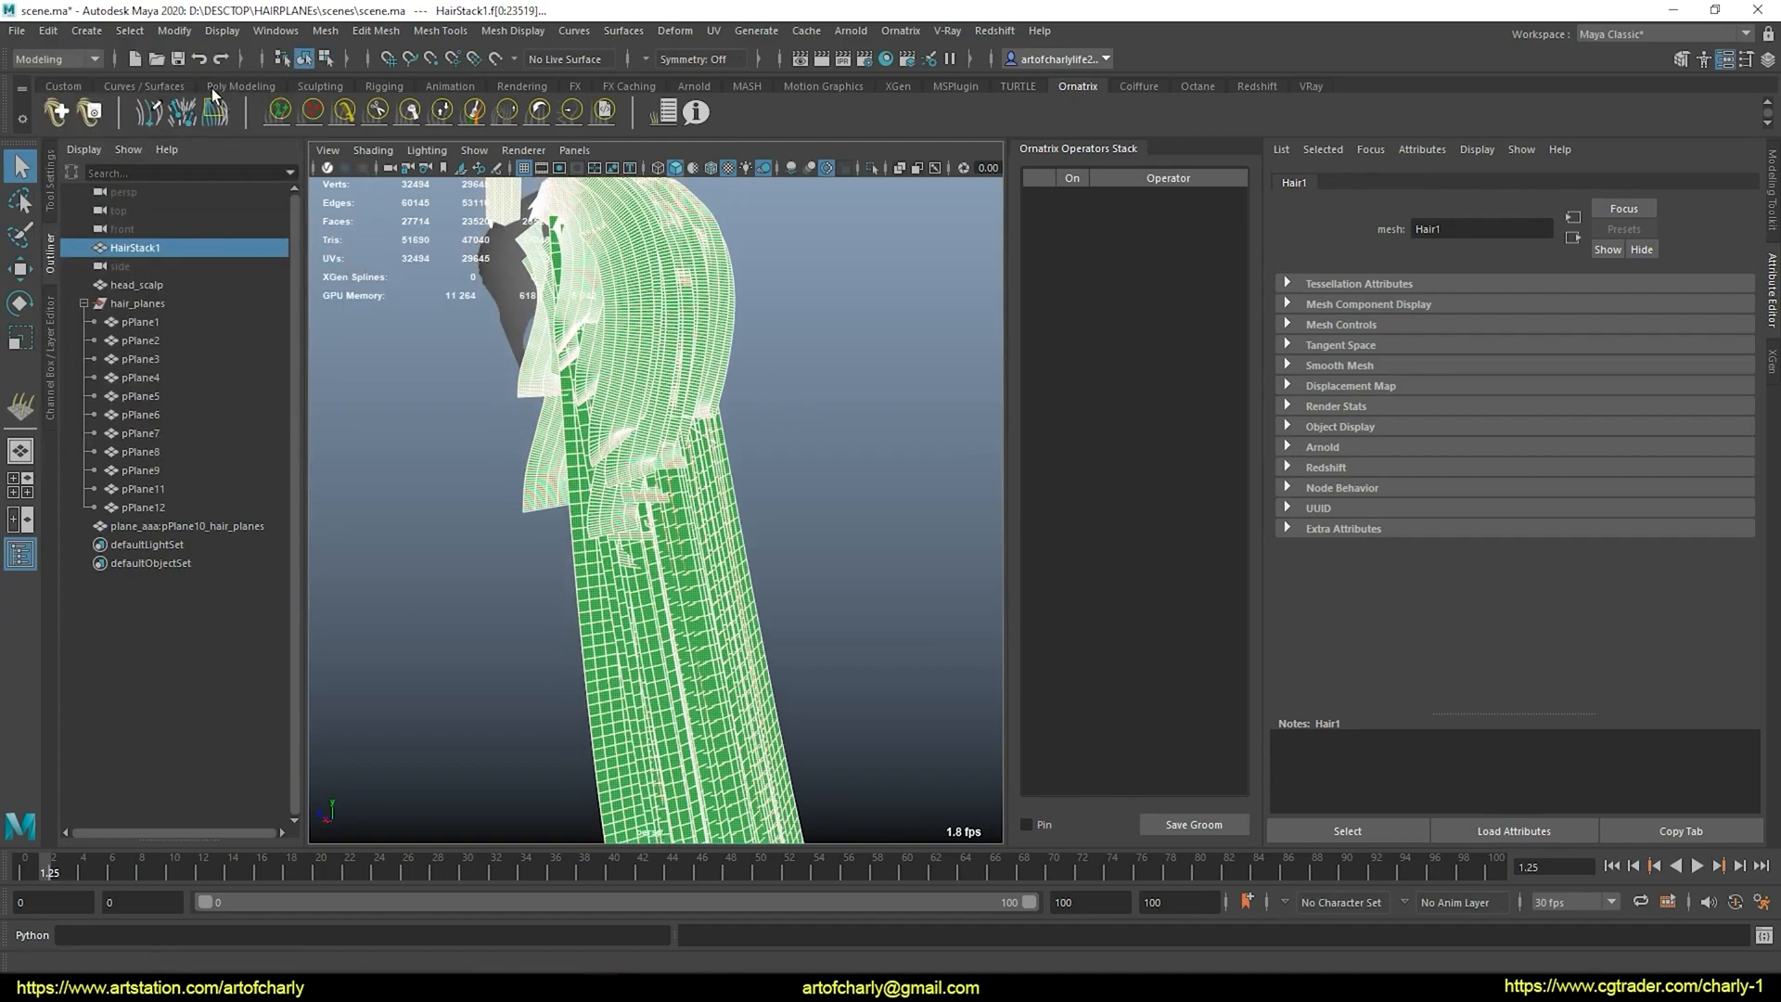
{"action": "left_click", "coordinate": [326, 30]}
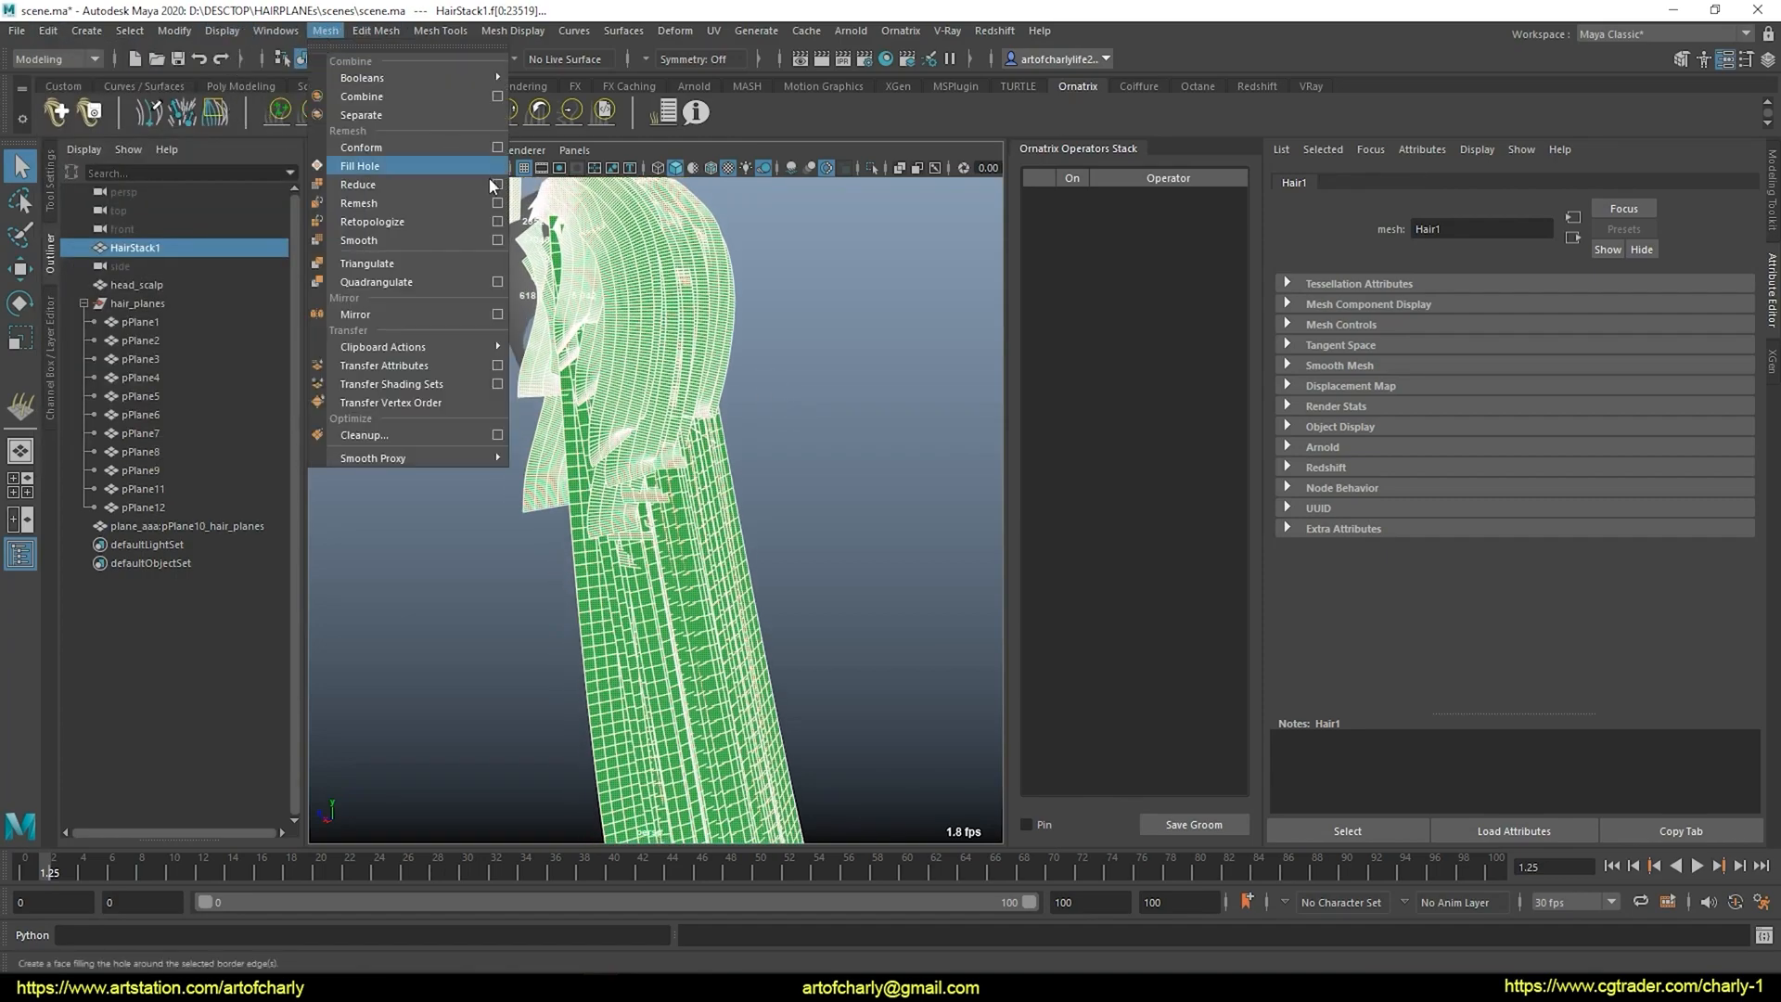
{"action": "left_click", "coordinate": [499, 184]}
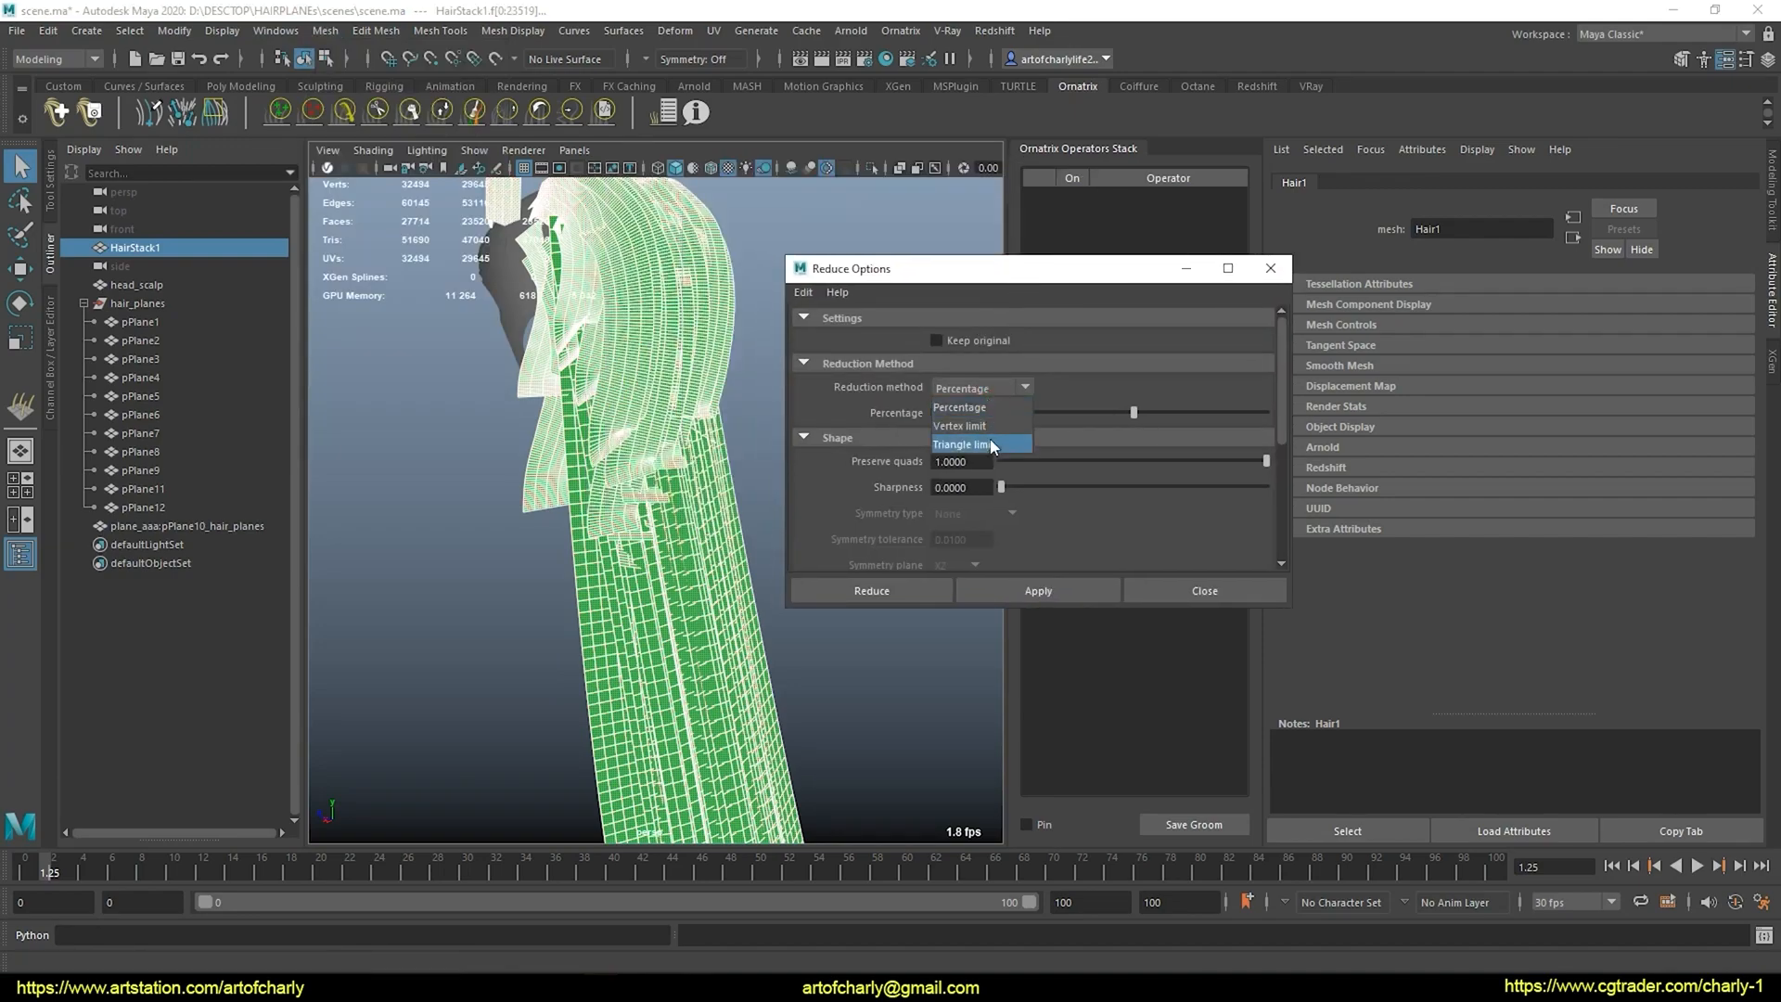
Reduce Hair1 by Triangle limit set to 5000
{"action": "left_click", "coordinate": [963, 445]}
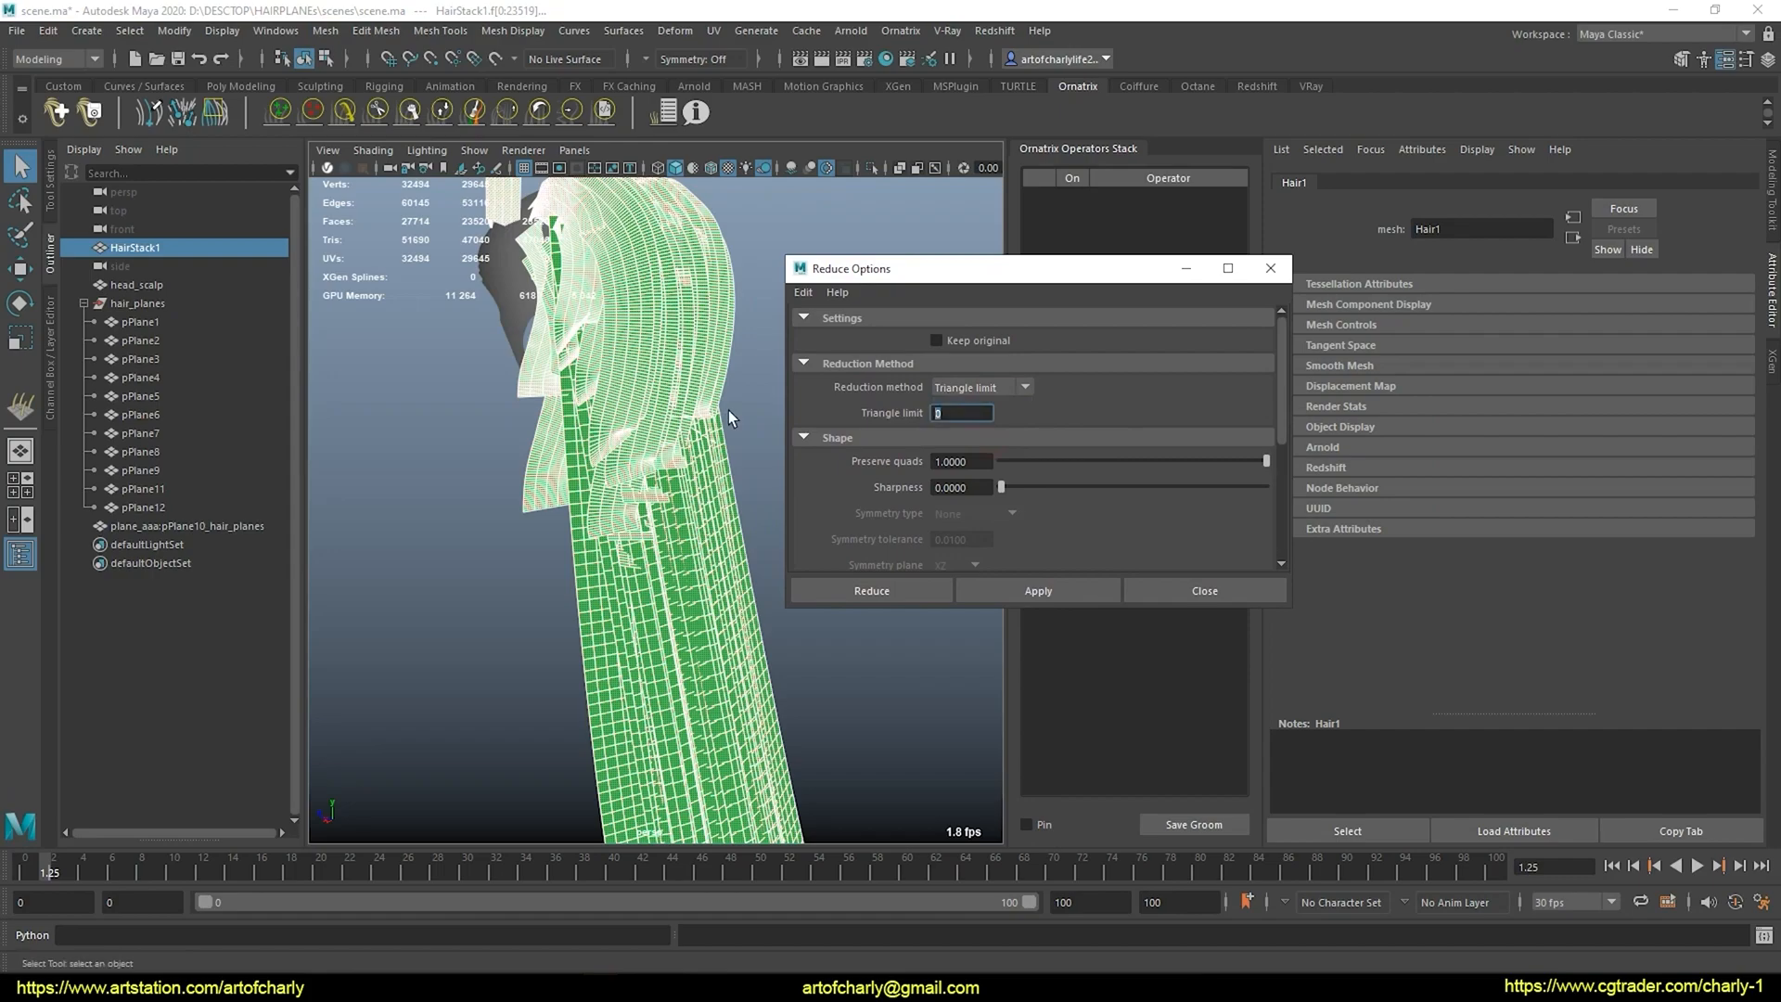
{"action": "type", "text": "5000"}
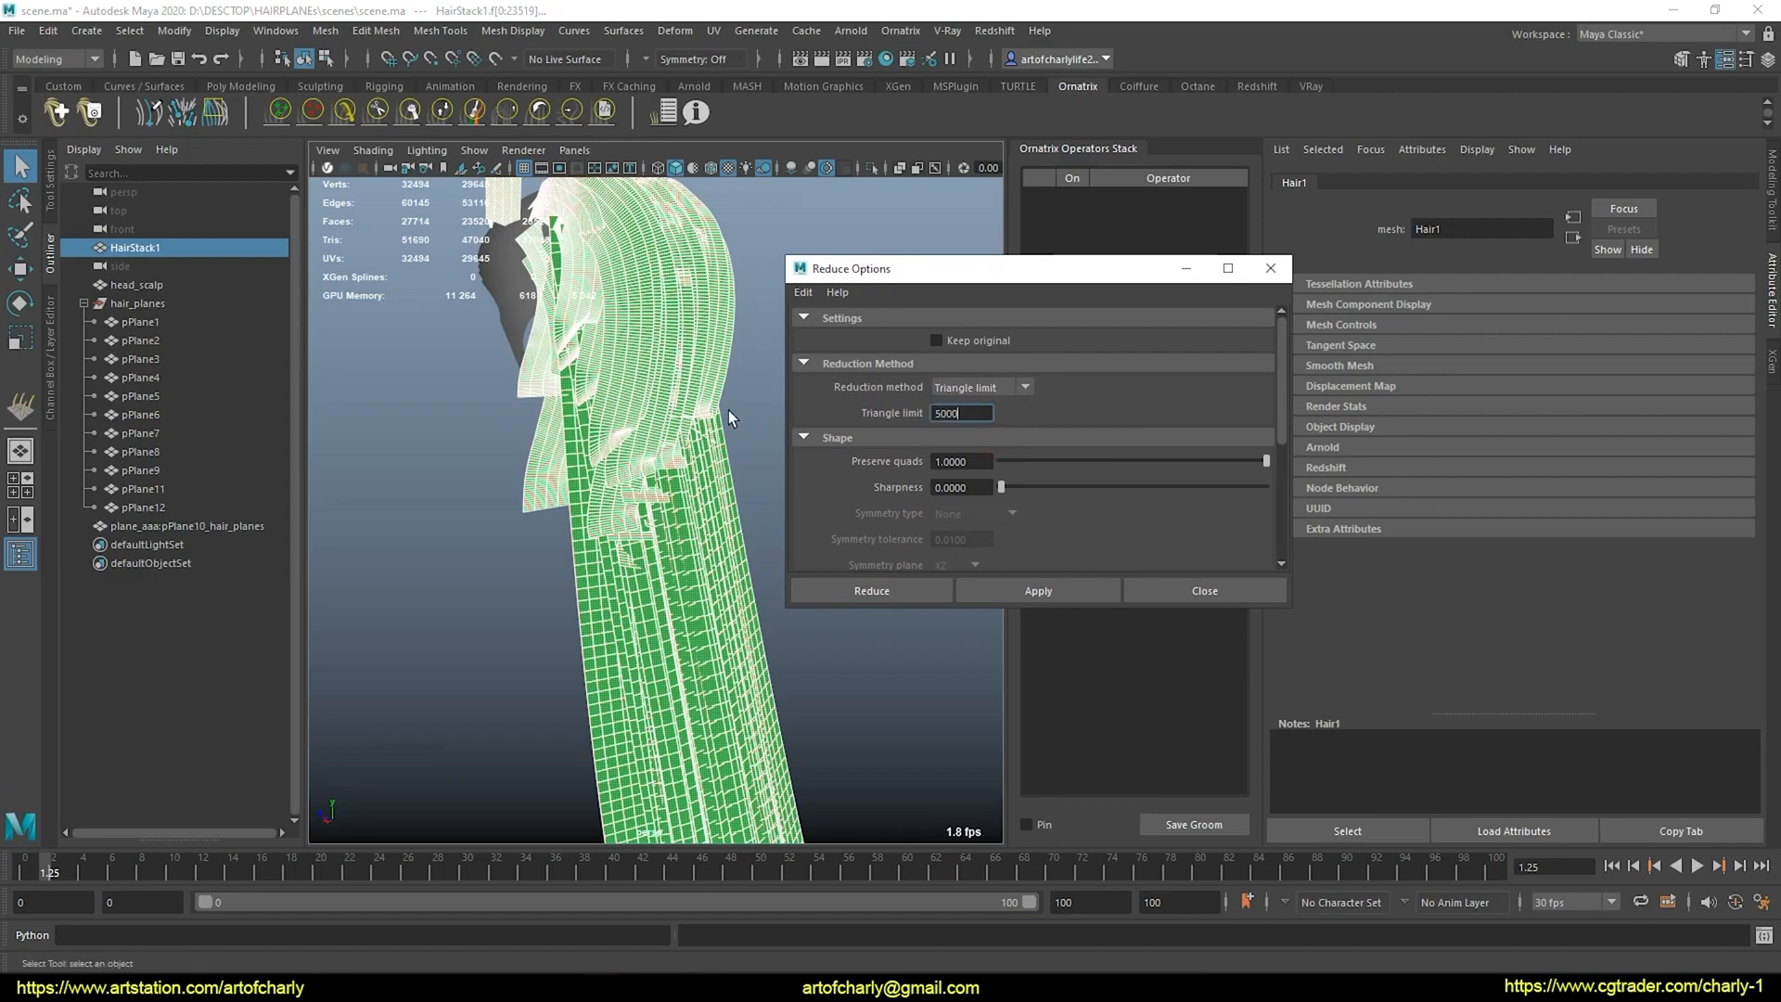
{"action": "left_click", "coordinate": [872, 590]}
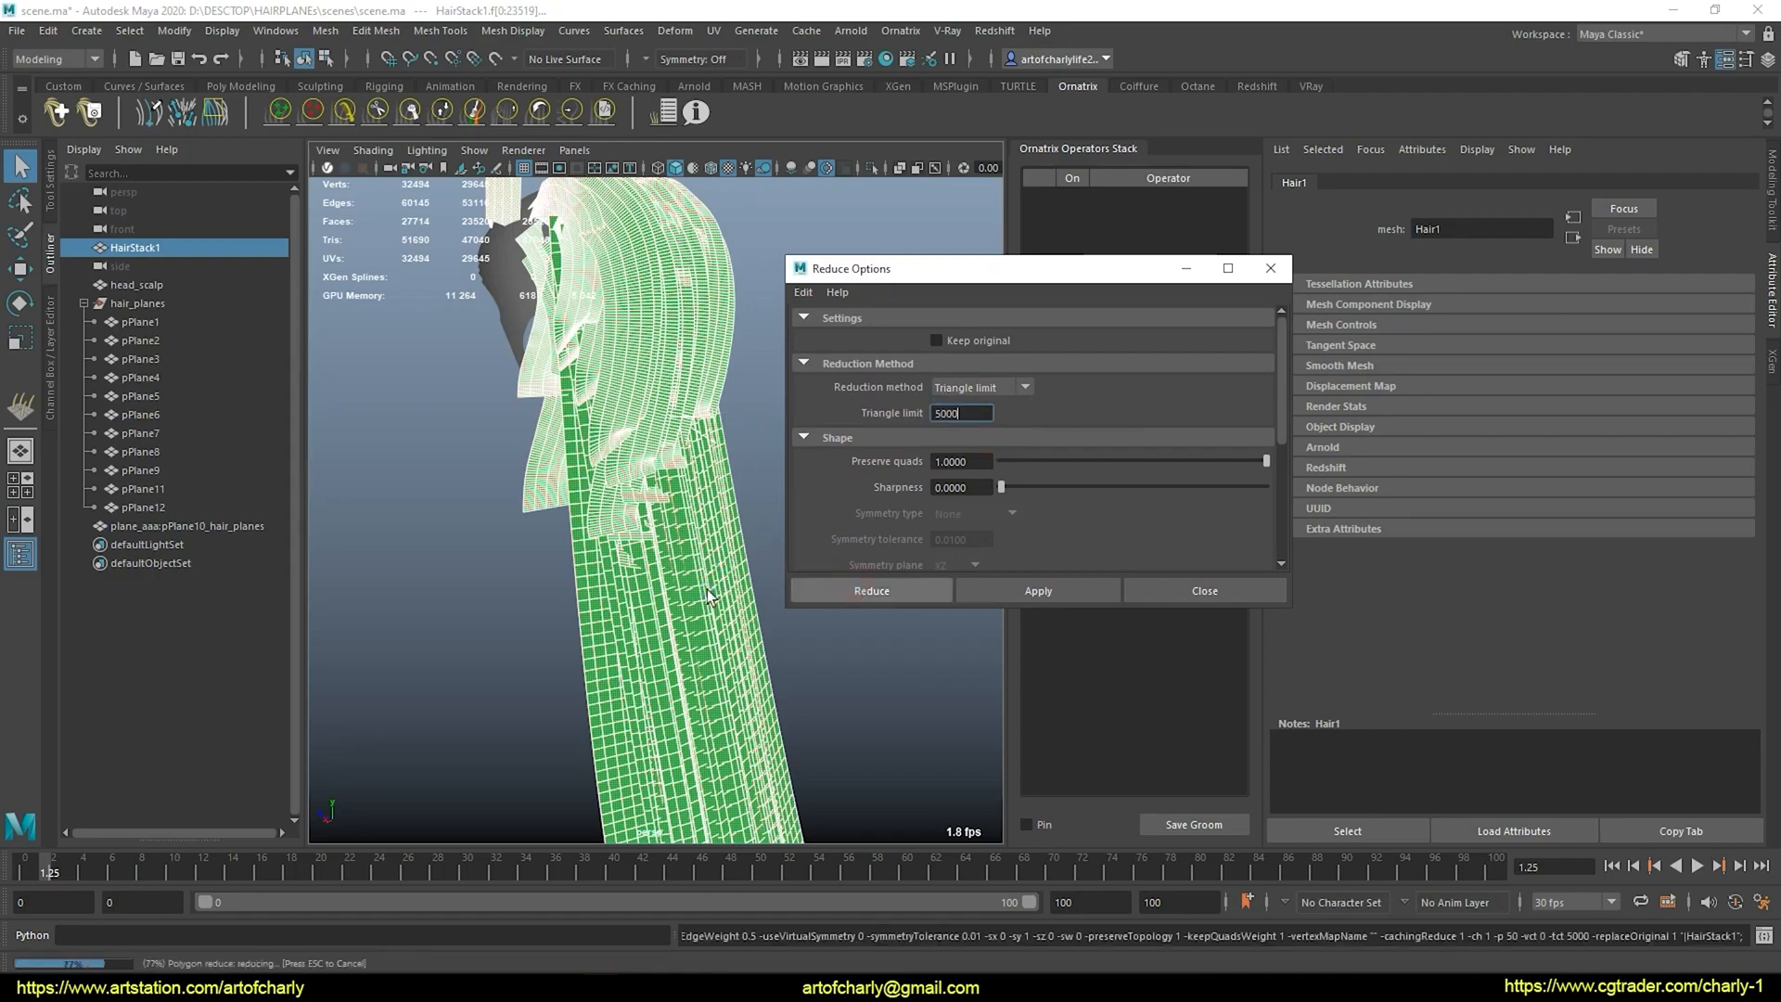
{"action": "left_click", "coordinate": [872, 590]}
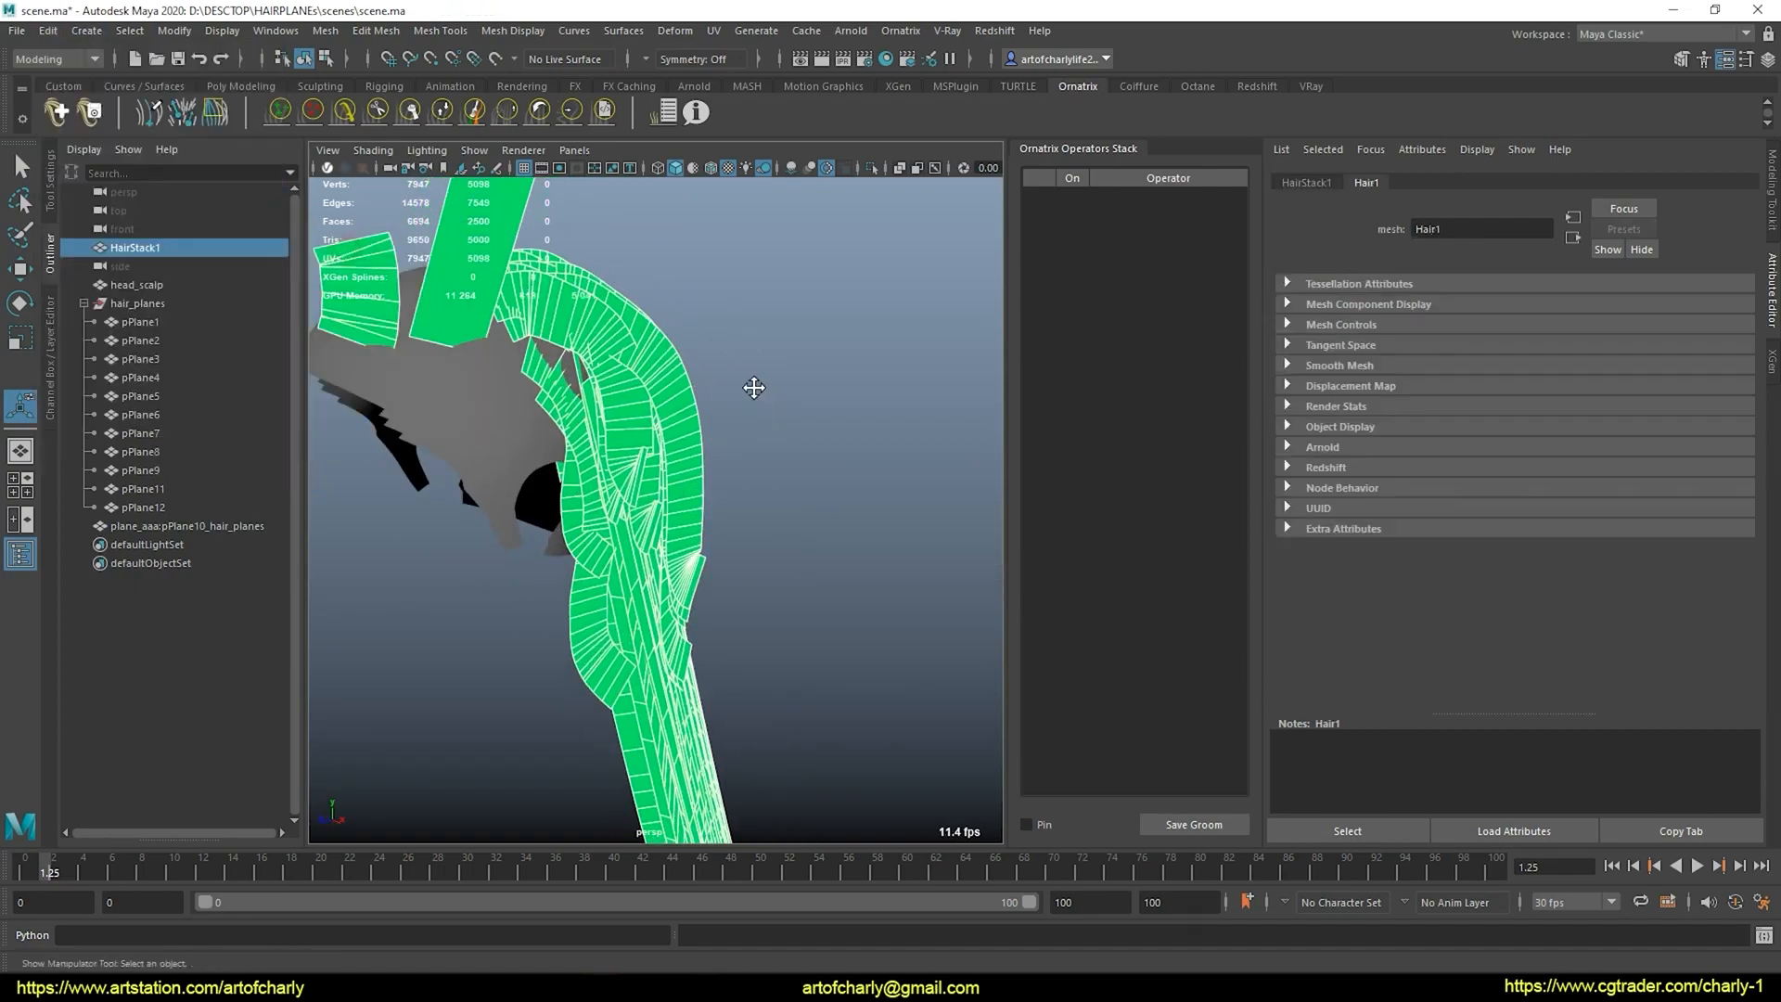
{"action": "left_click_drag", "start_coordinate": [754, 388], "coordinate": [778, 341]}
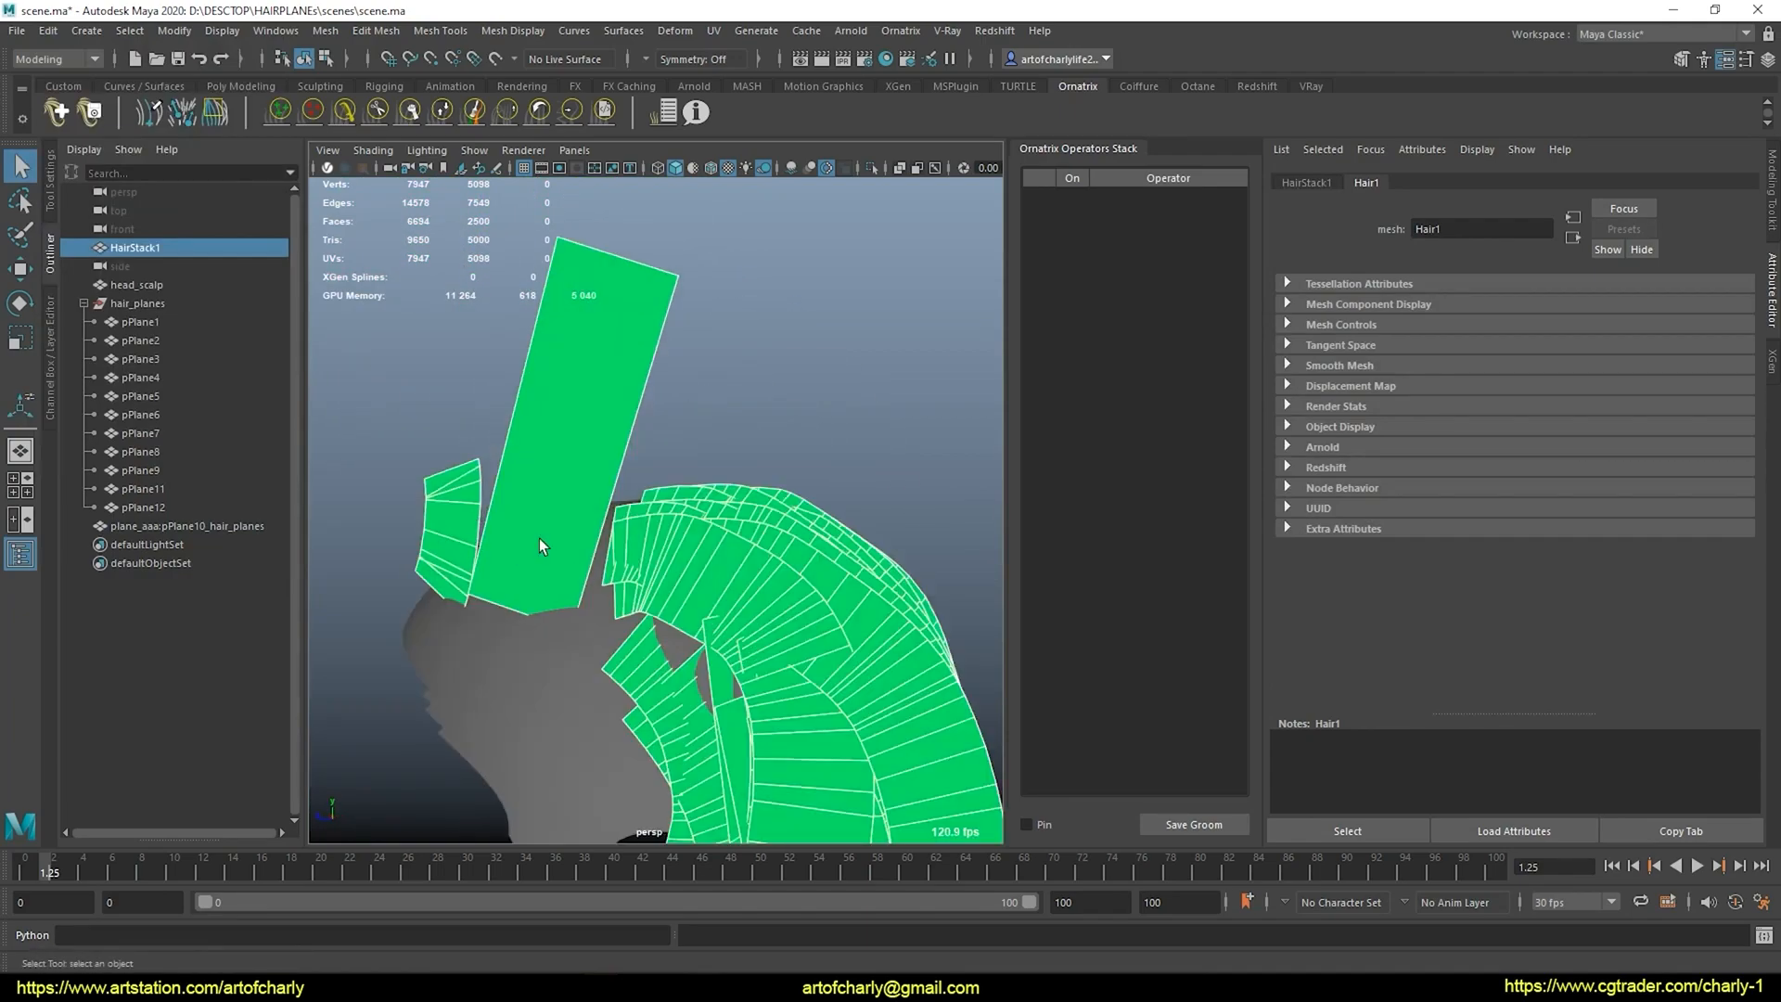
{"action": "mouse_move", "coordinate": [612, 419]}
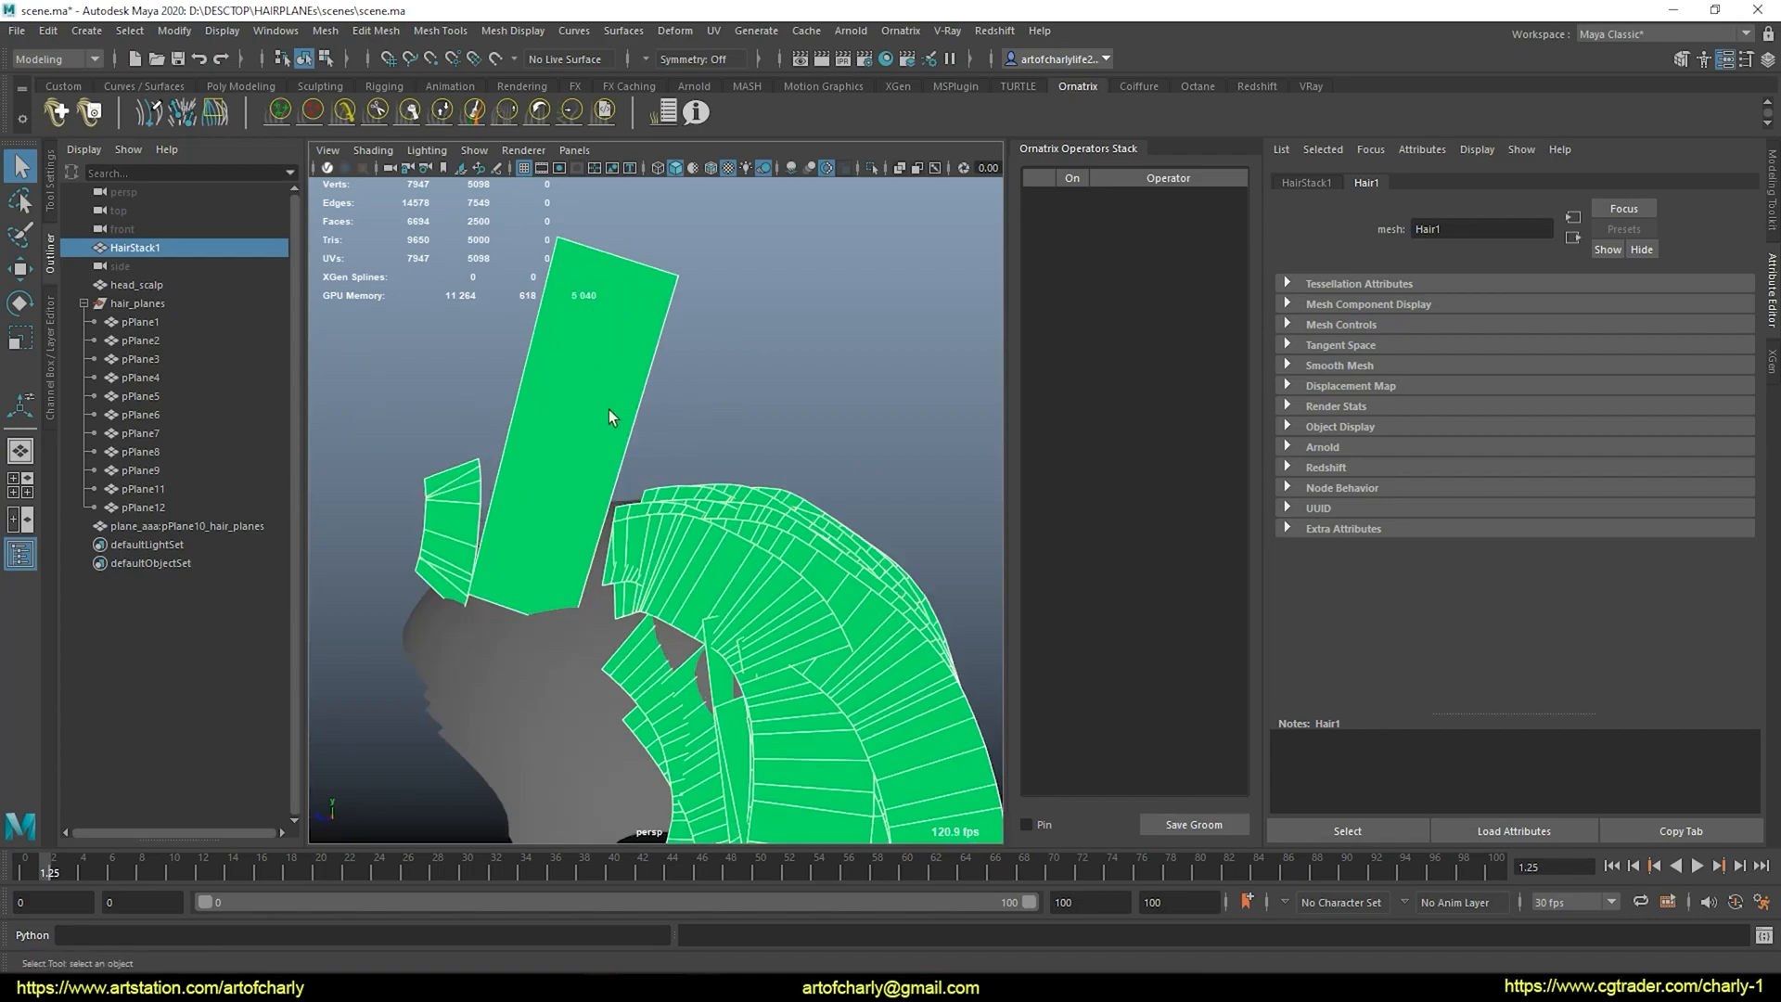
{"action": "left_click_drag", "start_coordinate": [609, 415], "coordinate": [568, 453]}
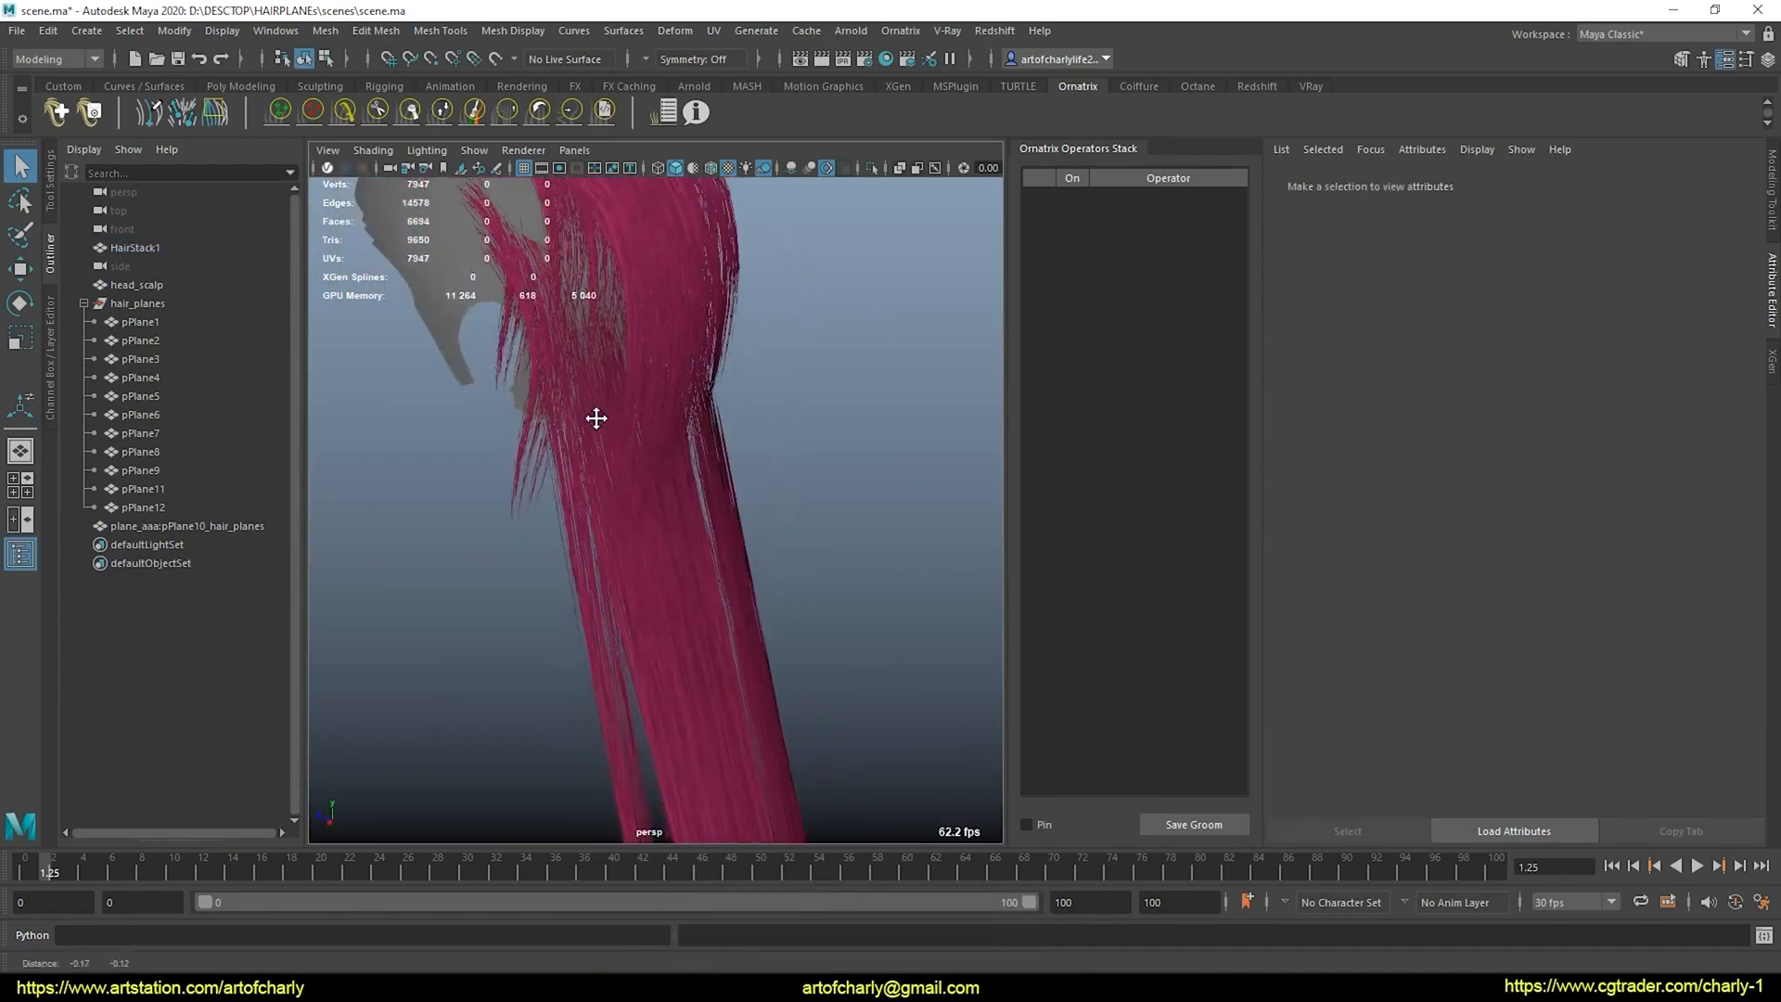
Orbit out to view the full length of the reduced textured hair cards
{"action": "left_click_drag", "start_coordinate": [595, 418], "coordinate": [674, 427]}
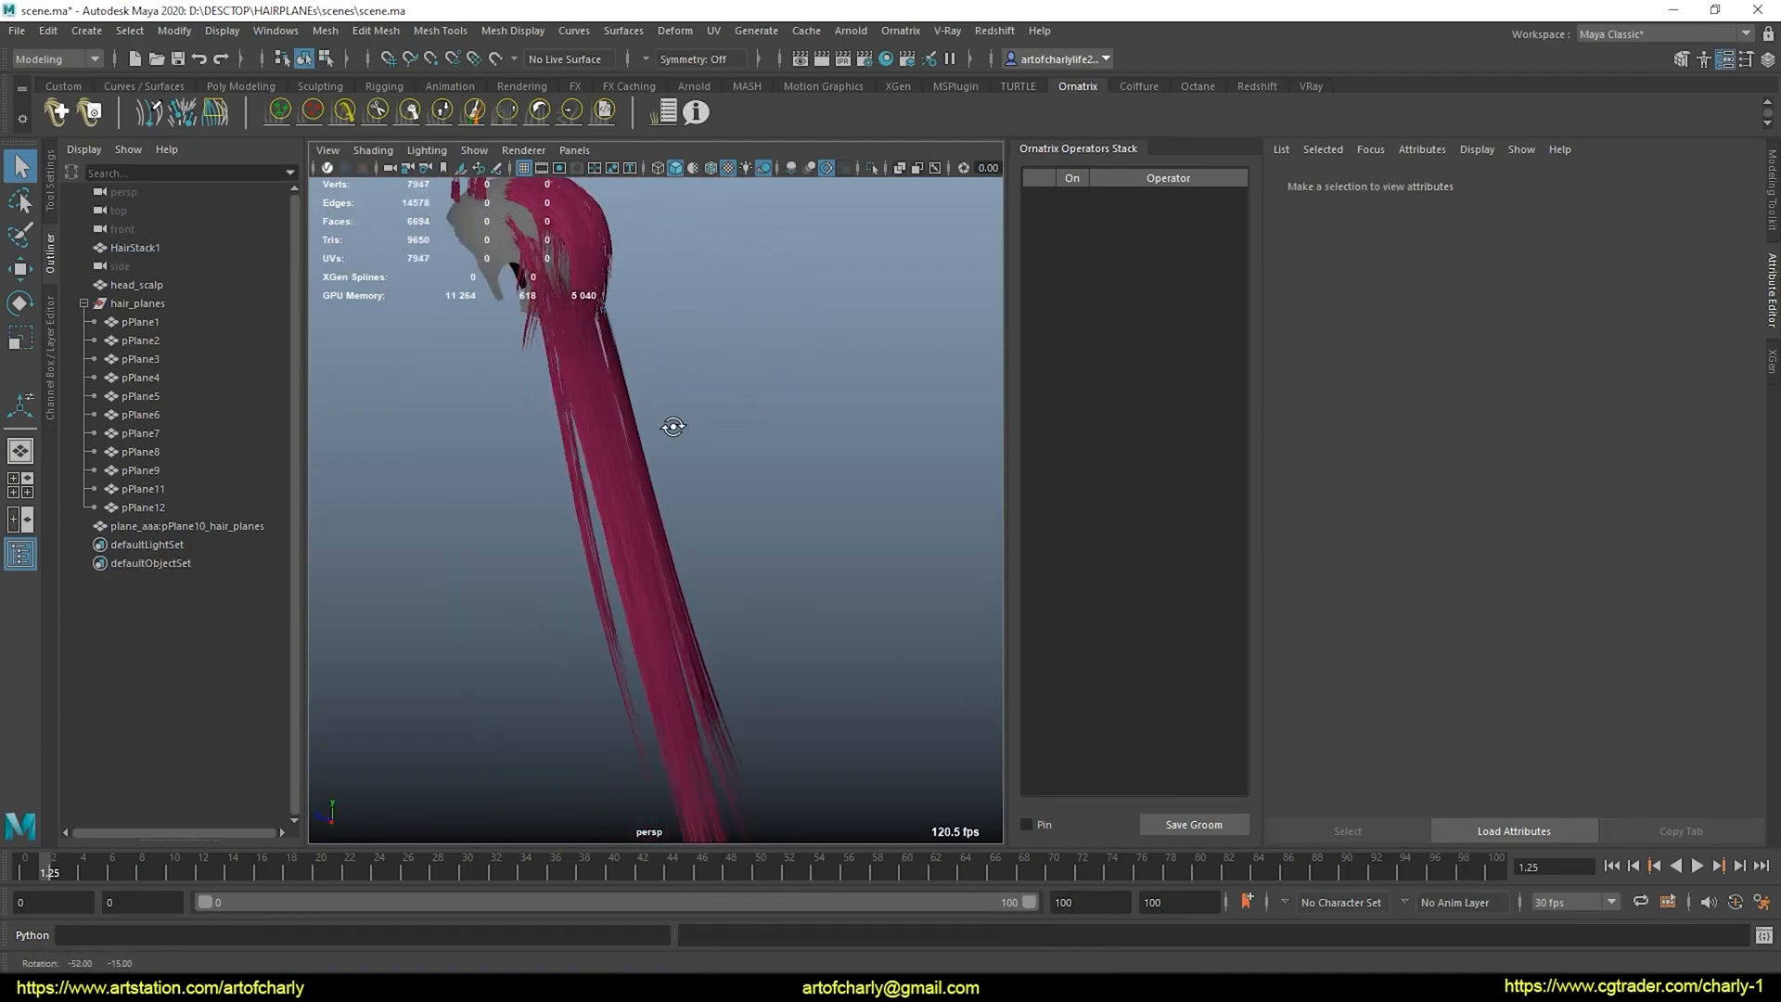